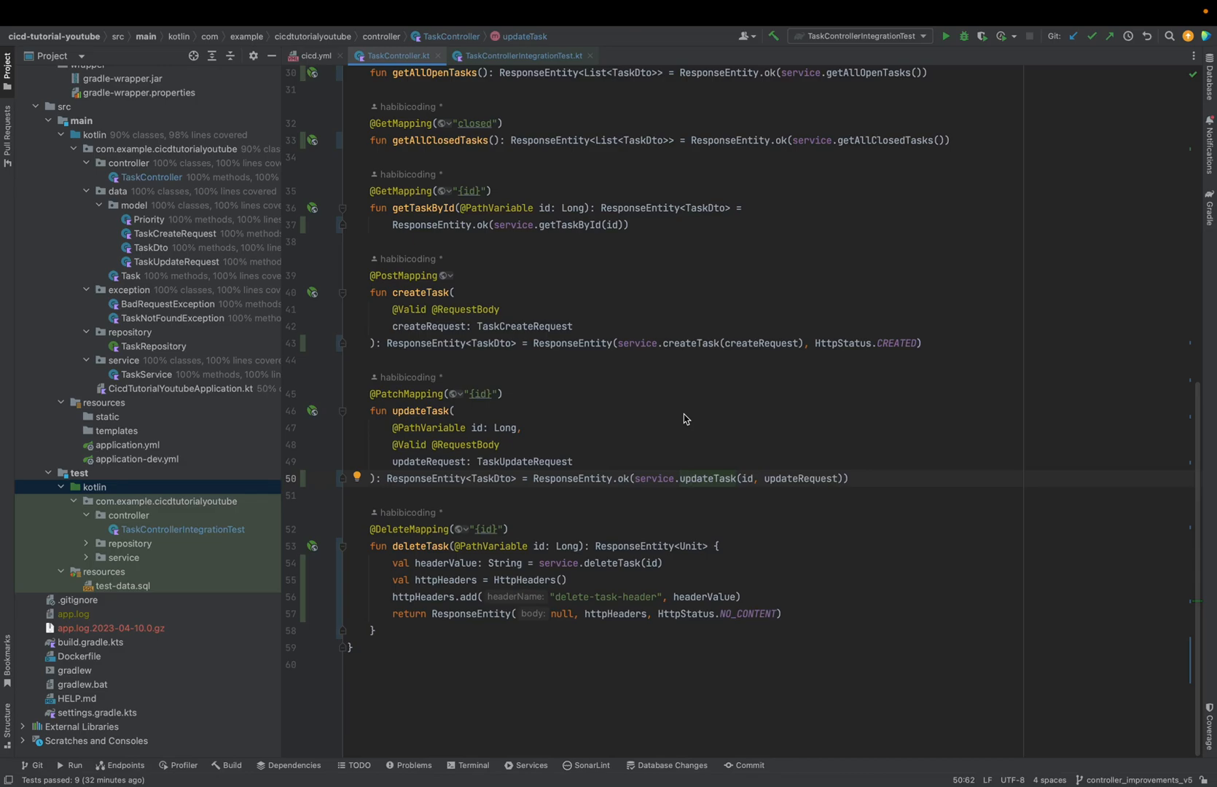
Show the Git branches popup for cicd-tutorial-youtube on controller_improvements_v5
click(688, 479)
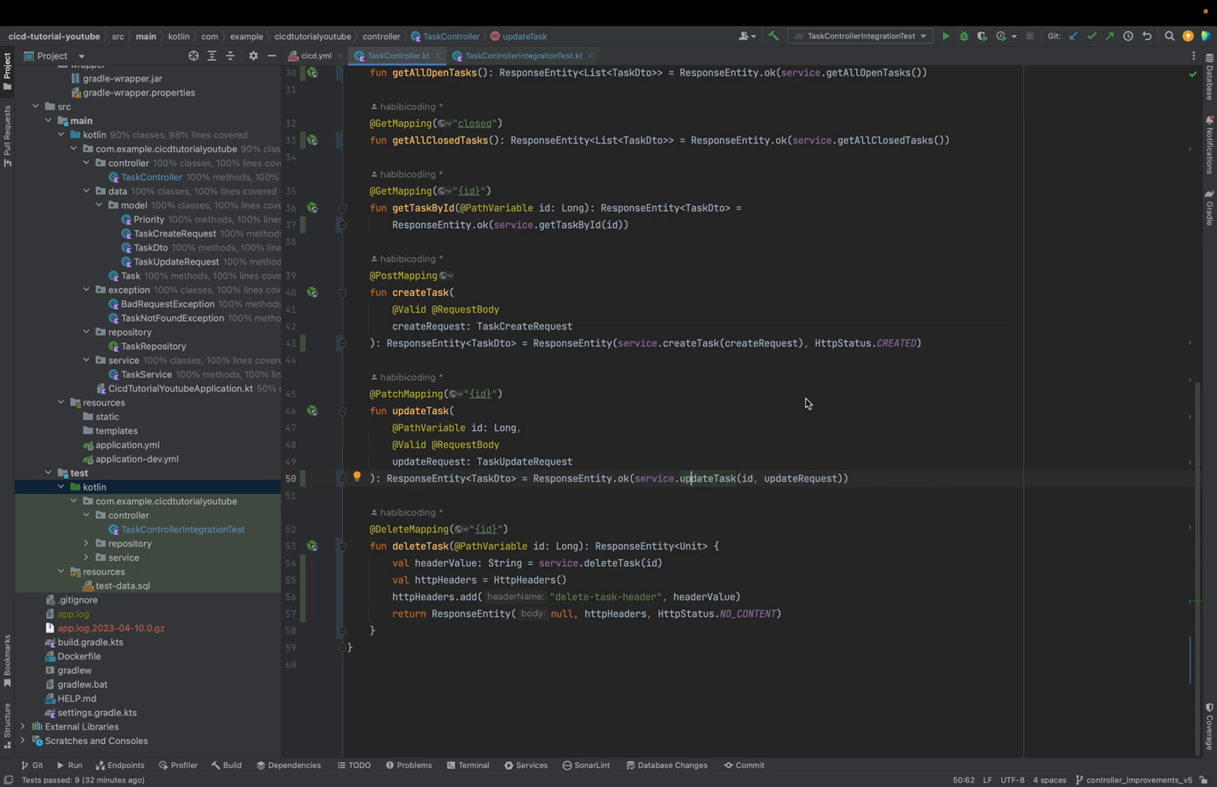
mouse_move(881, 490)
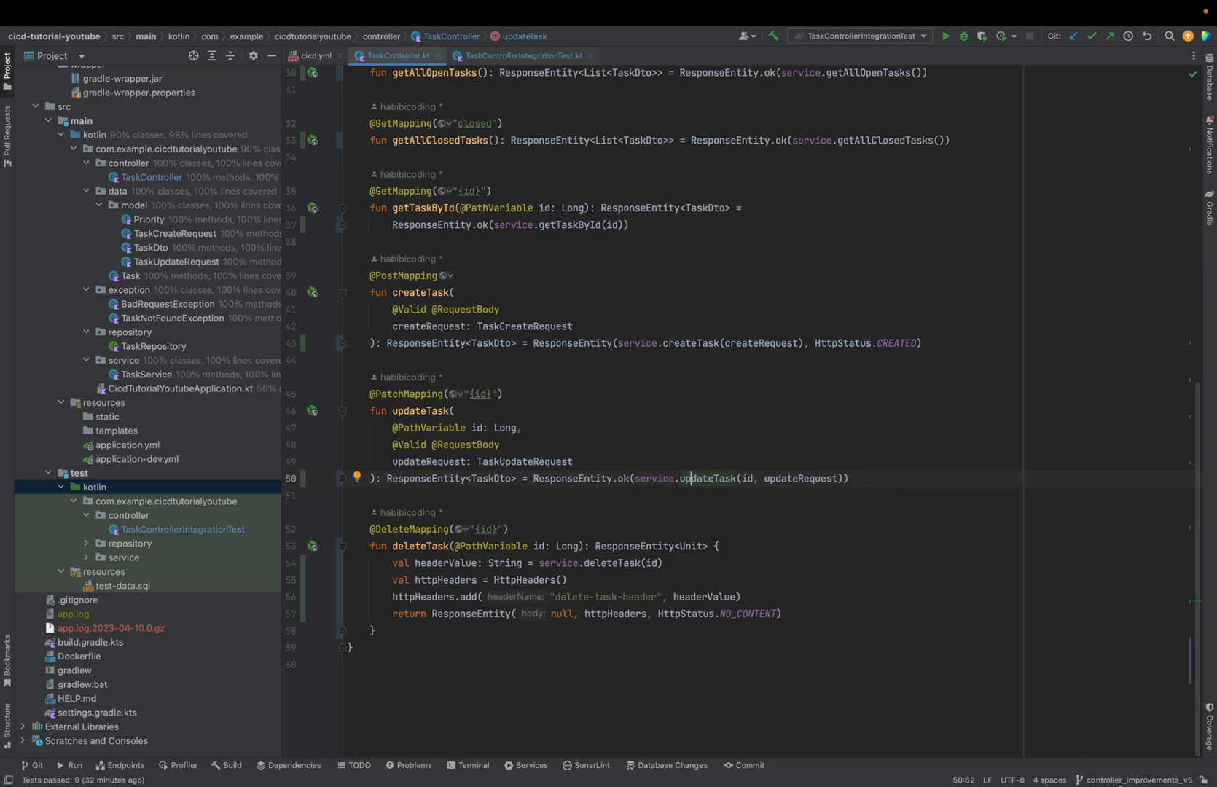
click(1130, 780)
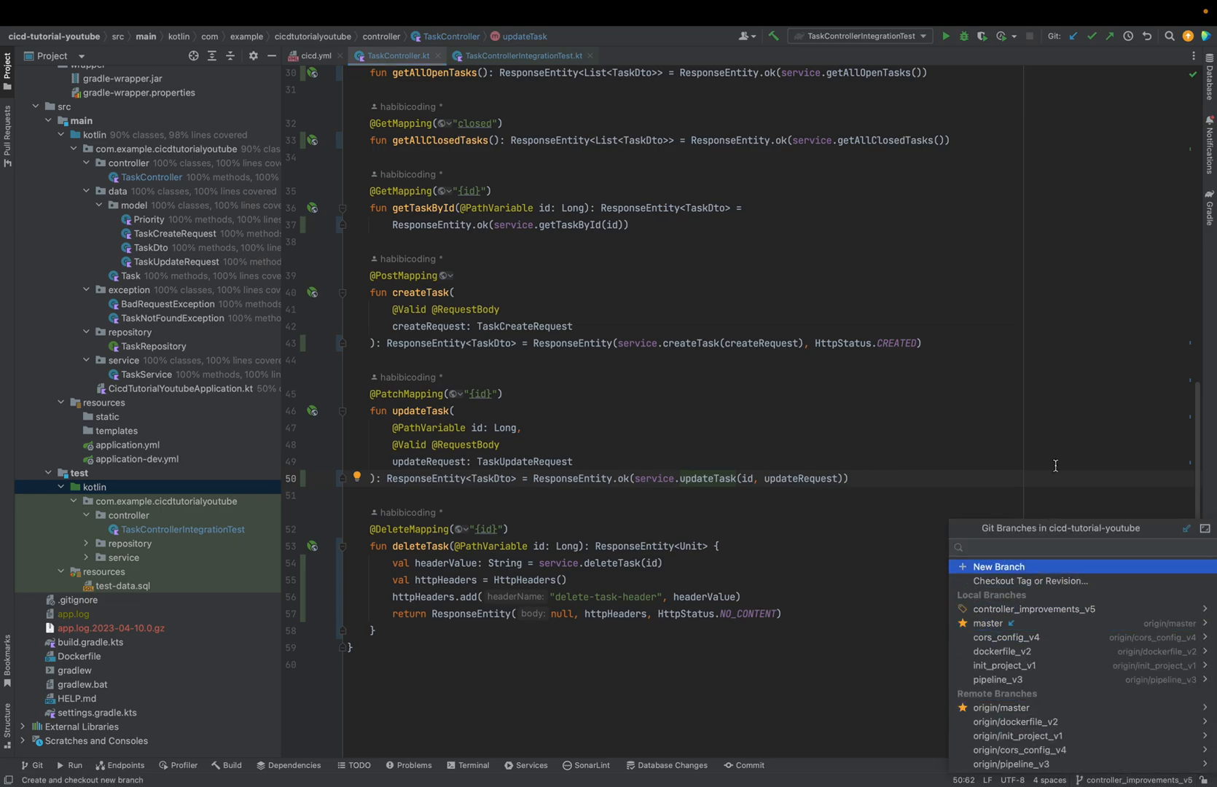
Inspect the TaskController.kt diff, then the TaskControllerIntegrationTest.kt diff, in the Commit view
click(743, 765)
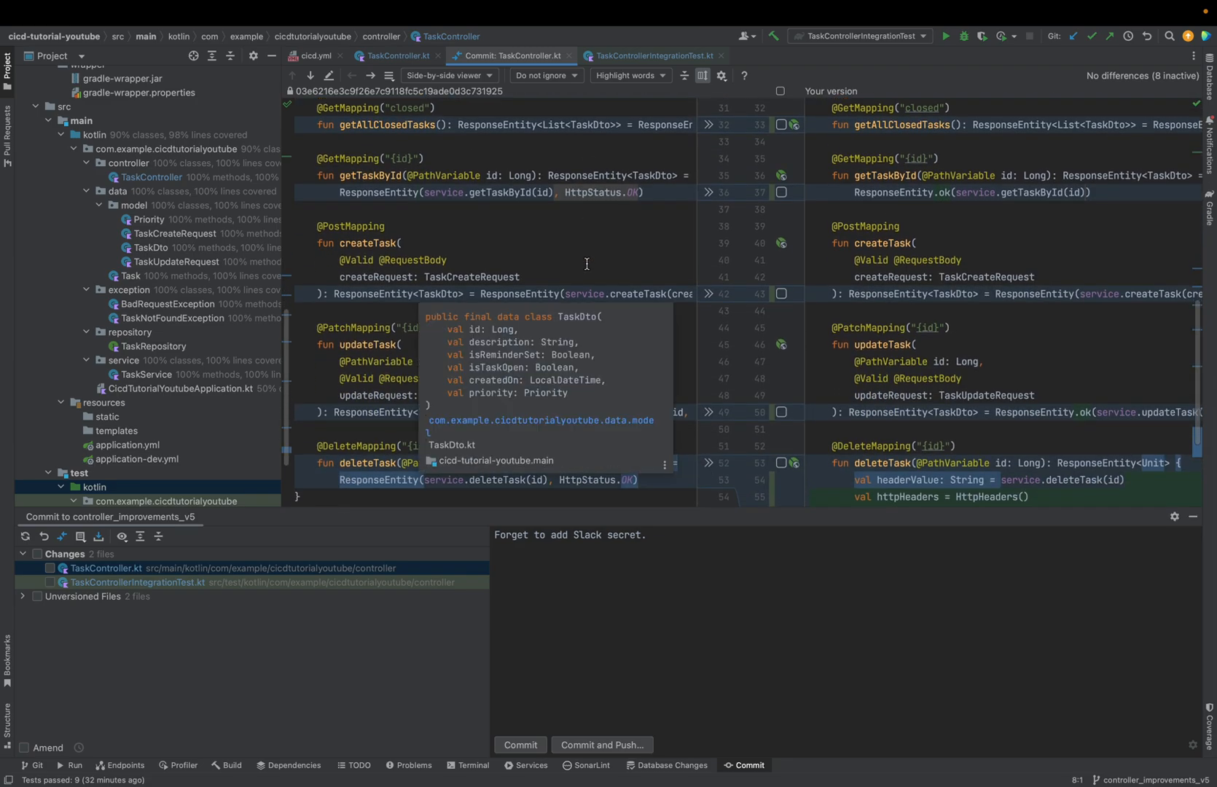
scroll(down, 3)
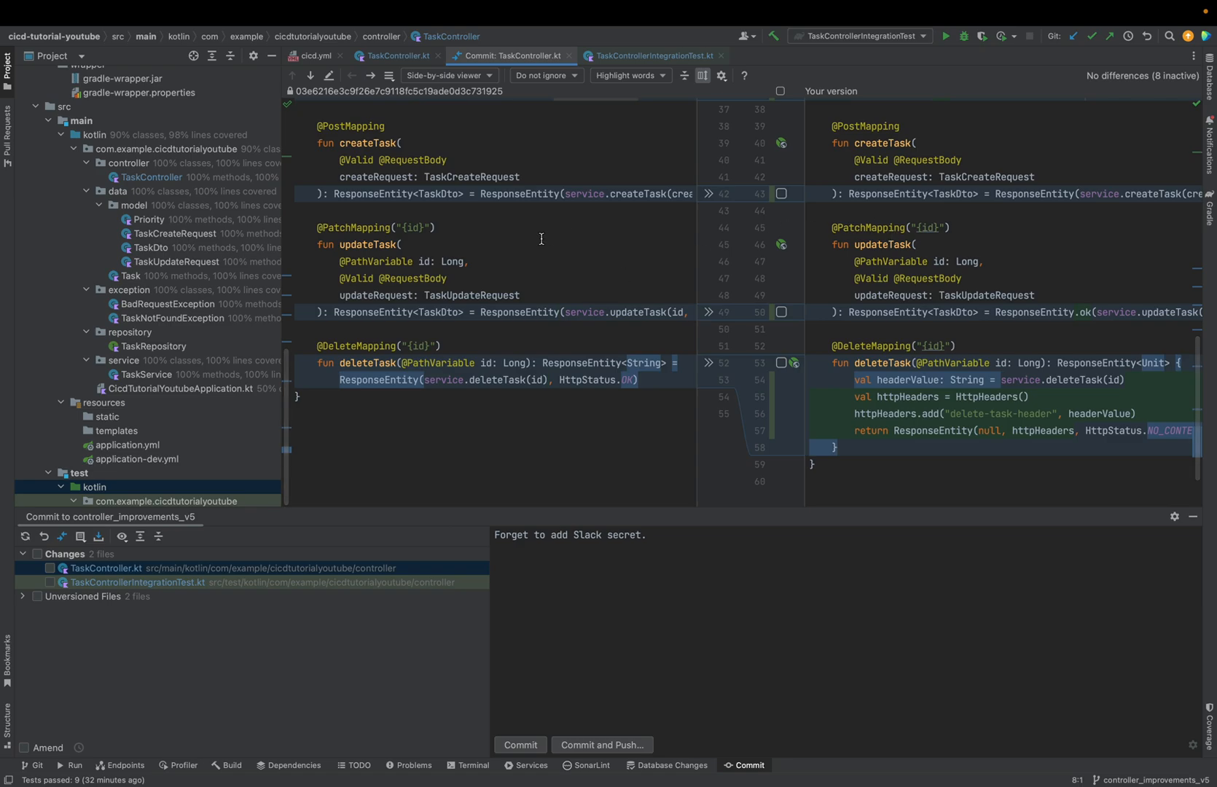
scroll(right, 3)
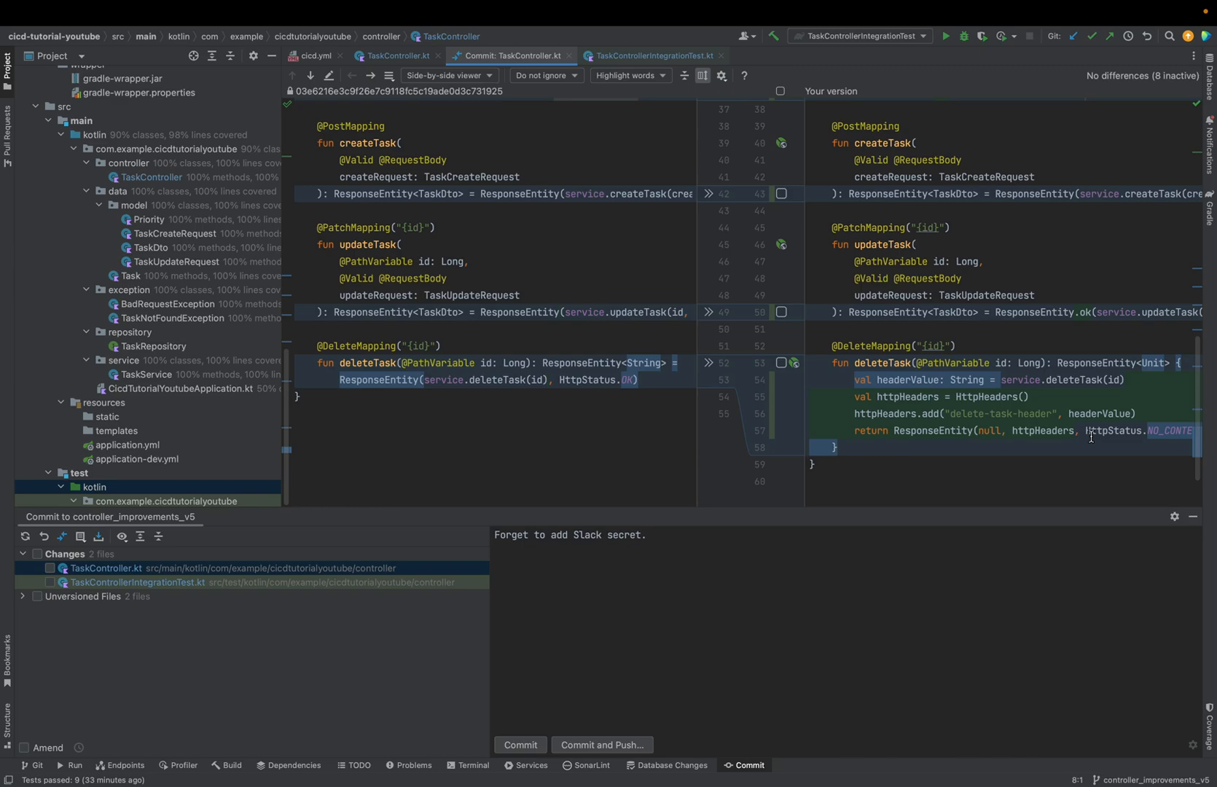
mouse_move(713, 190)
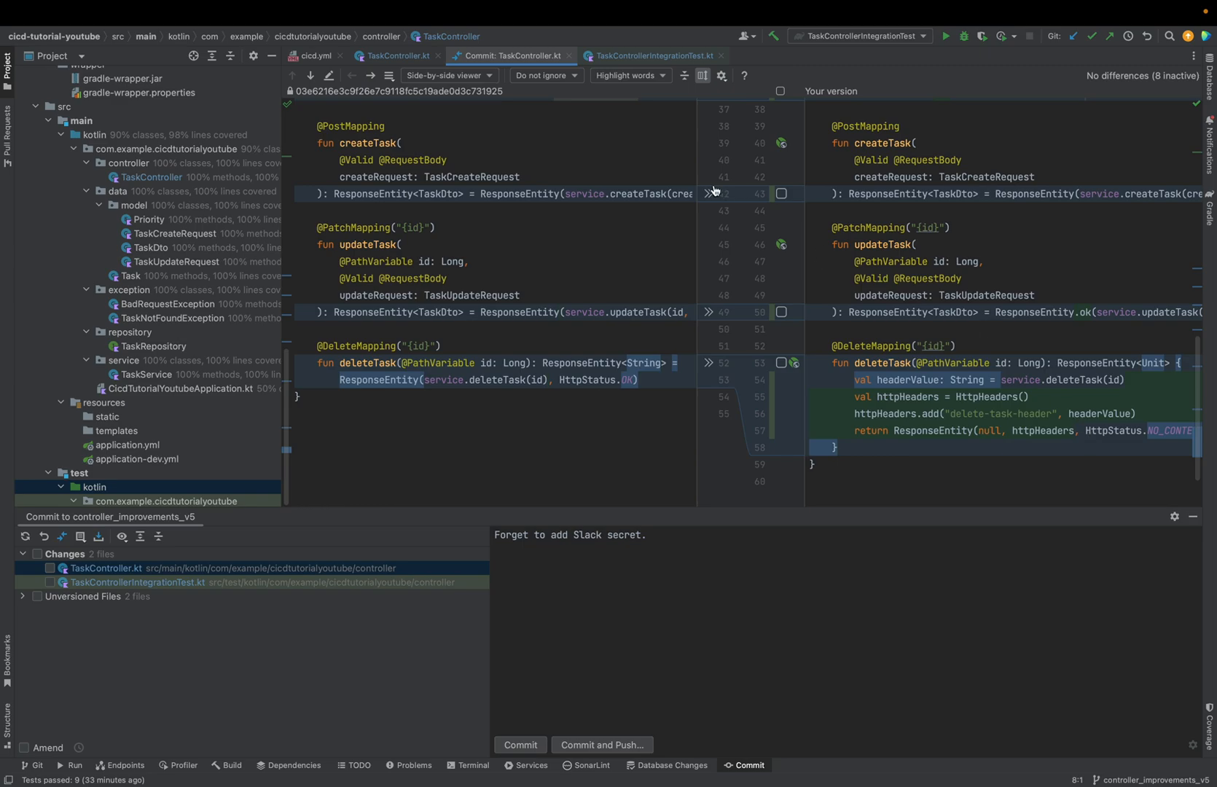
click(653, 56)
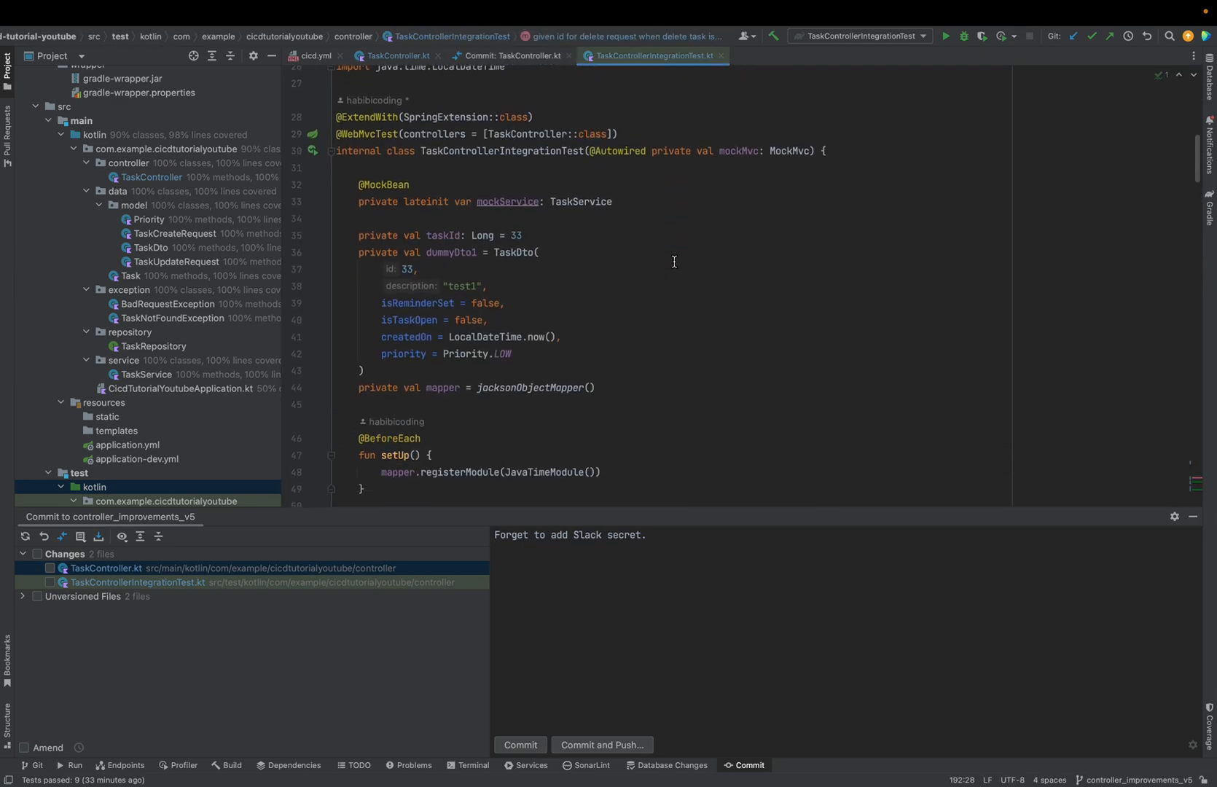
click(138, 583)
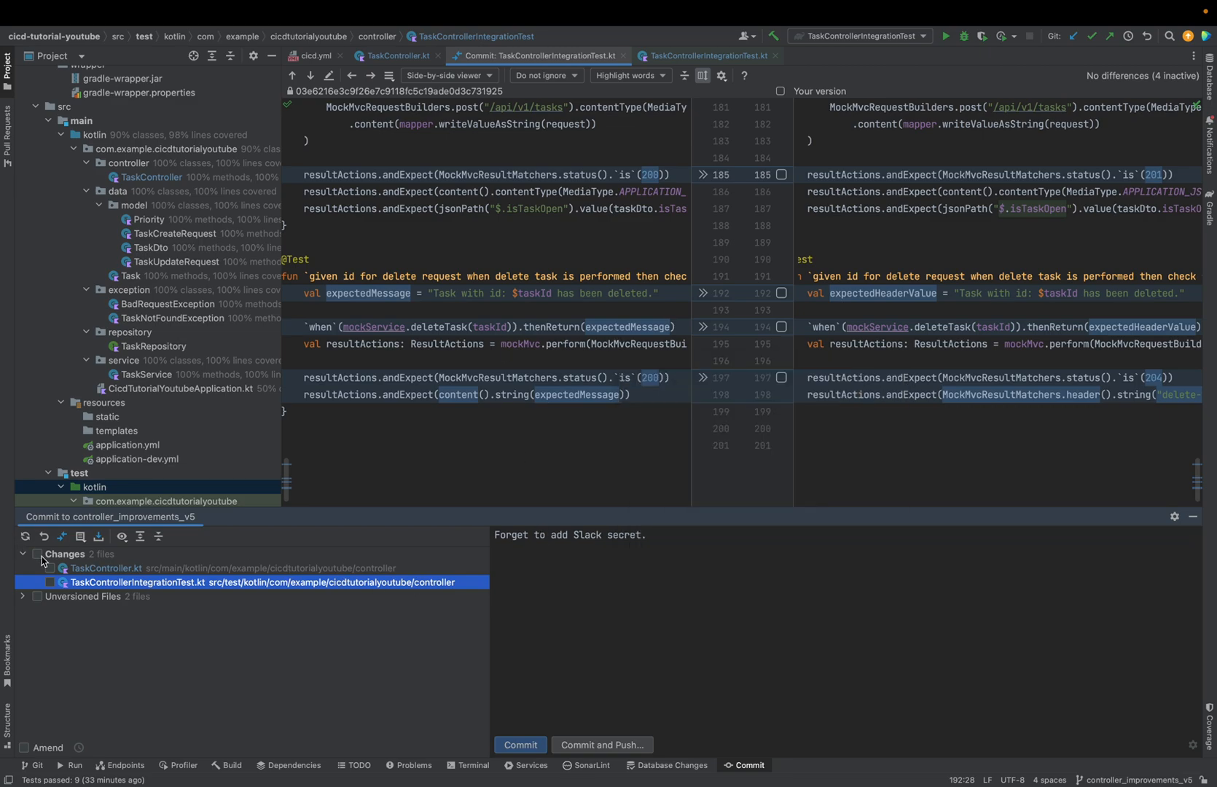
Commit and push both files with message 'Controller improvements and necessary integration test adaptions.'
click(37, 553)
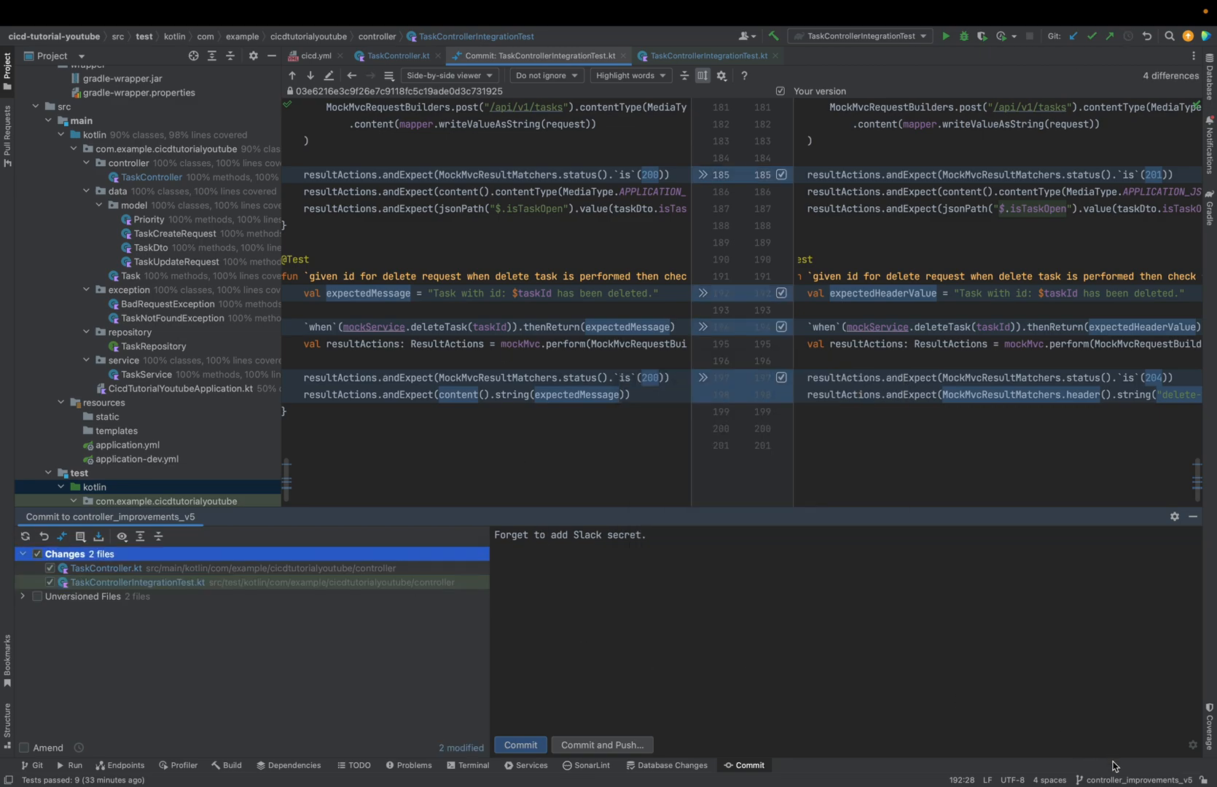
mouse_move(1088, 692)
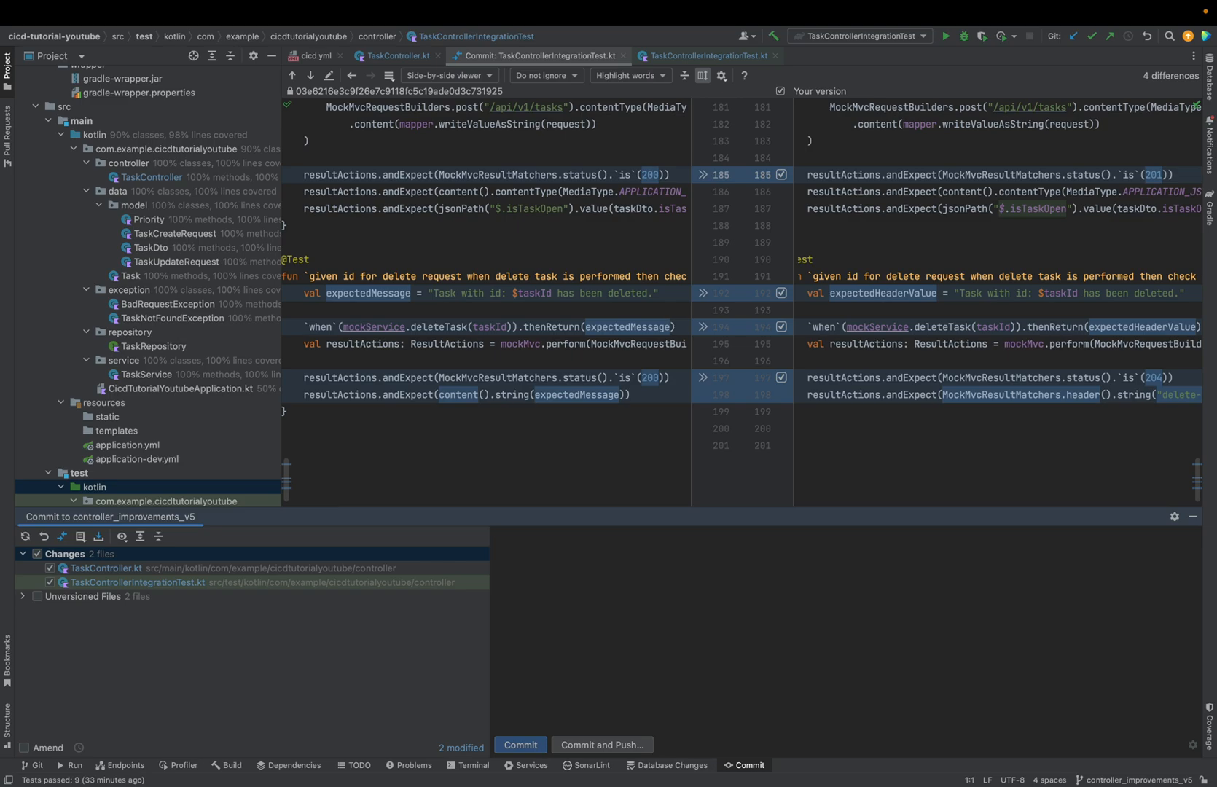
text(Controller improvements and)
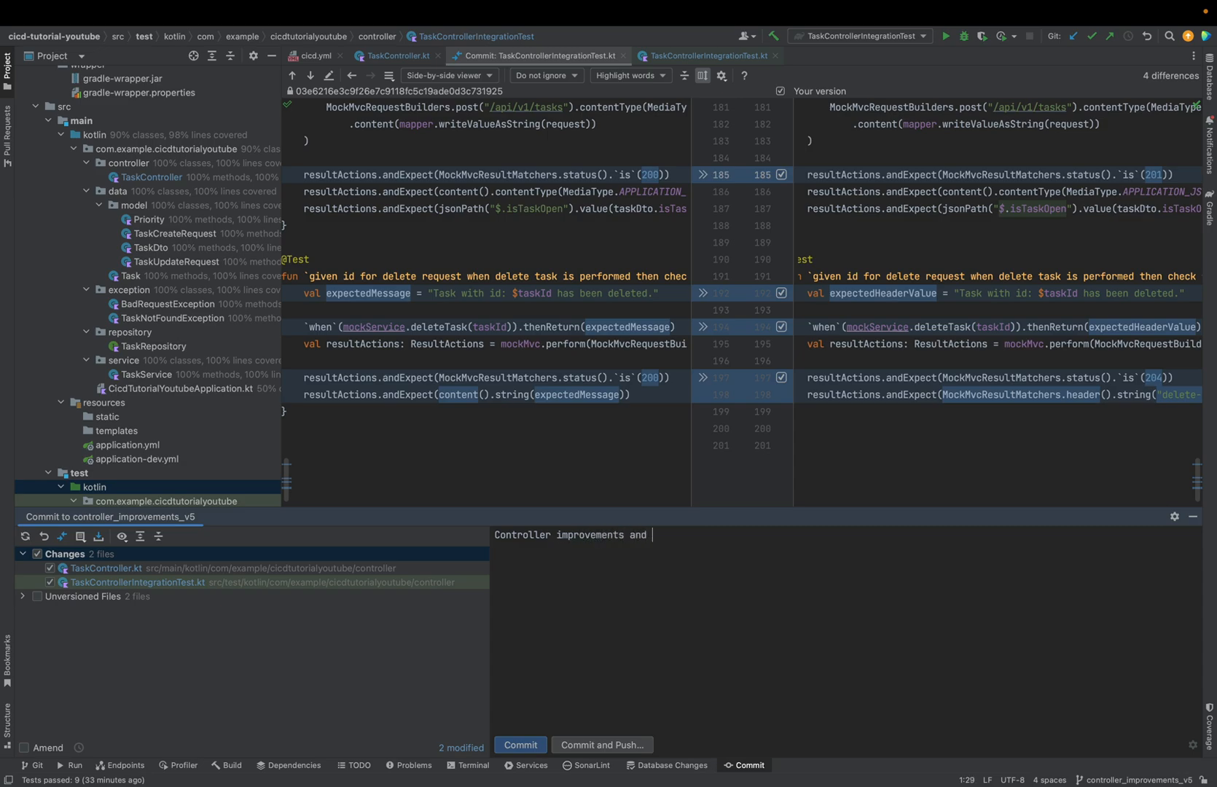
text(necessary)
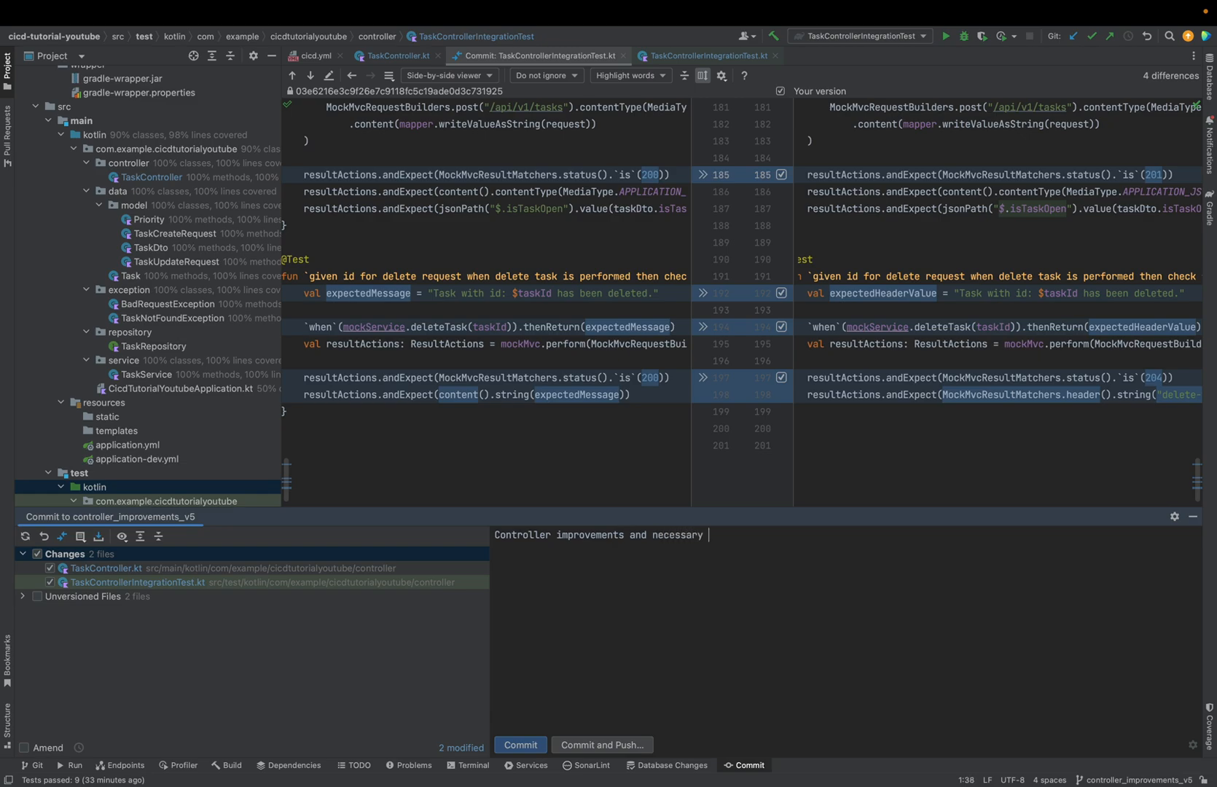
text(inte)
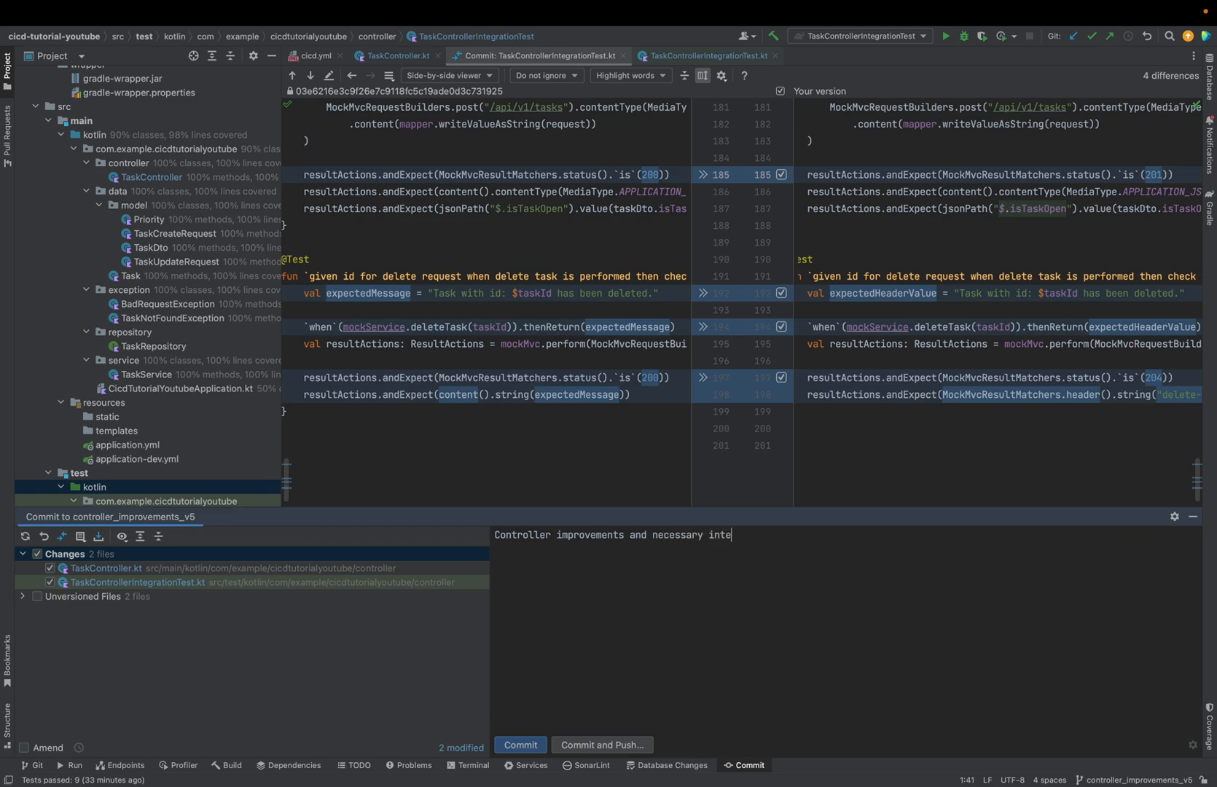
text(grat)
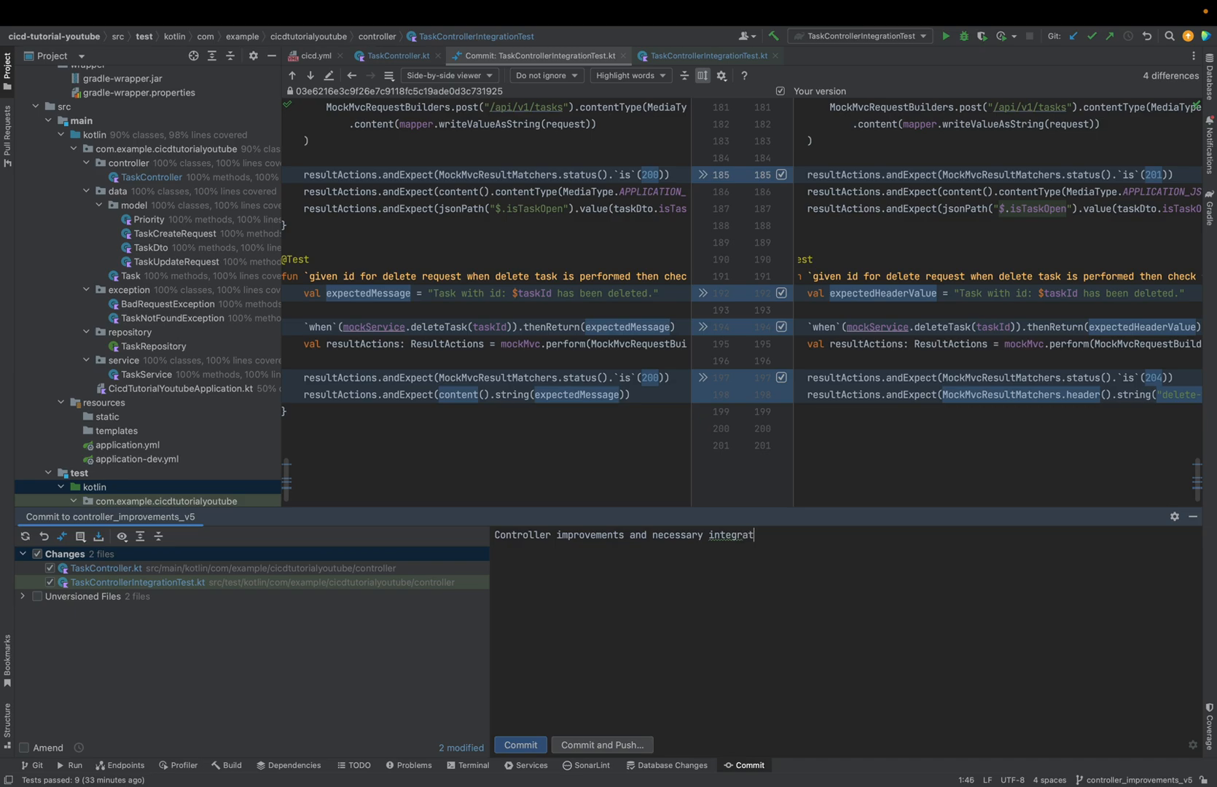
text(ion test)
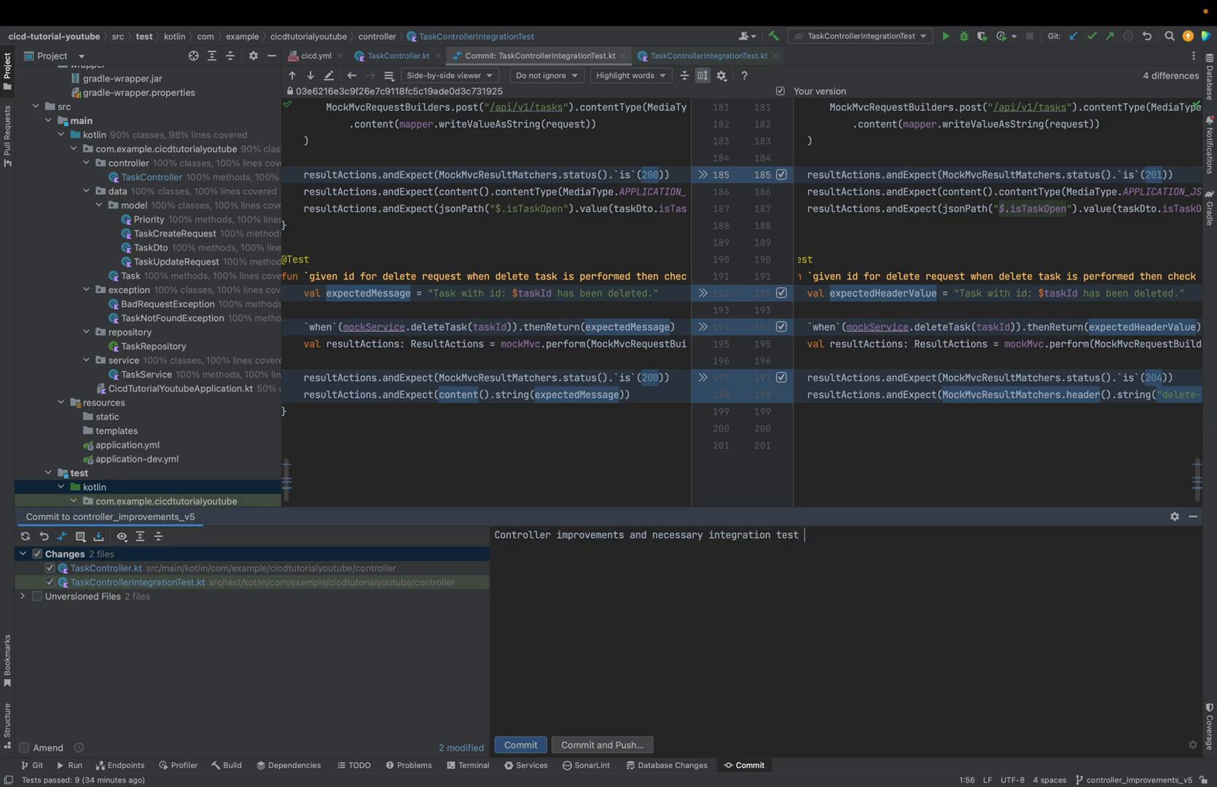
text(adaptio)
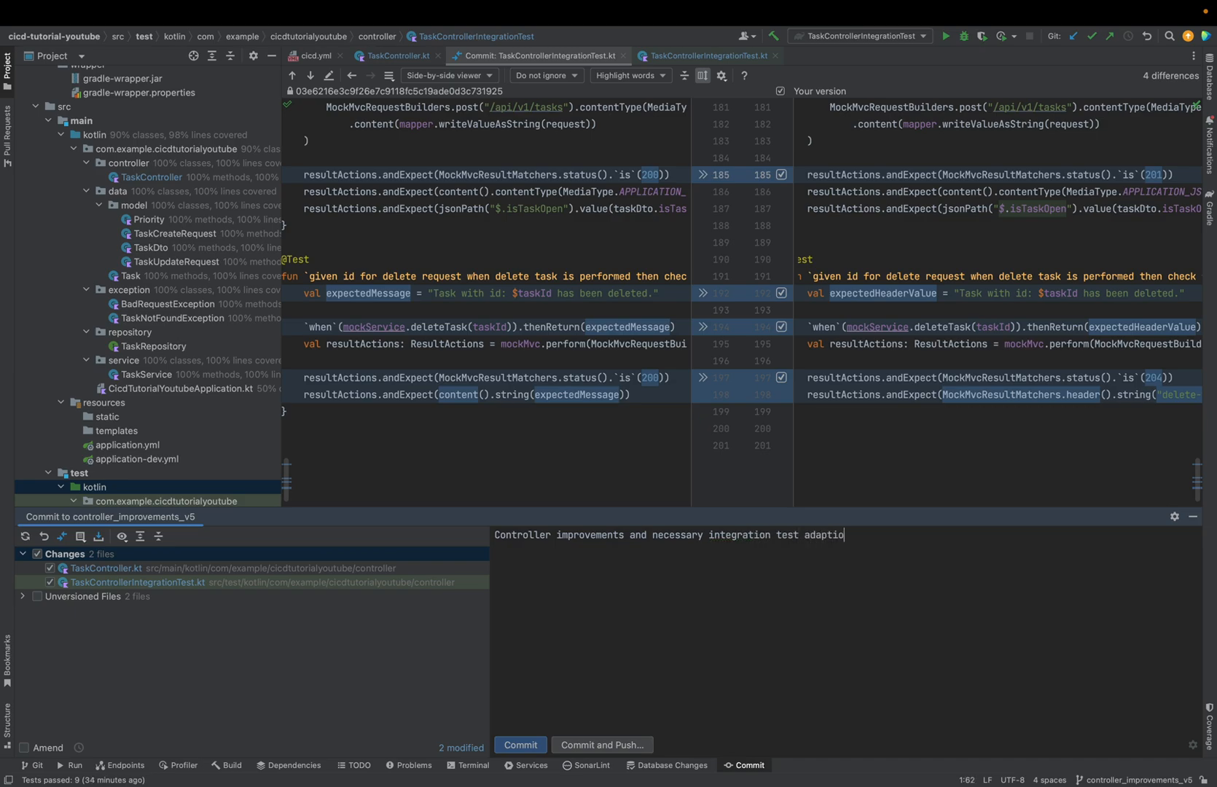
text(ns.)
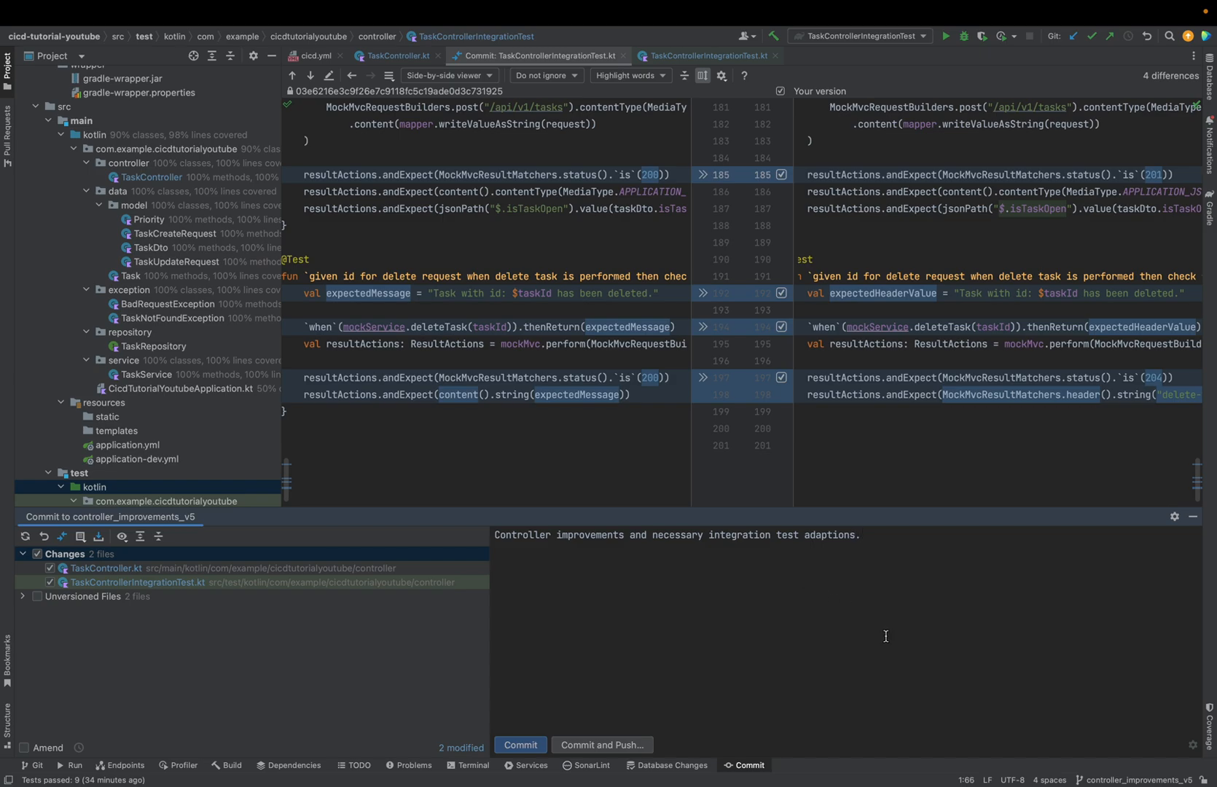
click(601, 757)
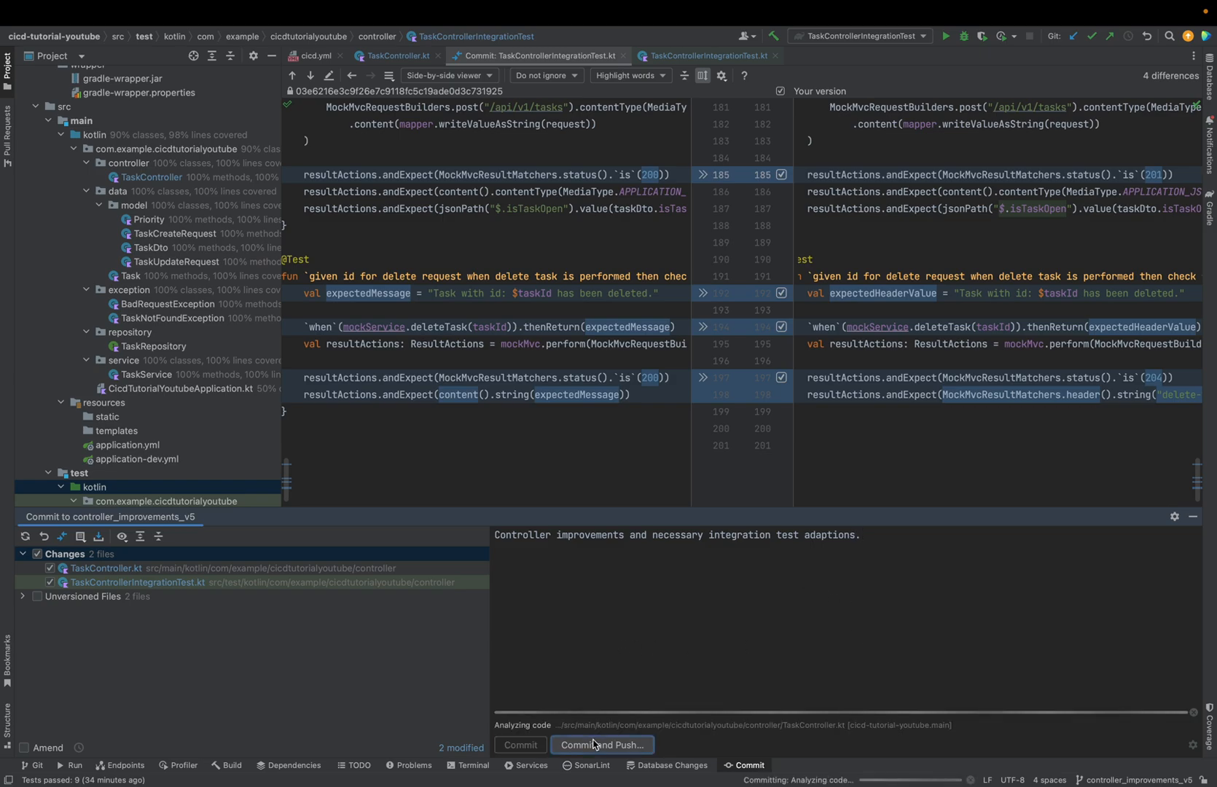
Confirm the push of the controller_improvements_v5 commit in the Push Commits dialog
click(602, 745)
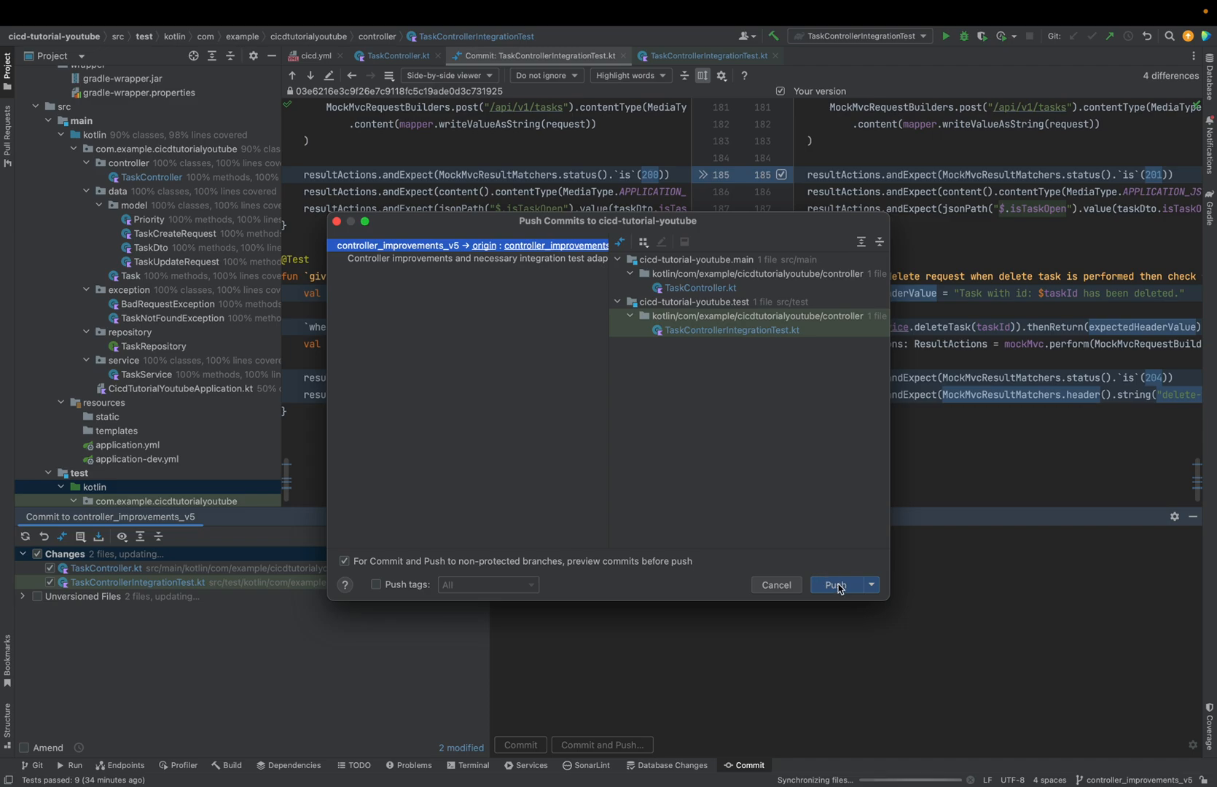
click(835, 585)
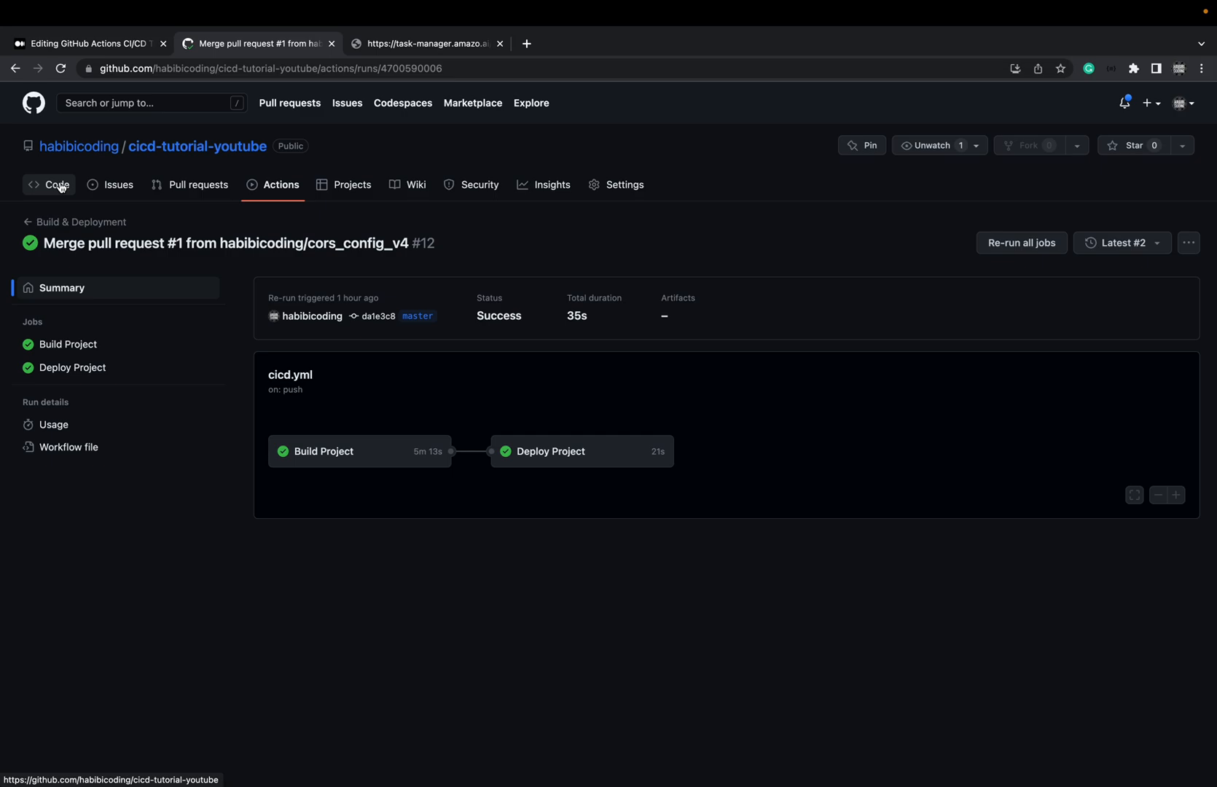
Draft the 'Controller improvements v5' pull request, review its diff, and open the base branch list
click(57, 185)
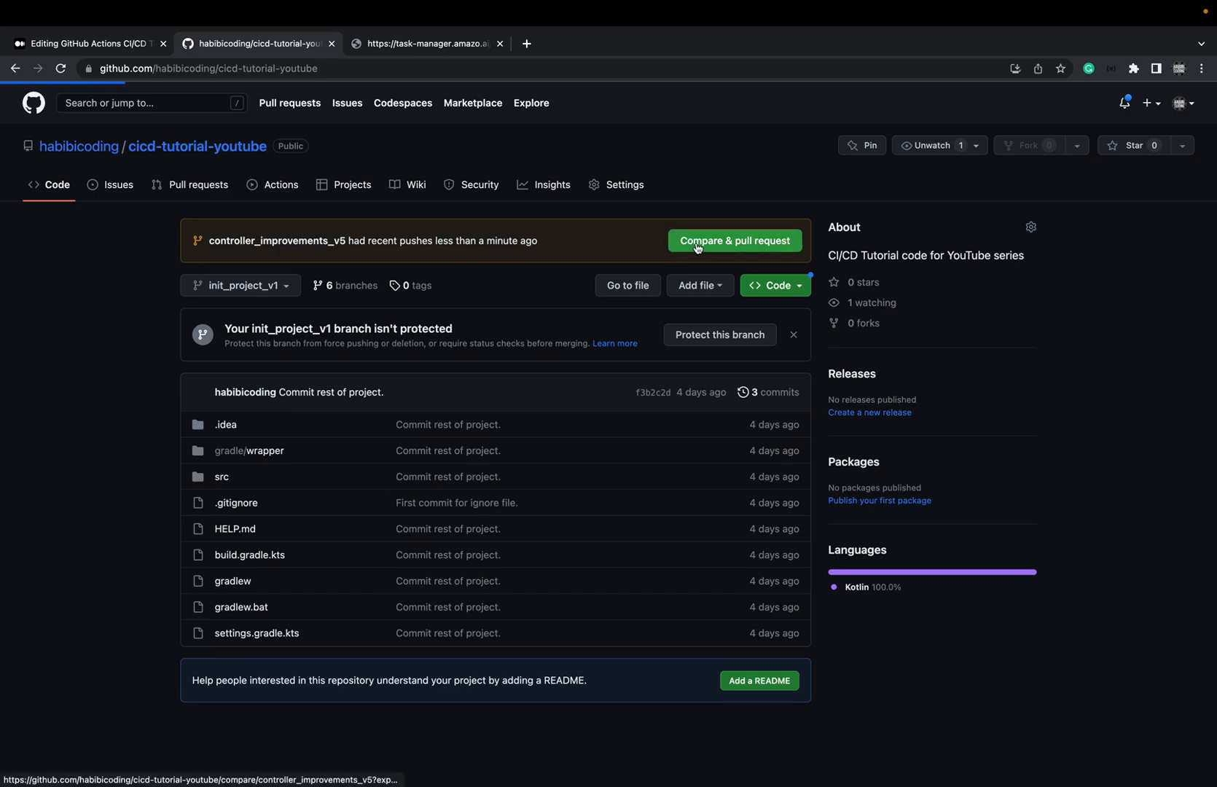
click(734, 241)
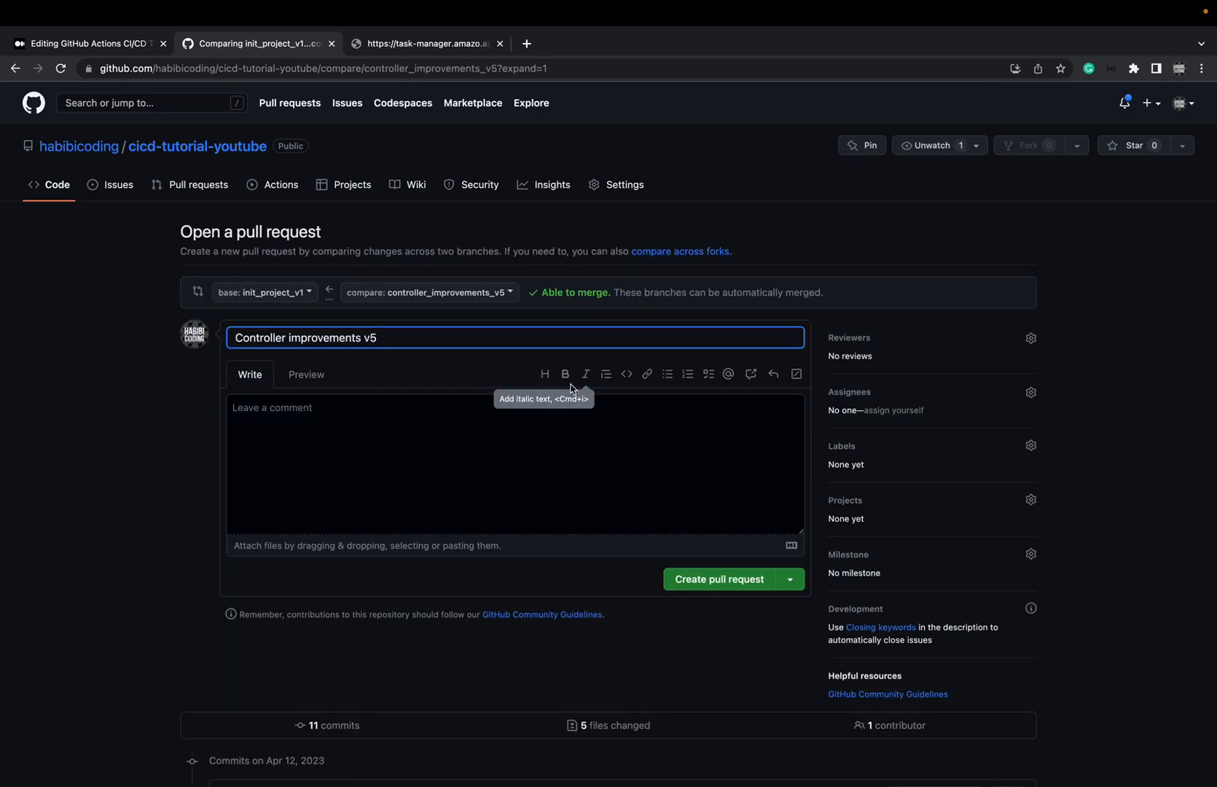
scroll(down, 3)
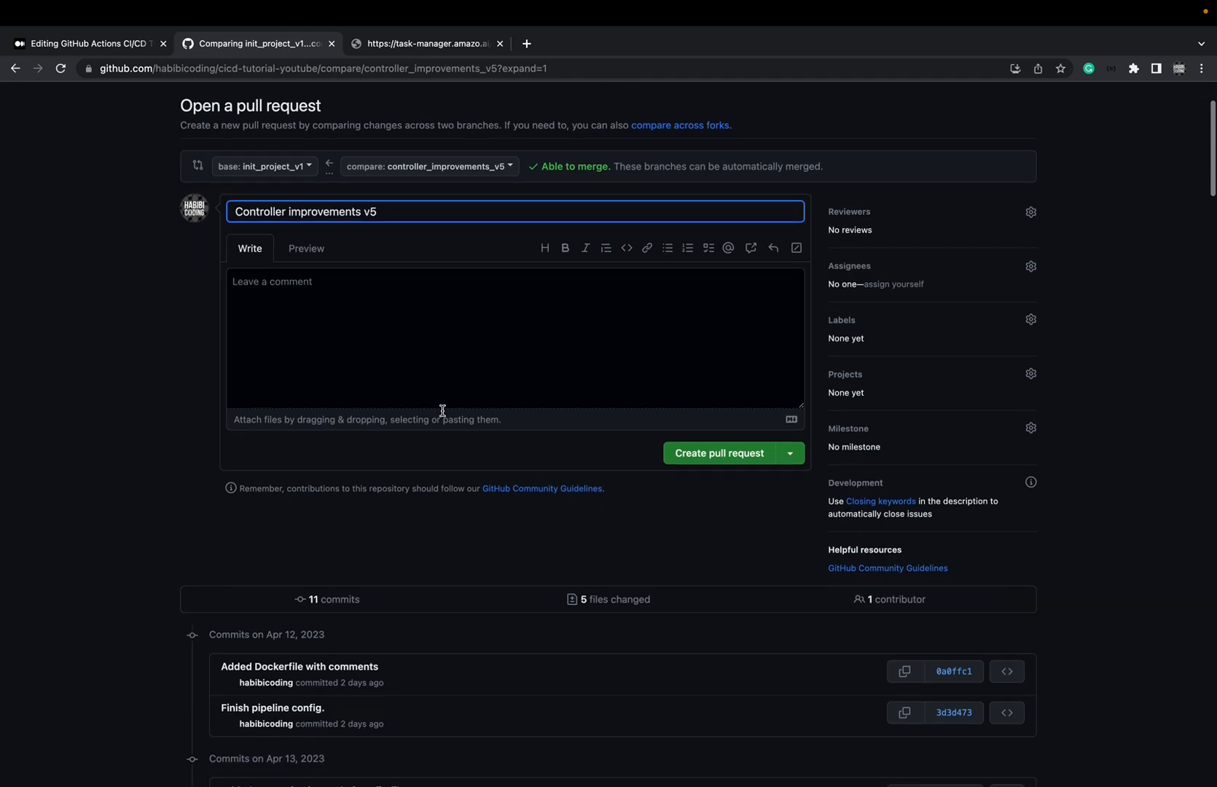
scroll(down, 3)
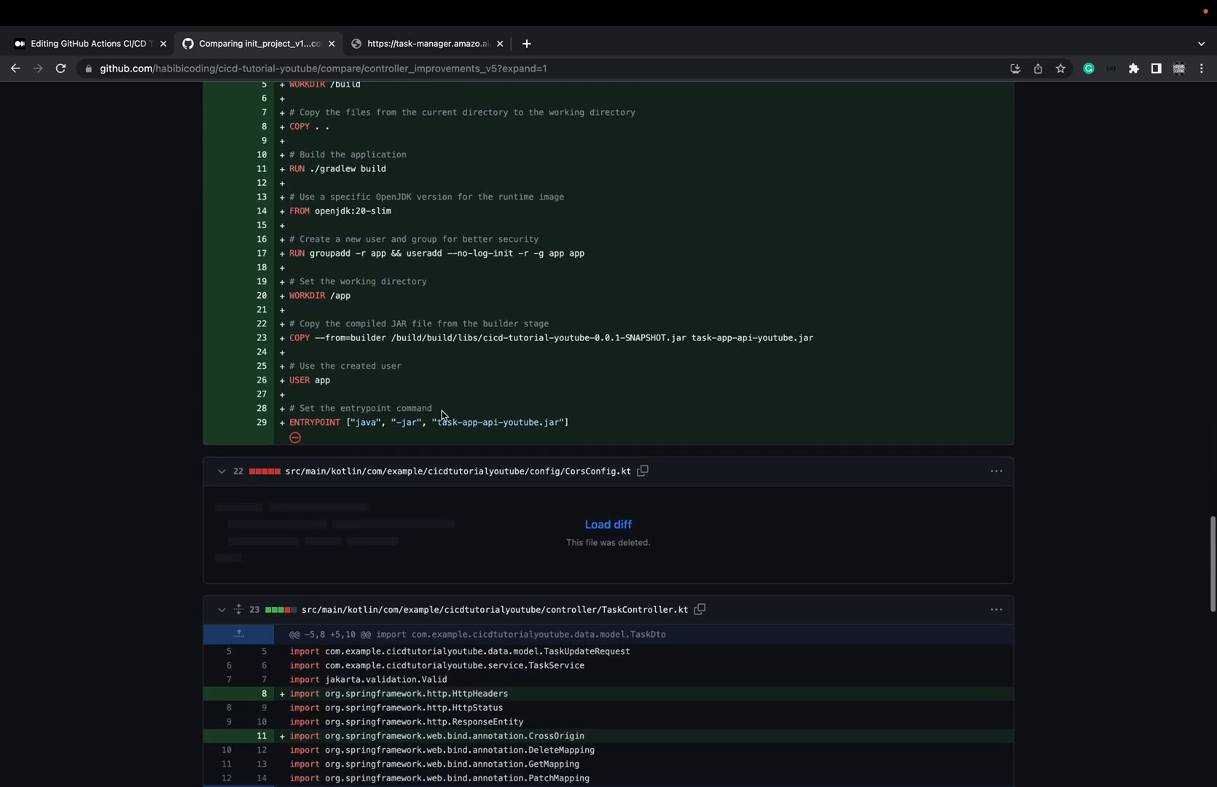
click(264, 293)
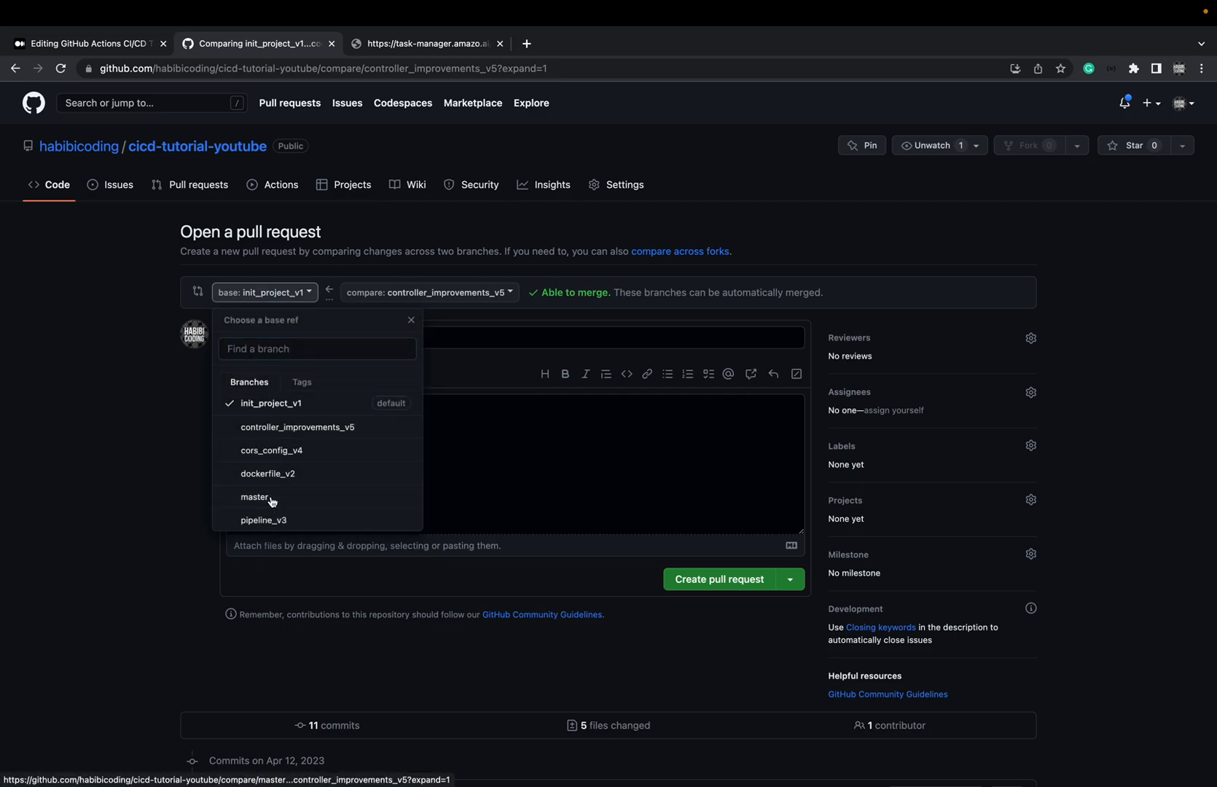
click(255, 497)
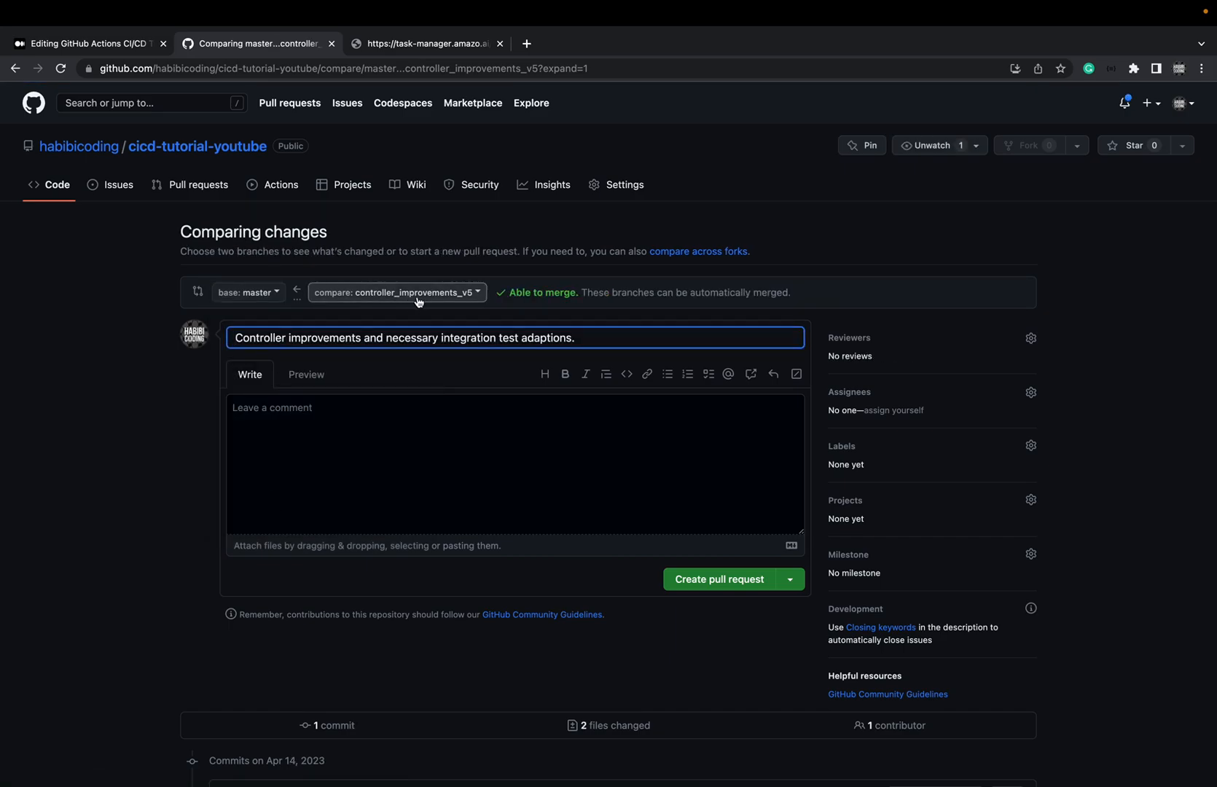
mouse_move(414, 308)
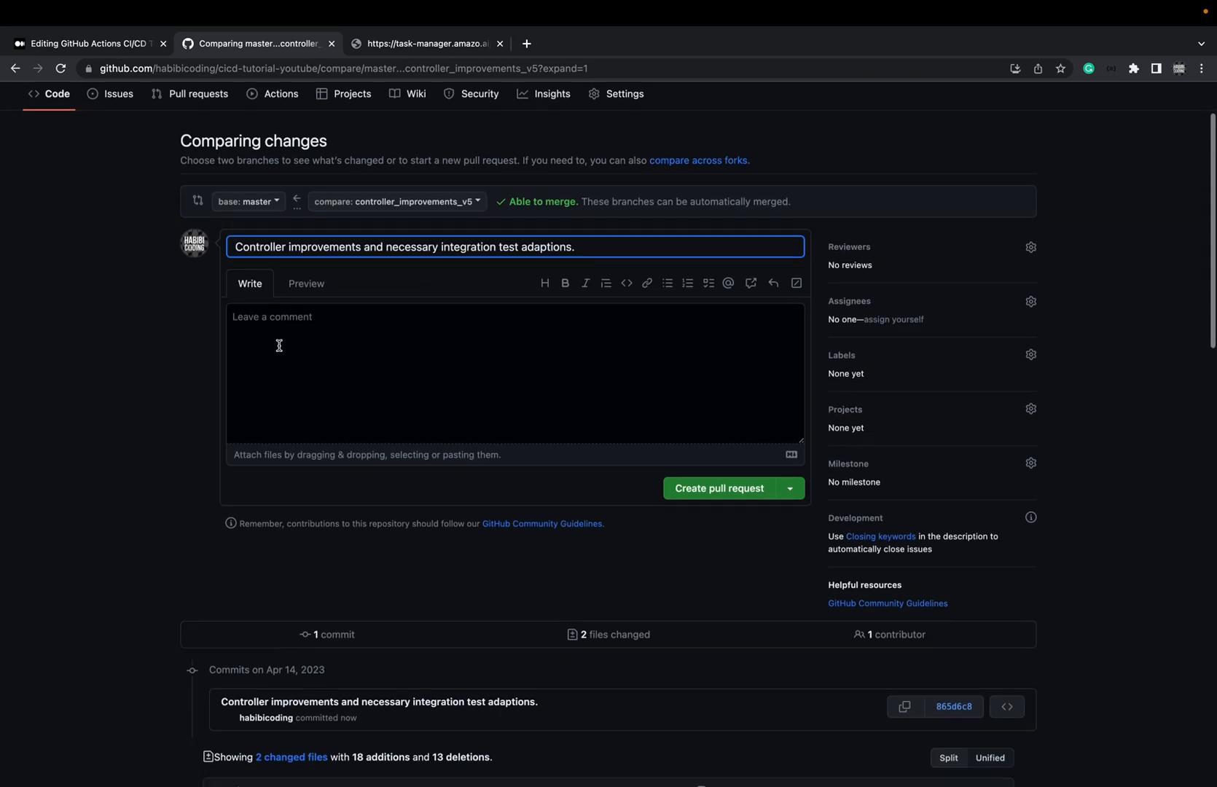
scroll(down, 3)
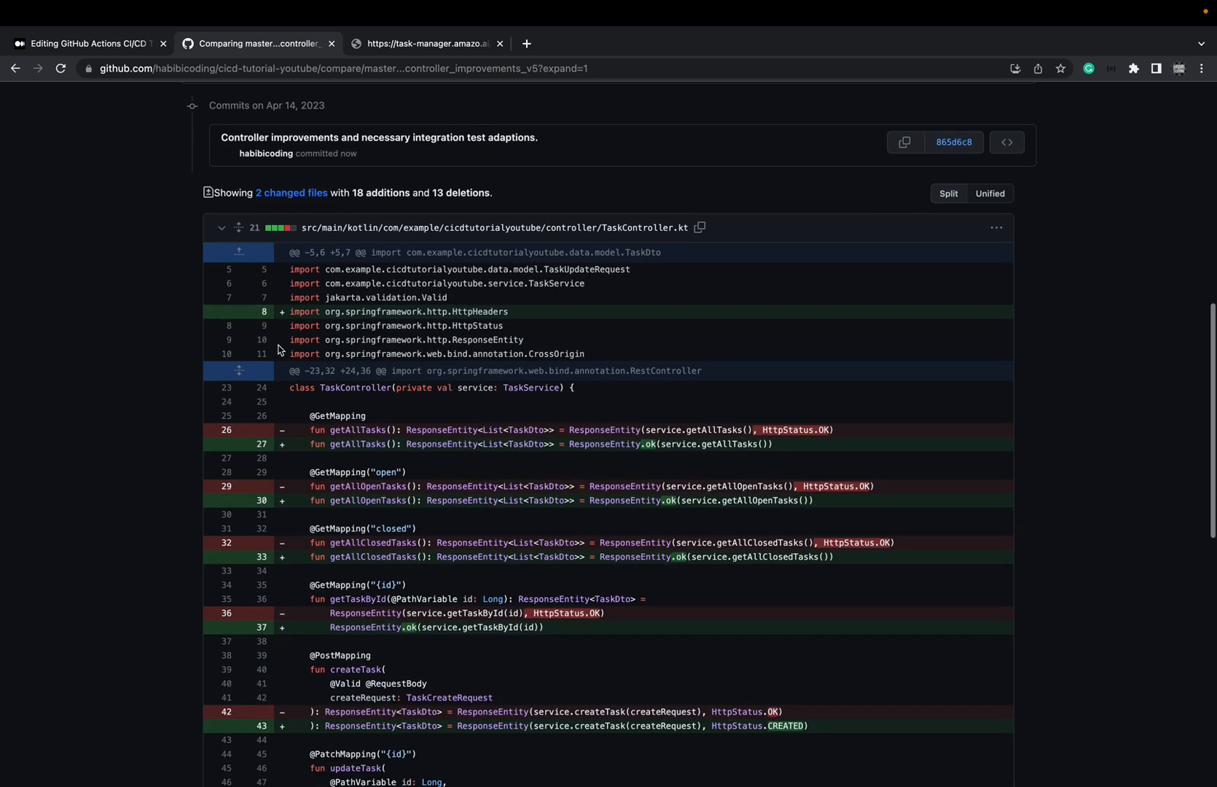
scroll(down, 3)
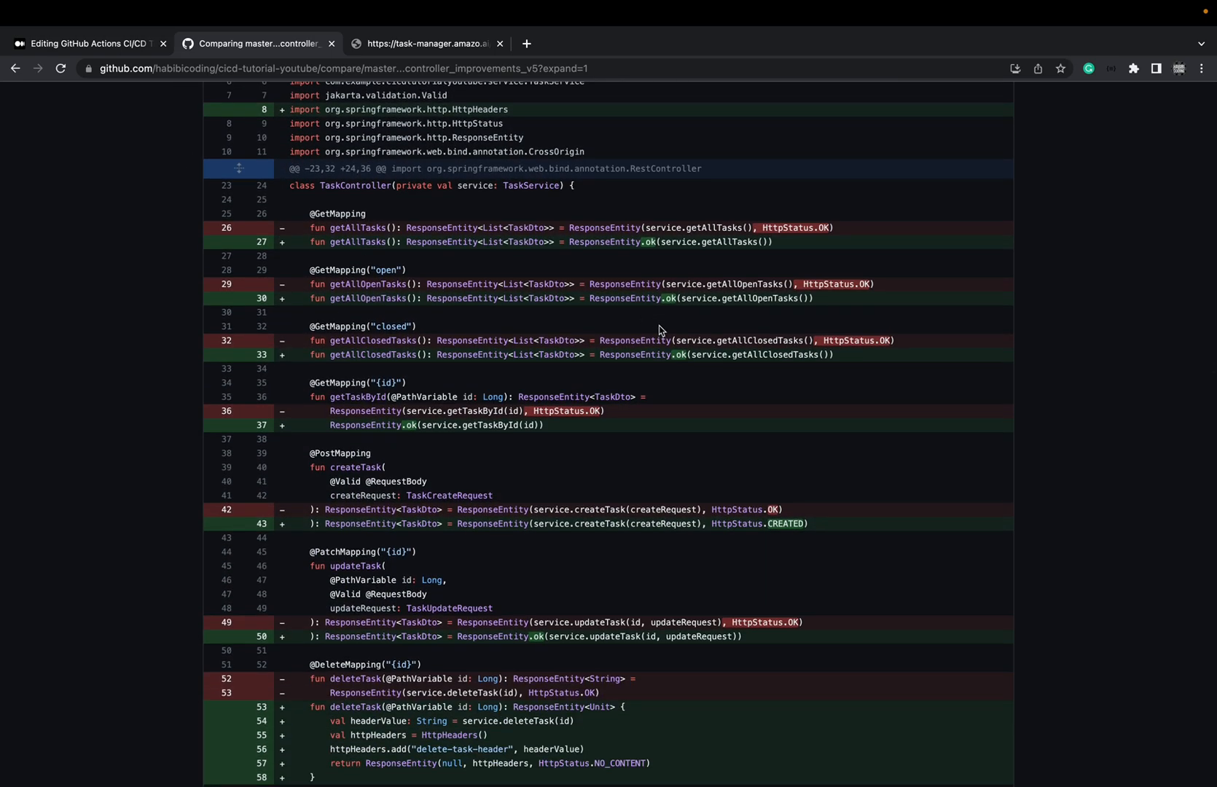
scroll(down, 3)
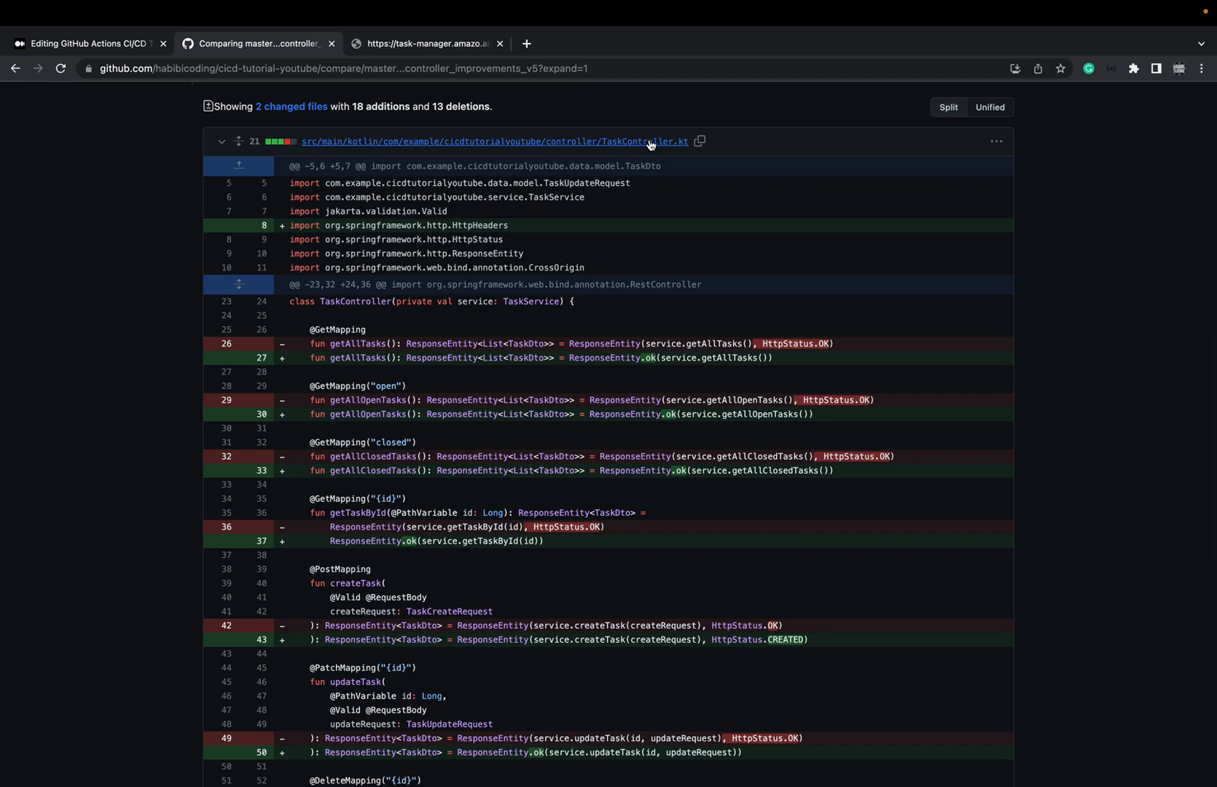
scroll(down, 3)
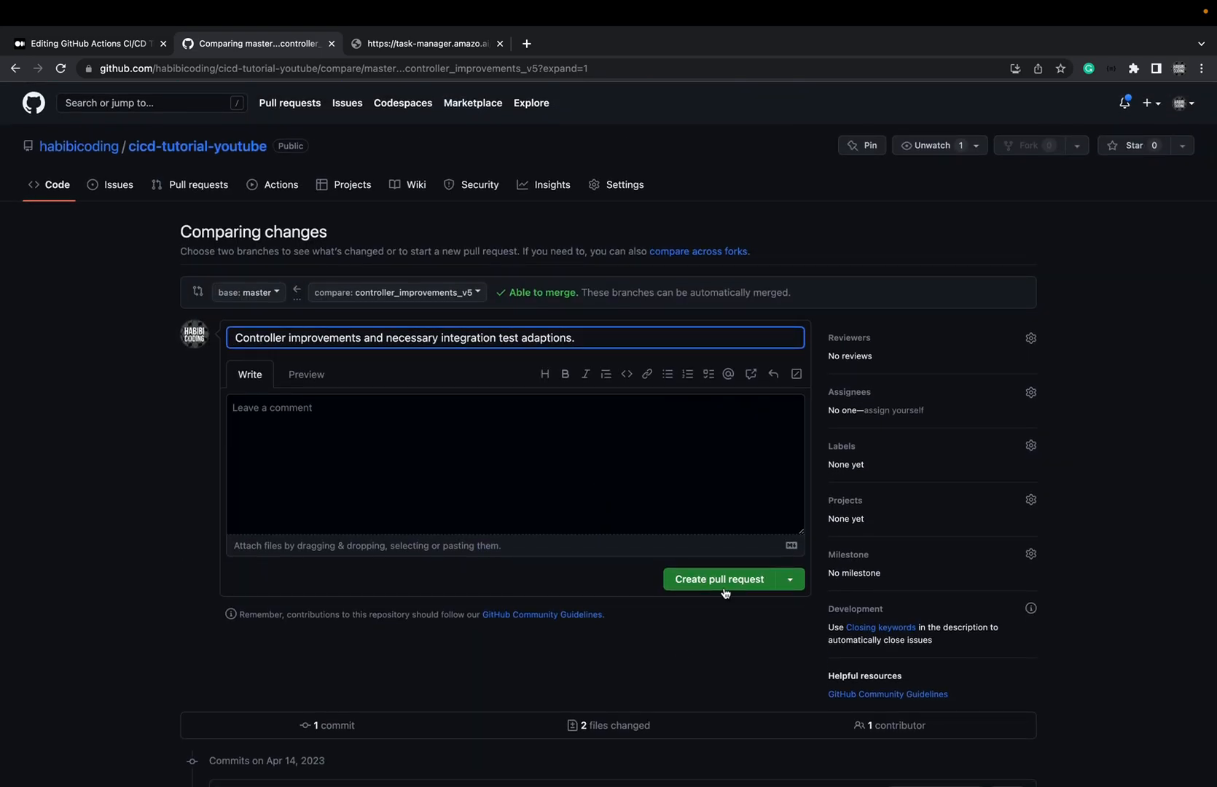
Create pull request #3 and follow its running Build Project check log
click(718, 580)
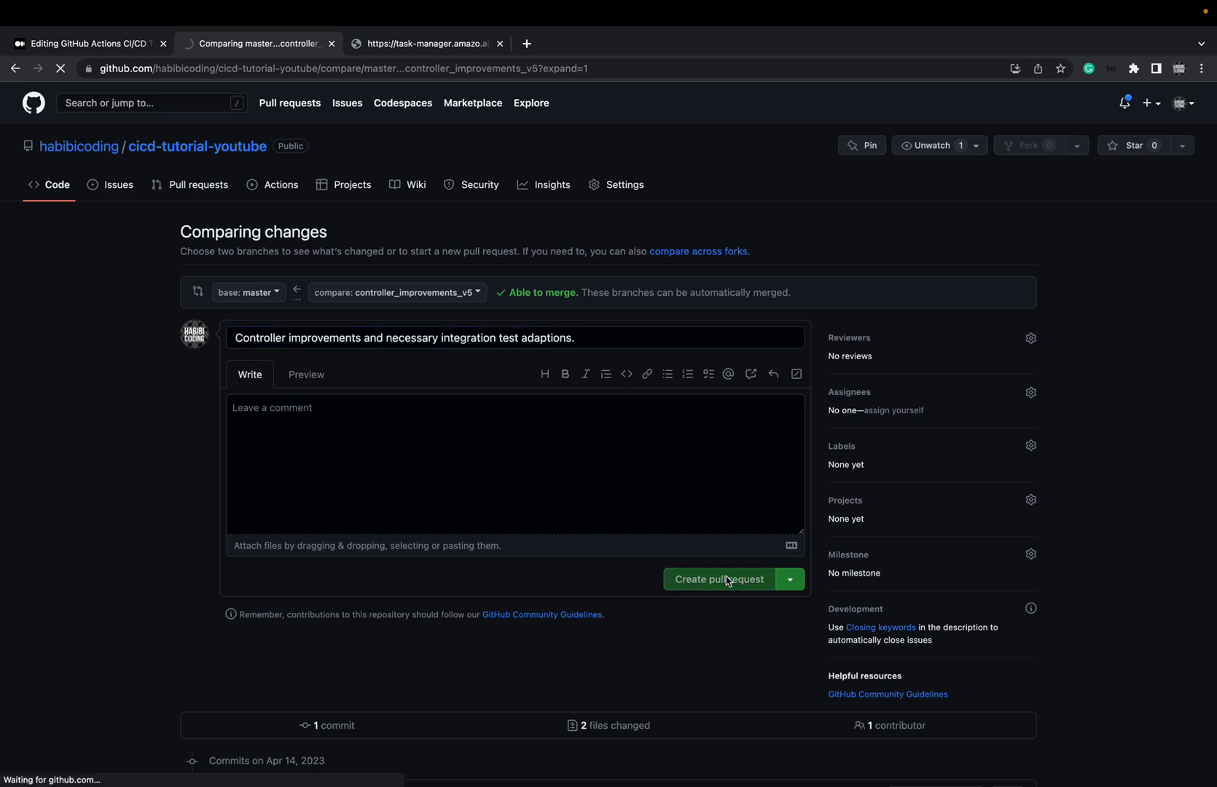
click(719, 580)
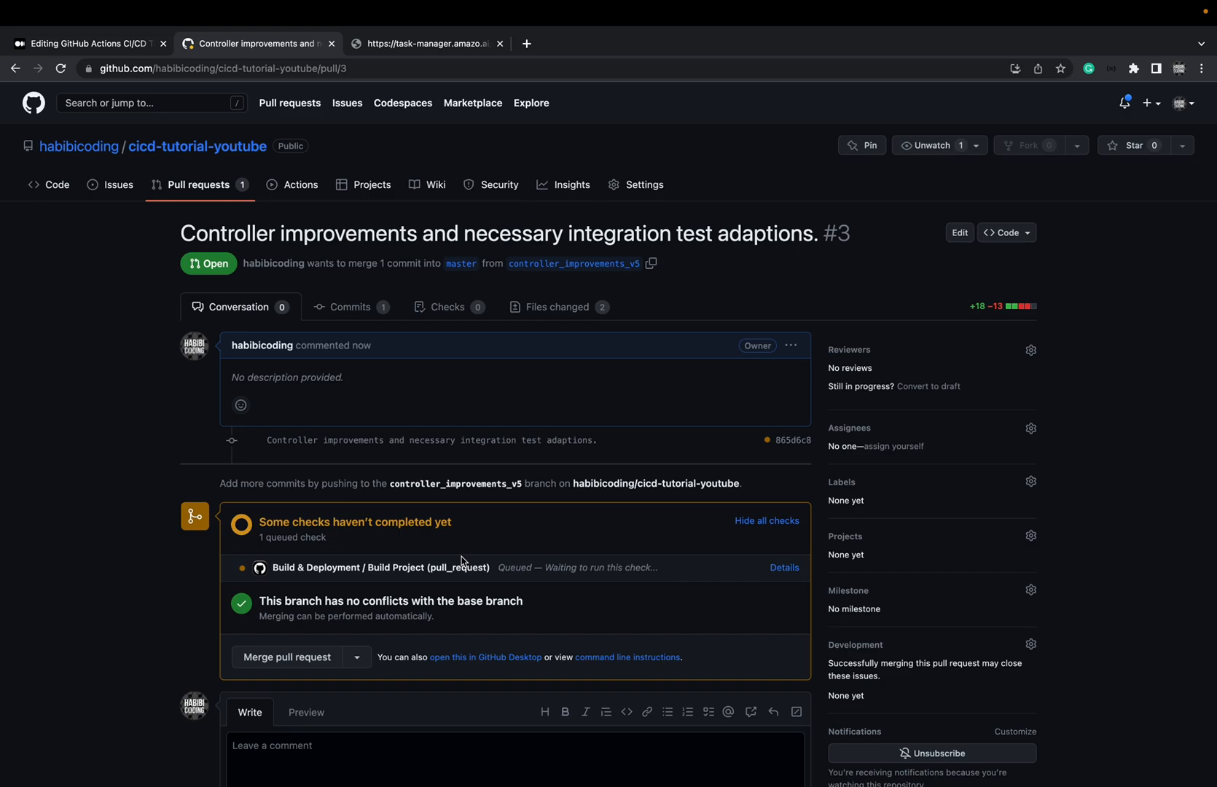
mouse_move(649, 586)
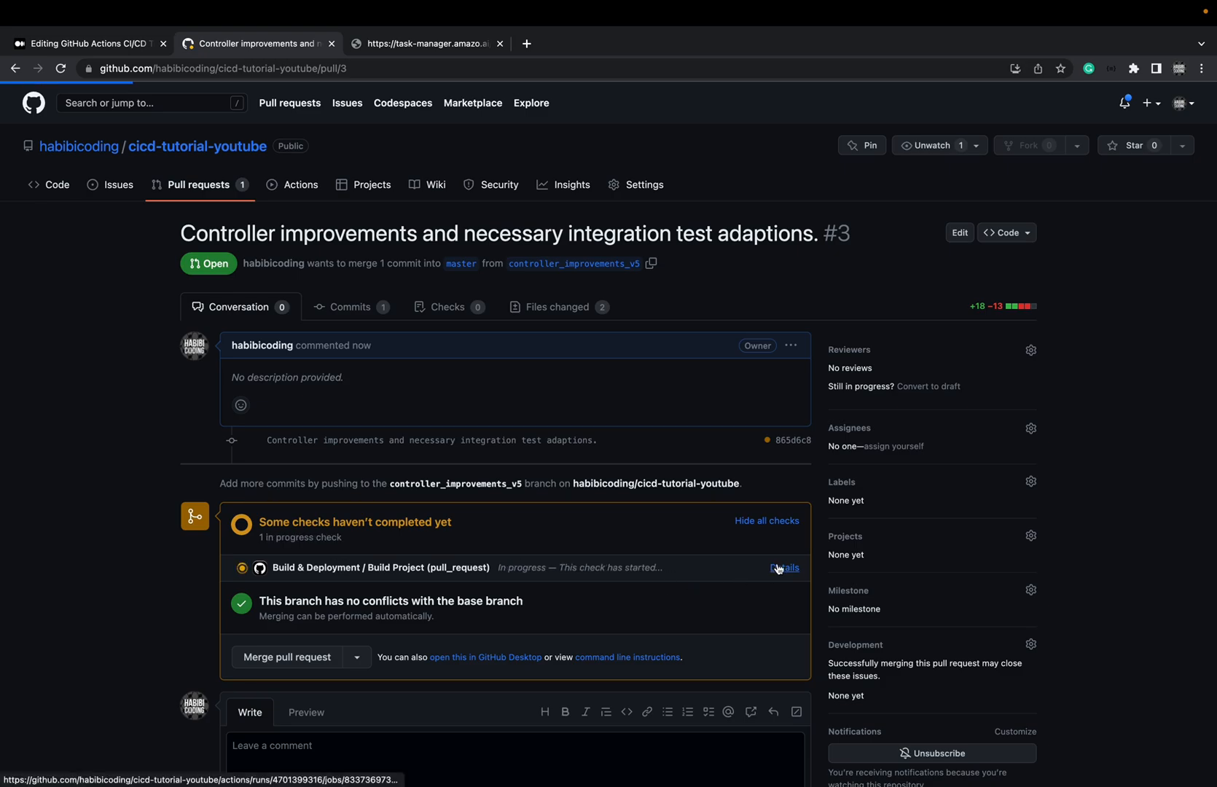
click(784, 568)
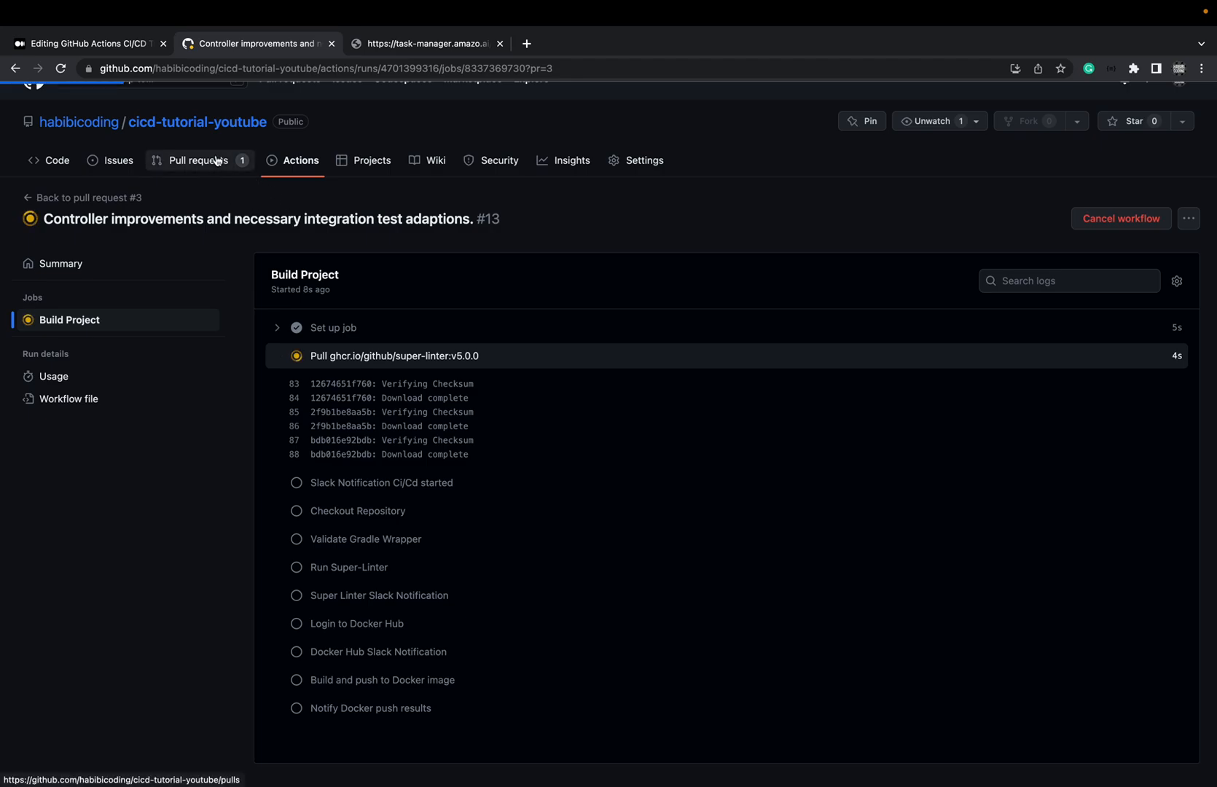
Open the in-progress 'Controller improvements and necessary integration test adaptions.' run #13 from Actions
click(299, 164)
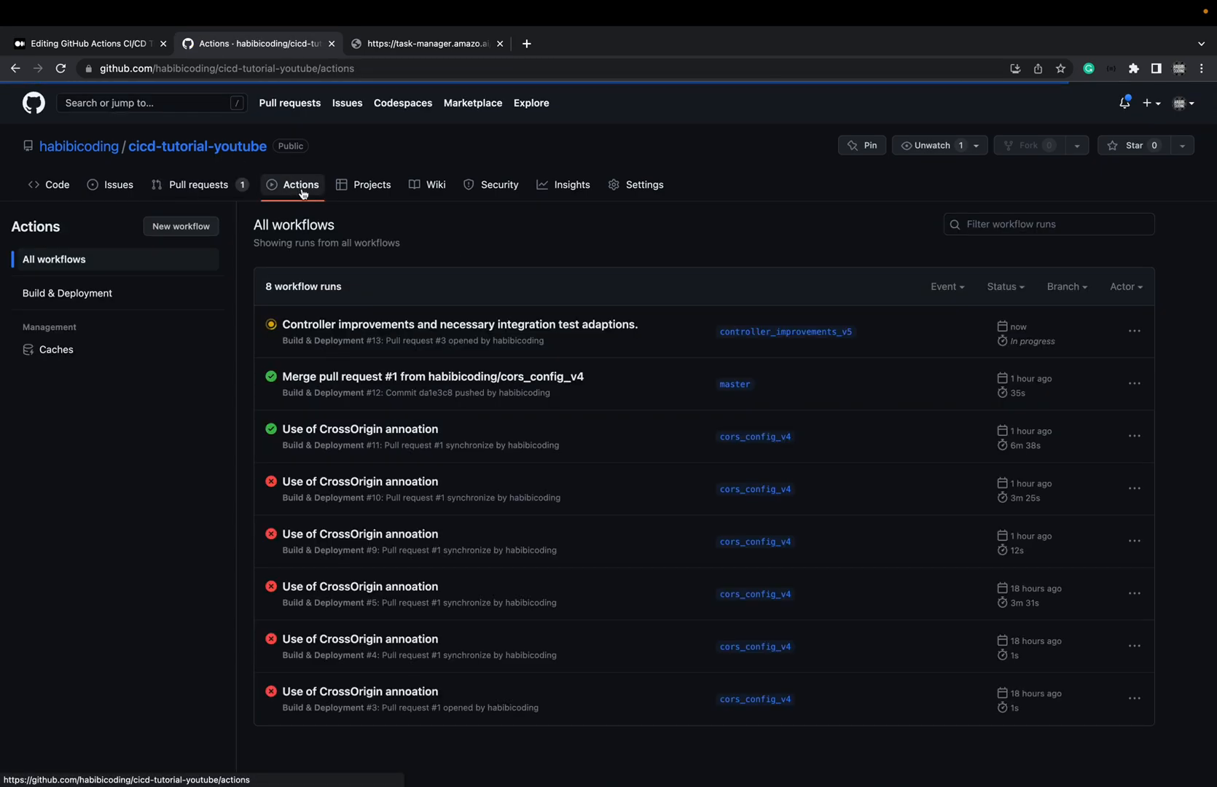
mouse_move(459, 323)
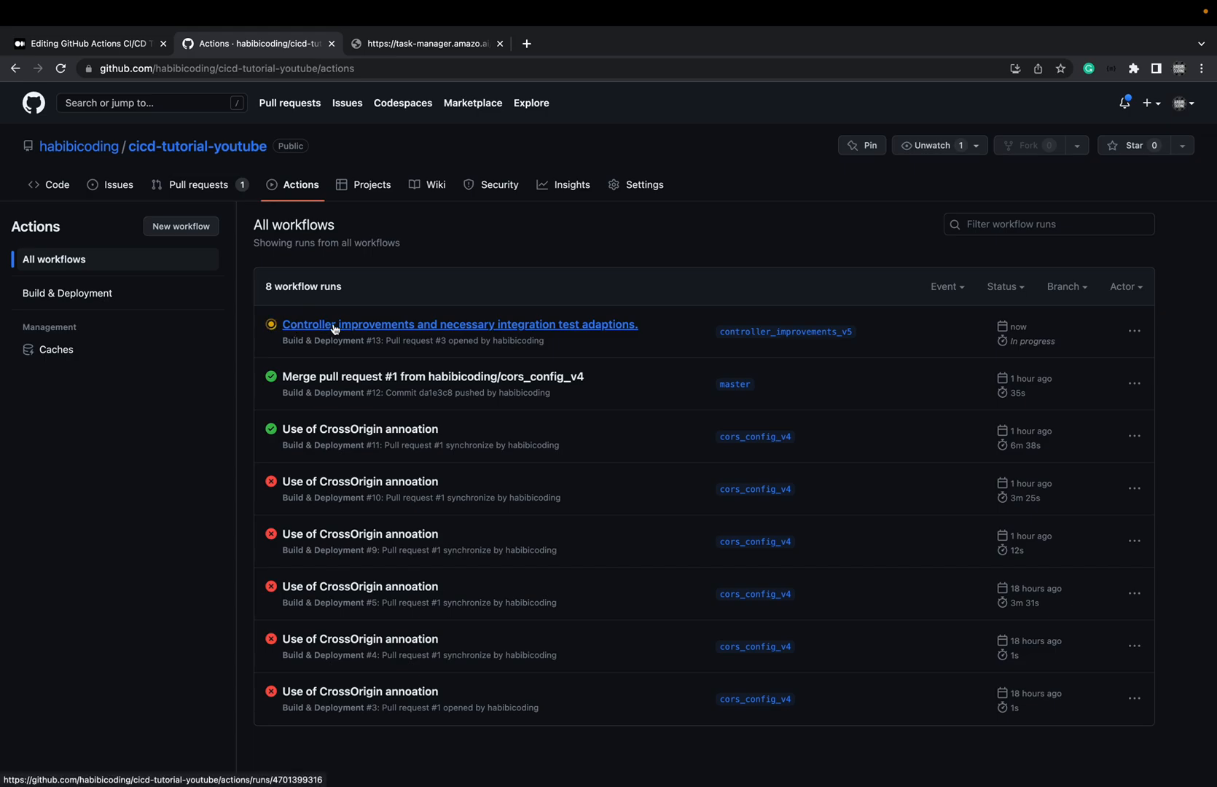
click(458, 325)
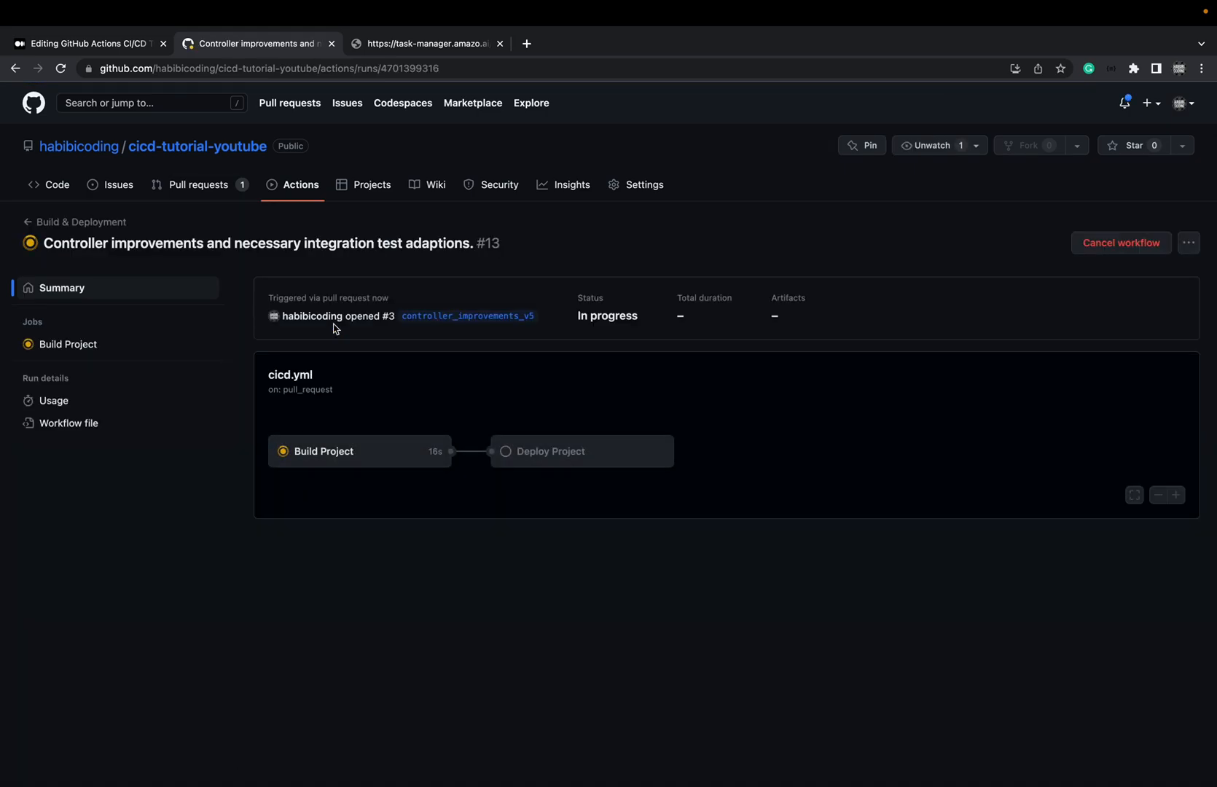
mouse_move(352, 575)
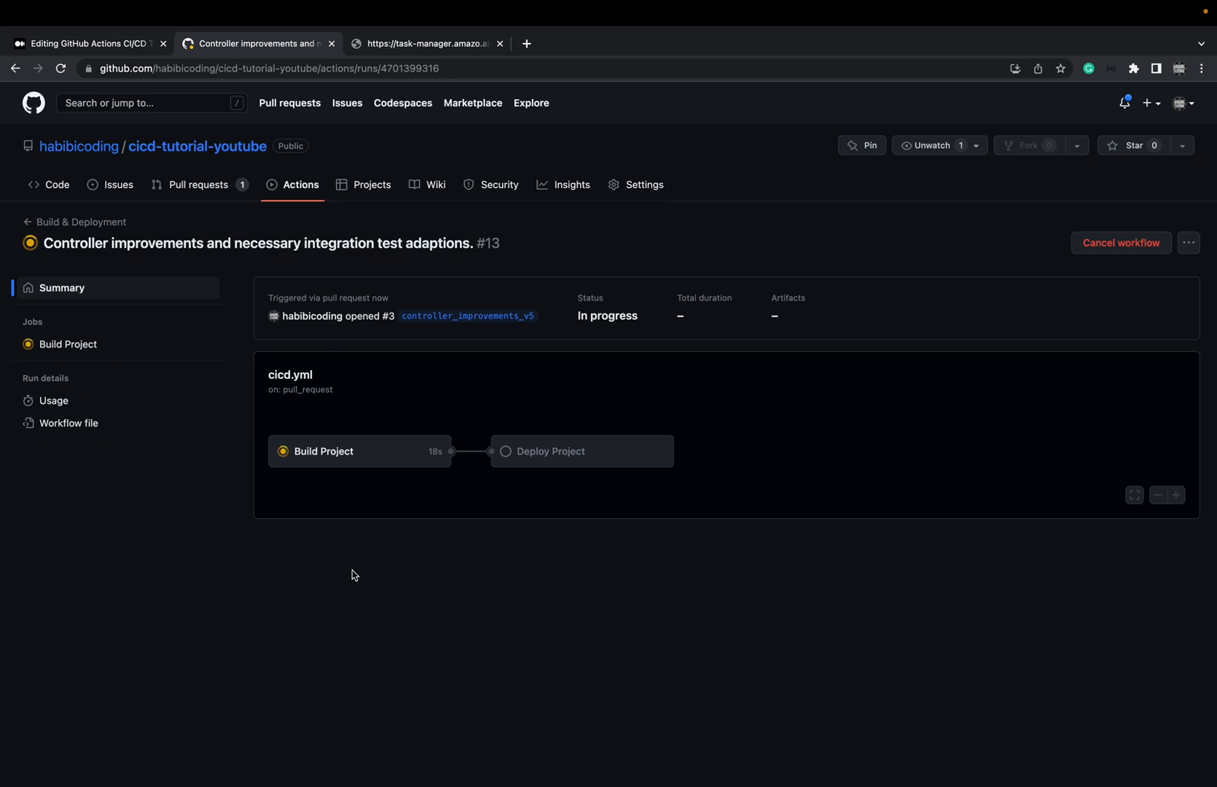
mouse_move(523, 622)
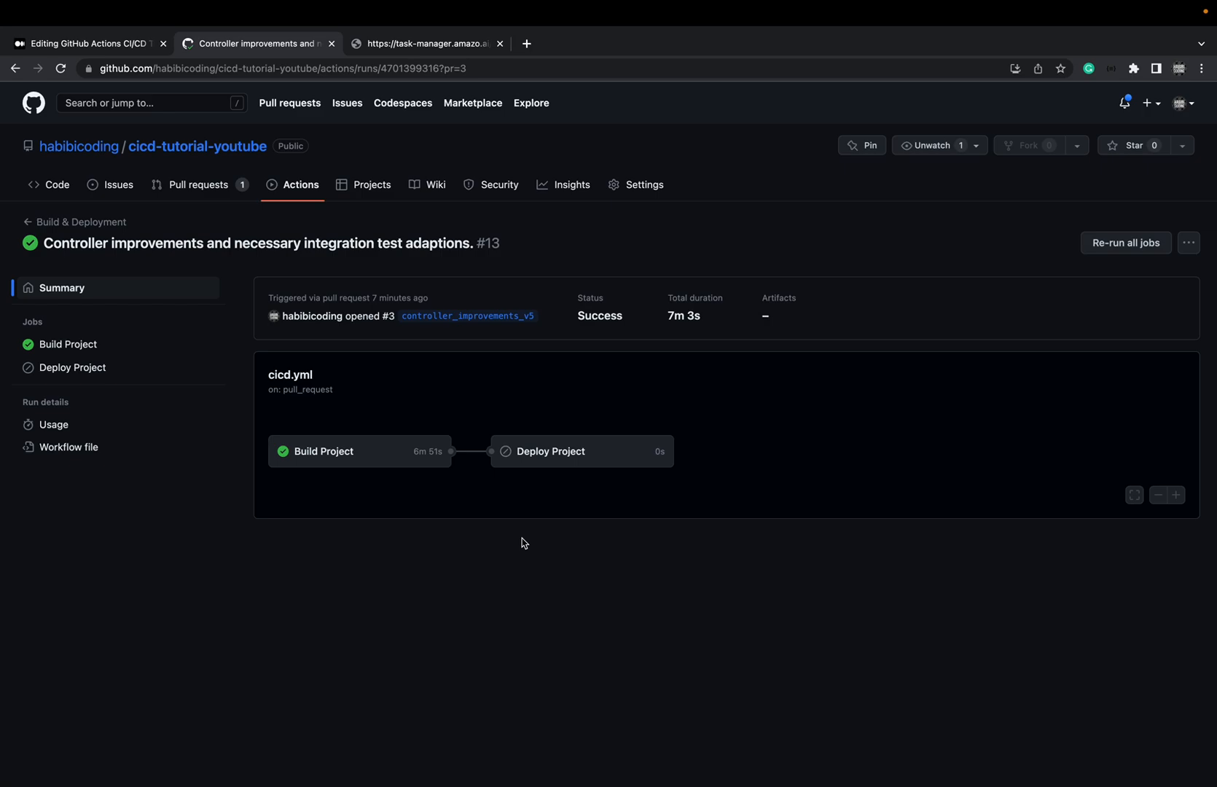
mouse_move(449, 504)
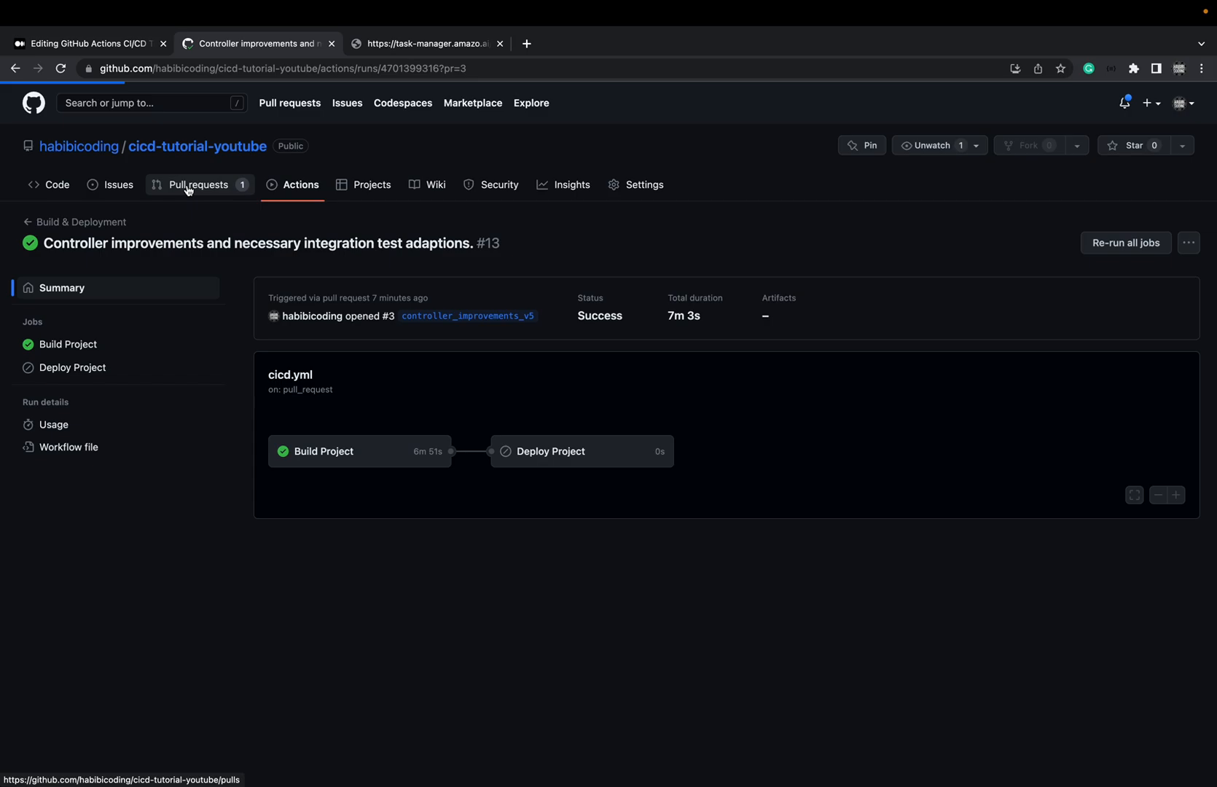
Open pull request #3 from the repository's pull requests list
click(201, 184)
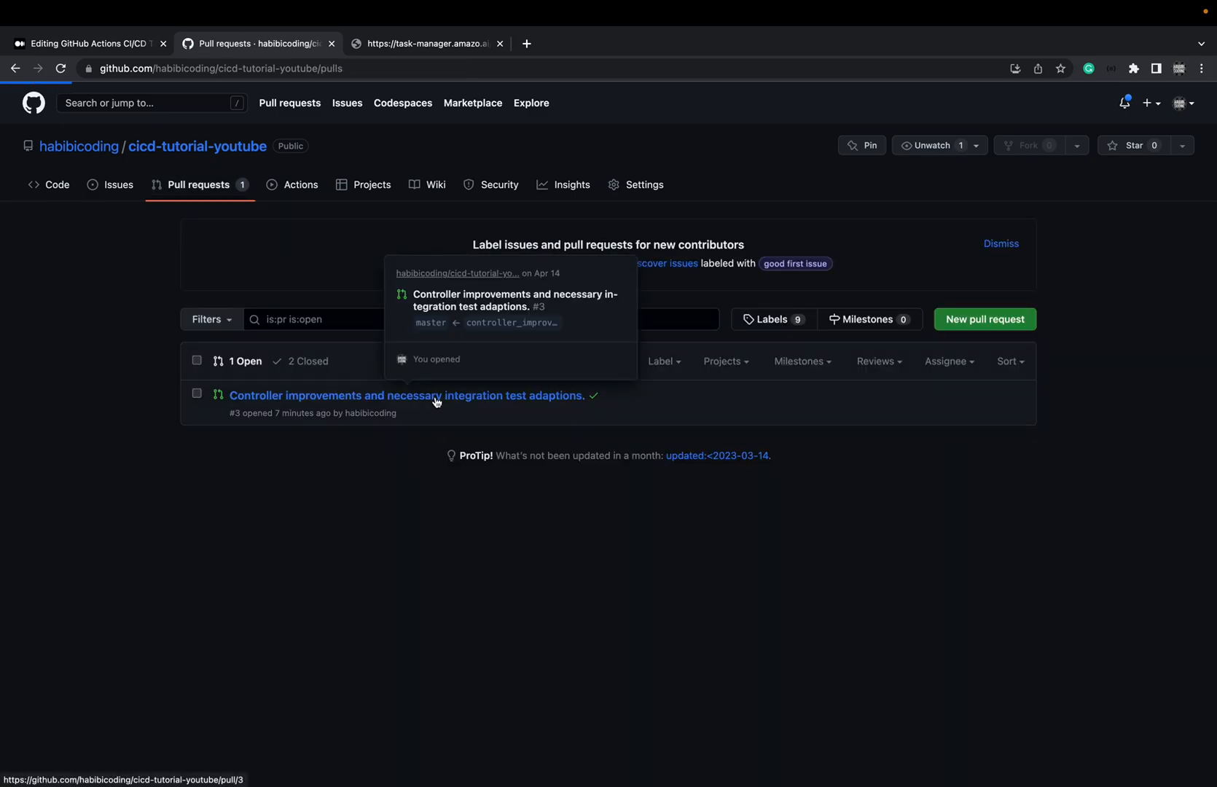
click(406, 395)
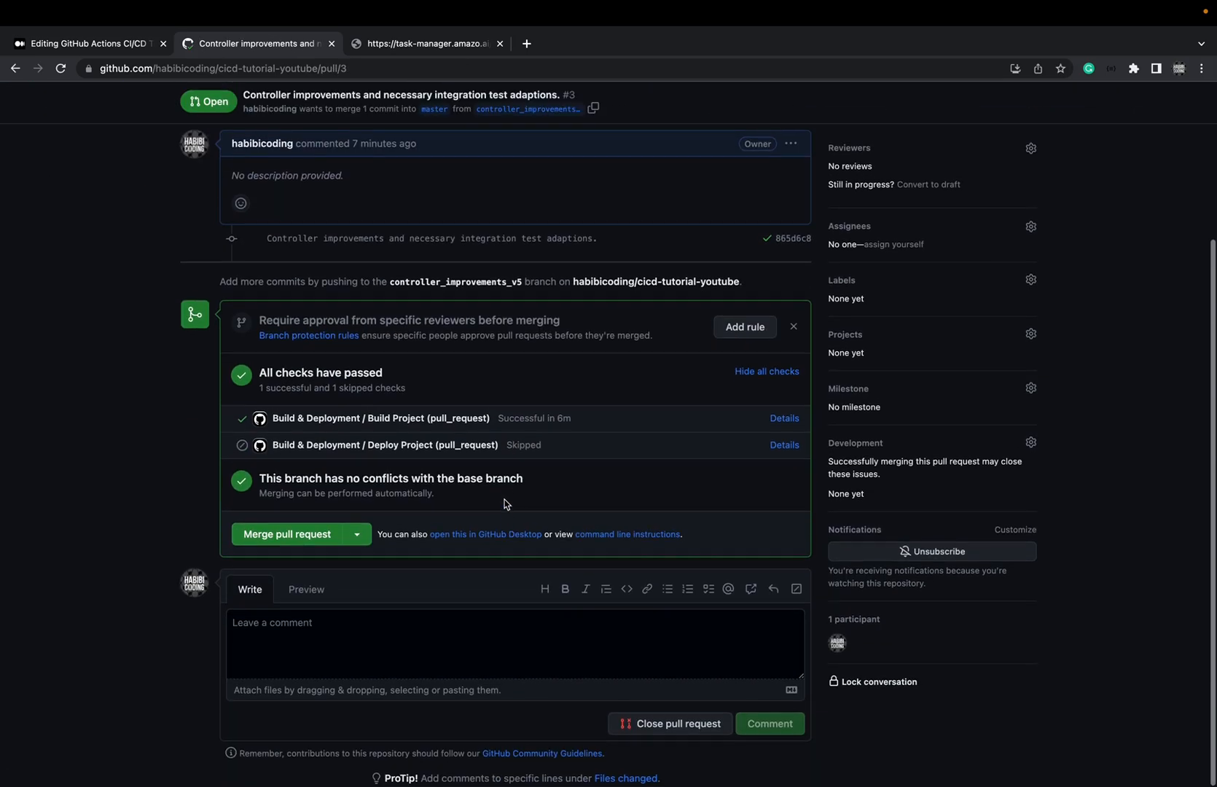
scroll(up, 3)
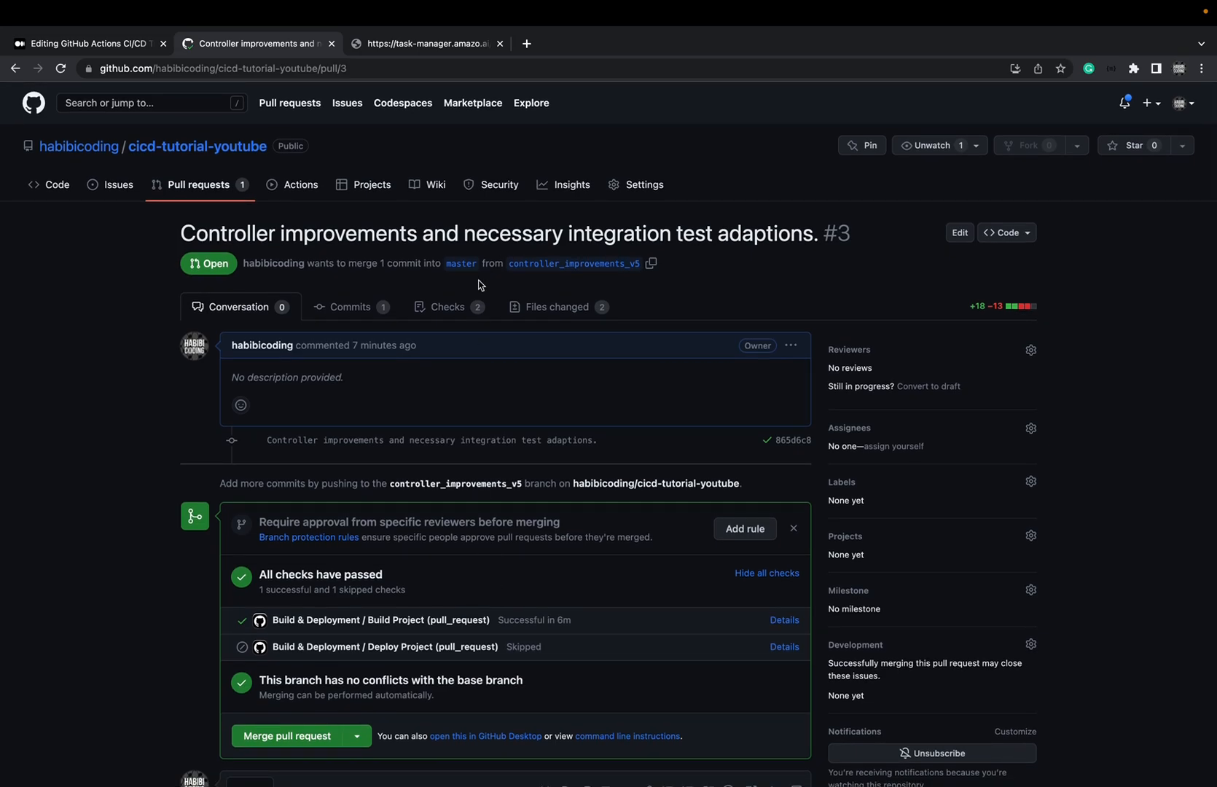
Scroll through PR #3's changed files, then show its single commit
click(556, 309)
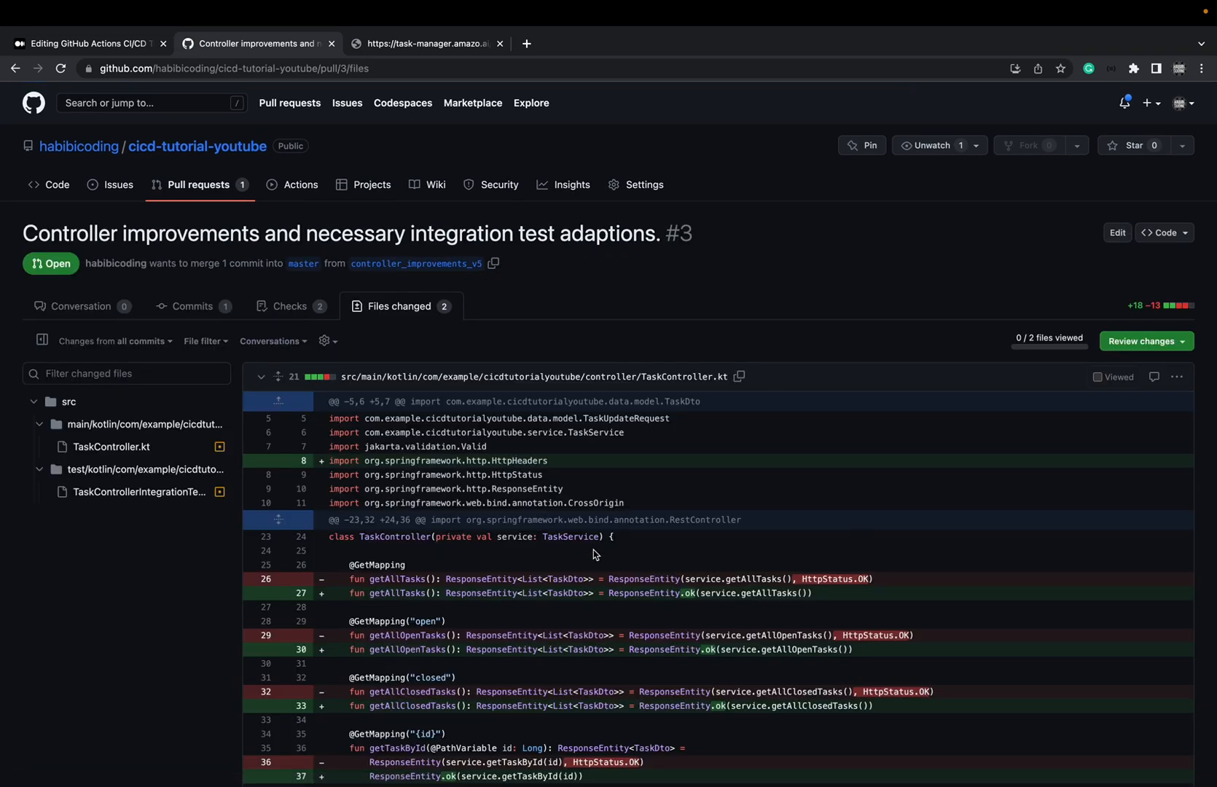
scroll(down, 3)
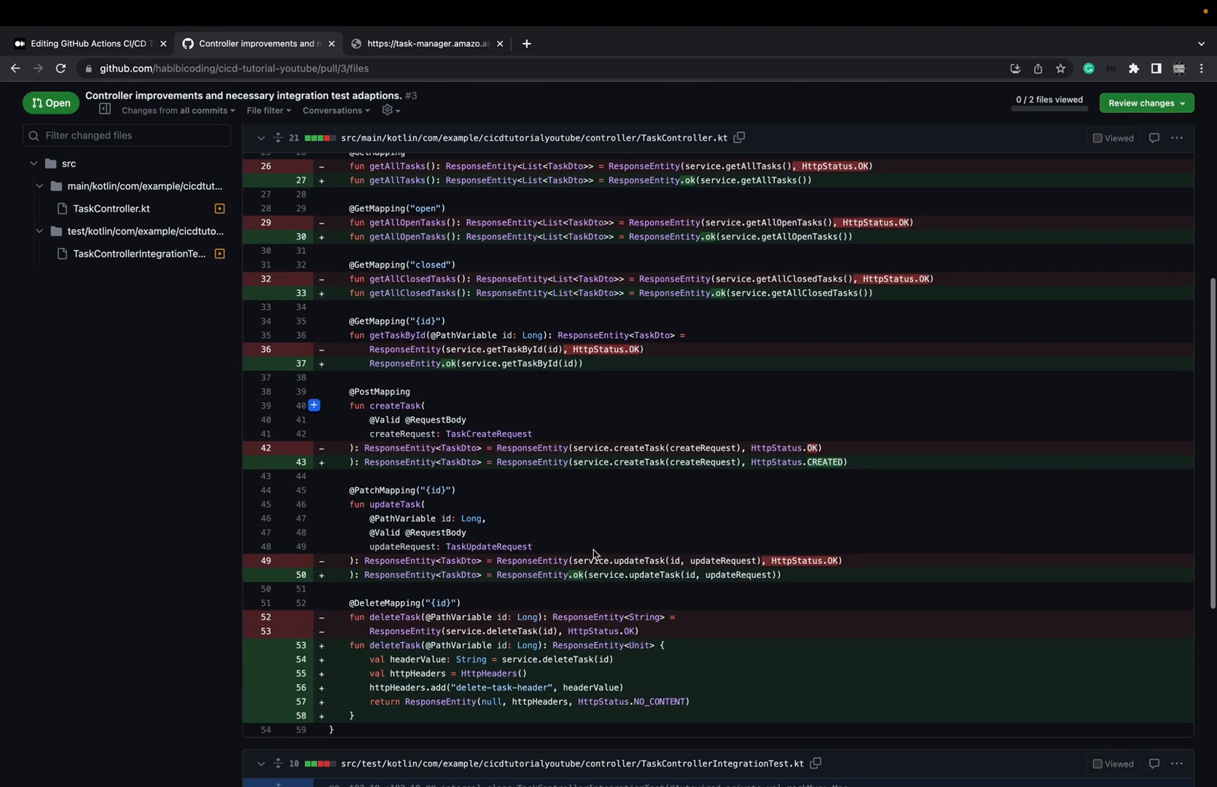
scroll(down, 3)
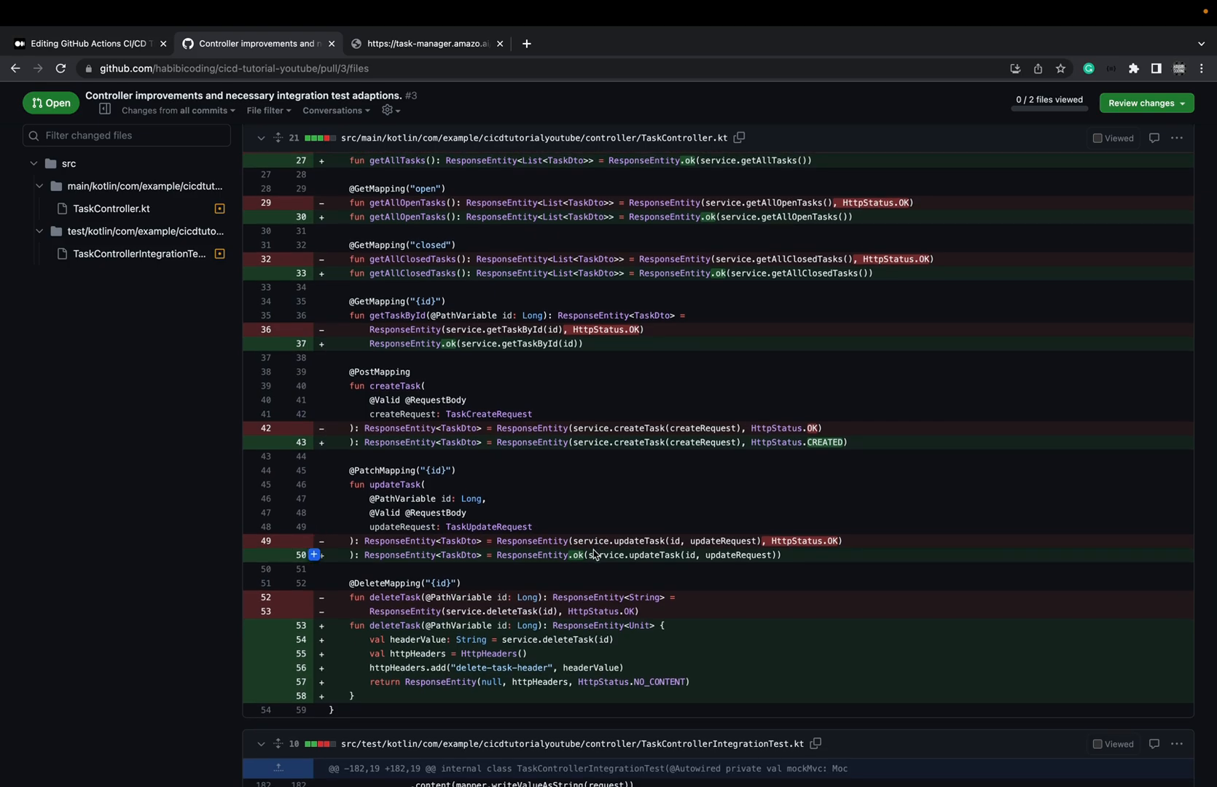
scroll(down, 3)
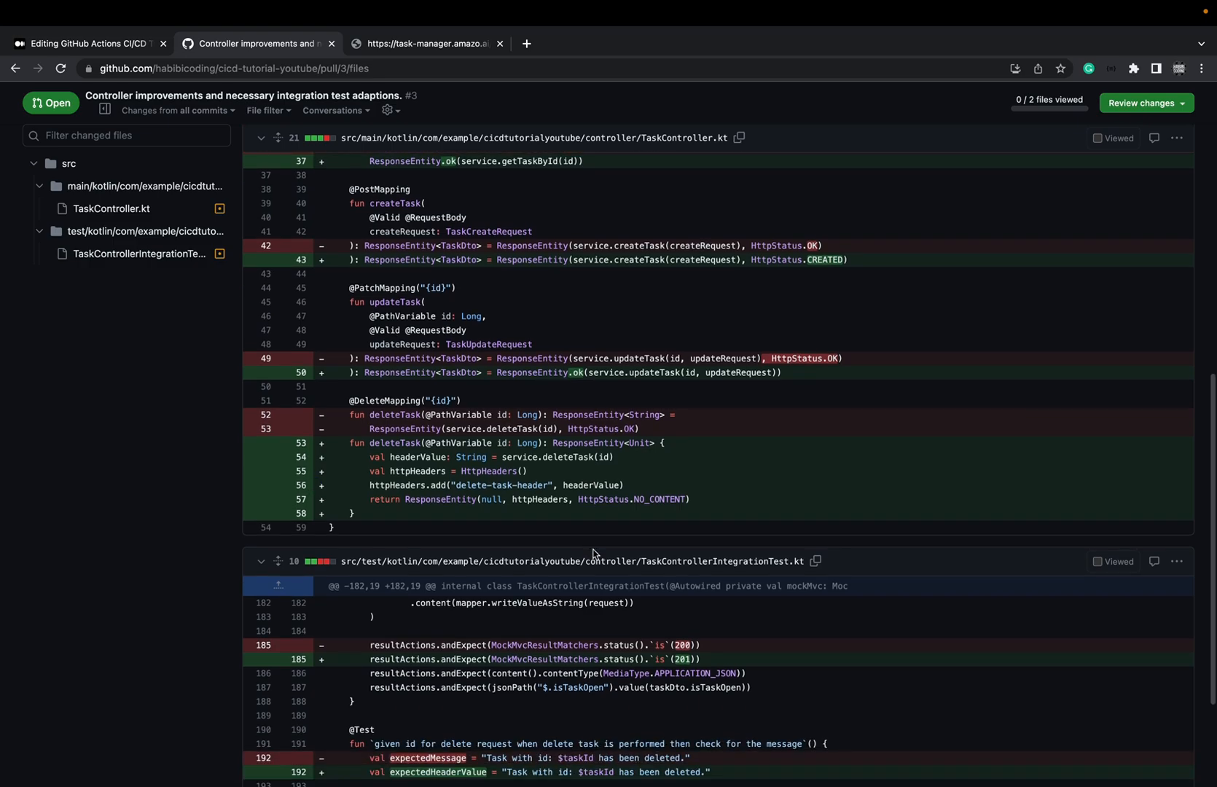
scroll(down, 3)
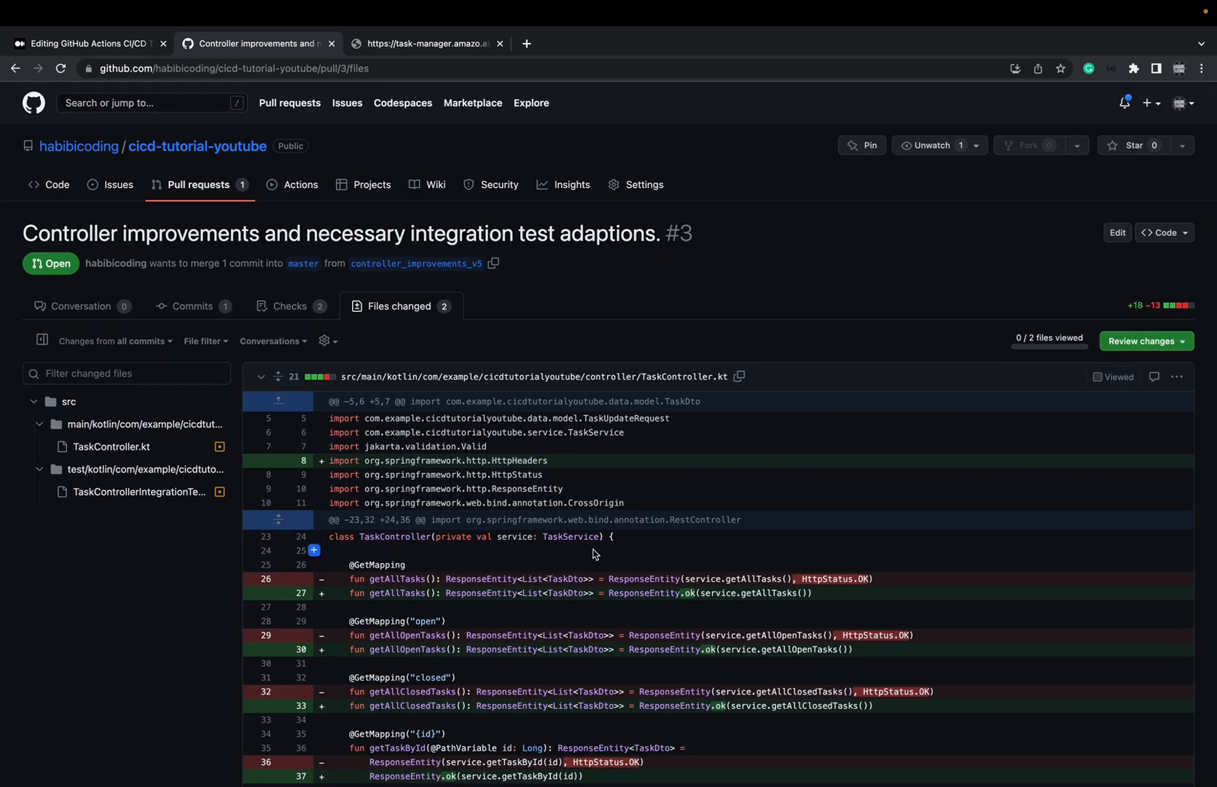
scroll(down, 3)
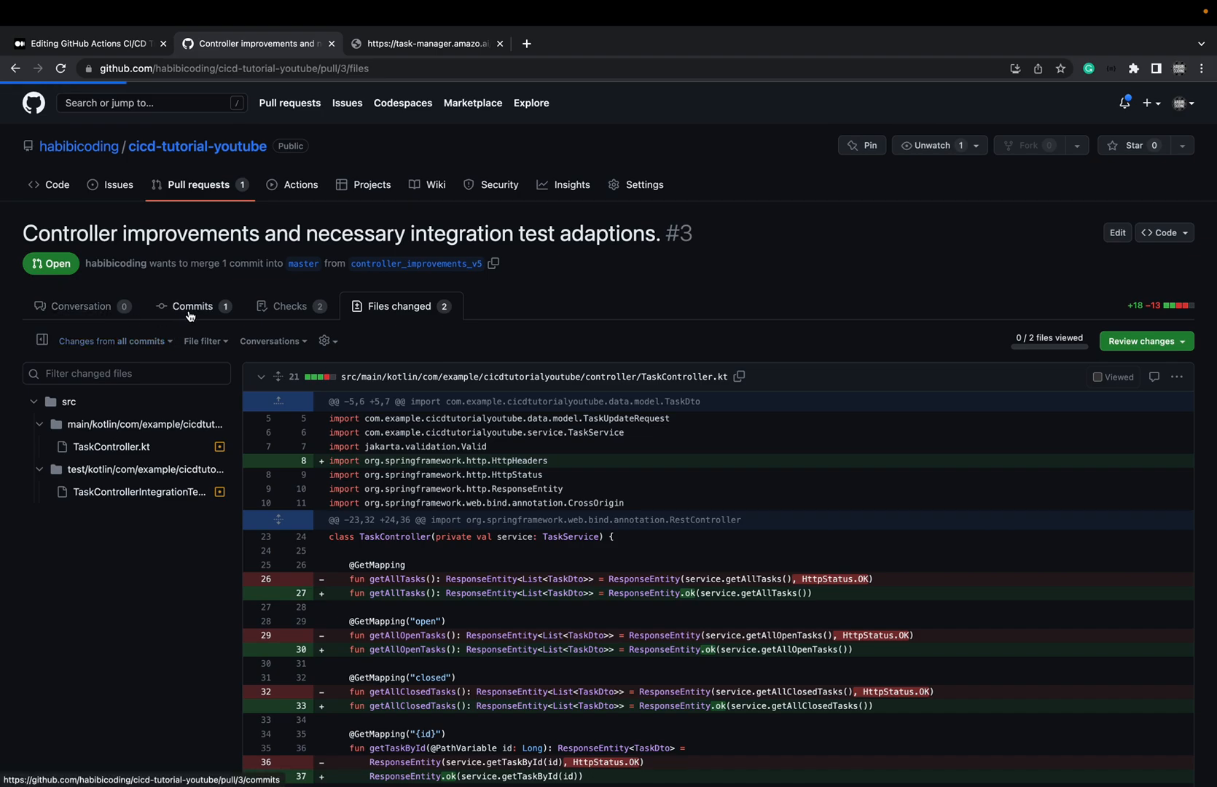
click(192, 305)
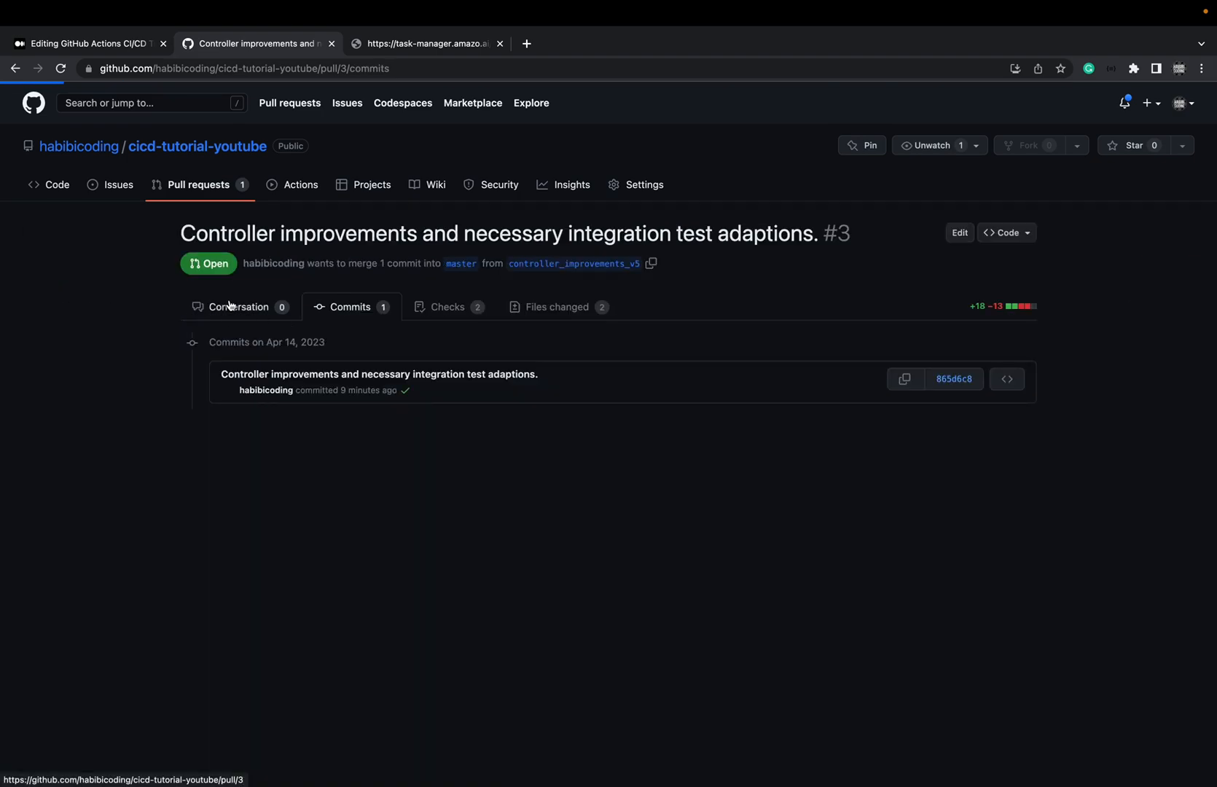
Merge and confirm pull request #3 into master from the Conversation tab
click(239, 307)
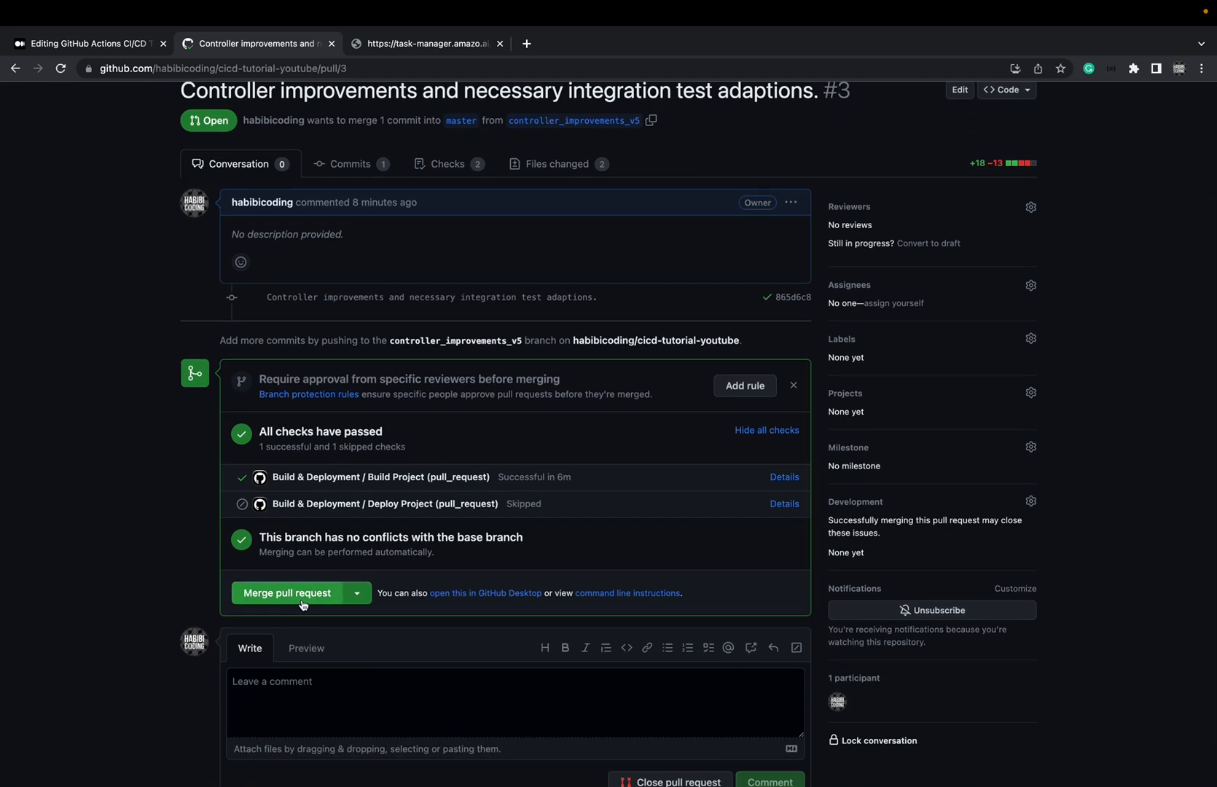
click(288, 593)
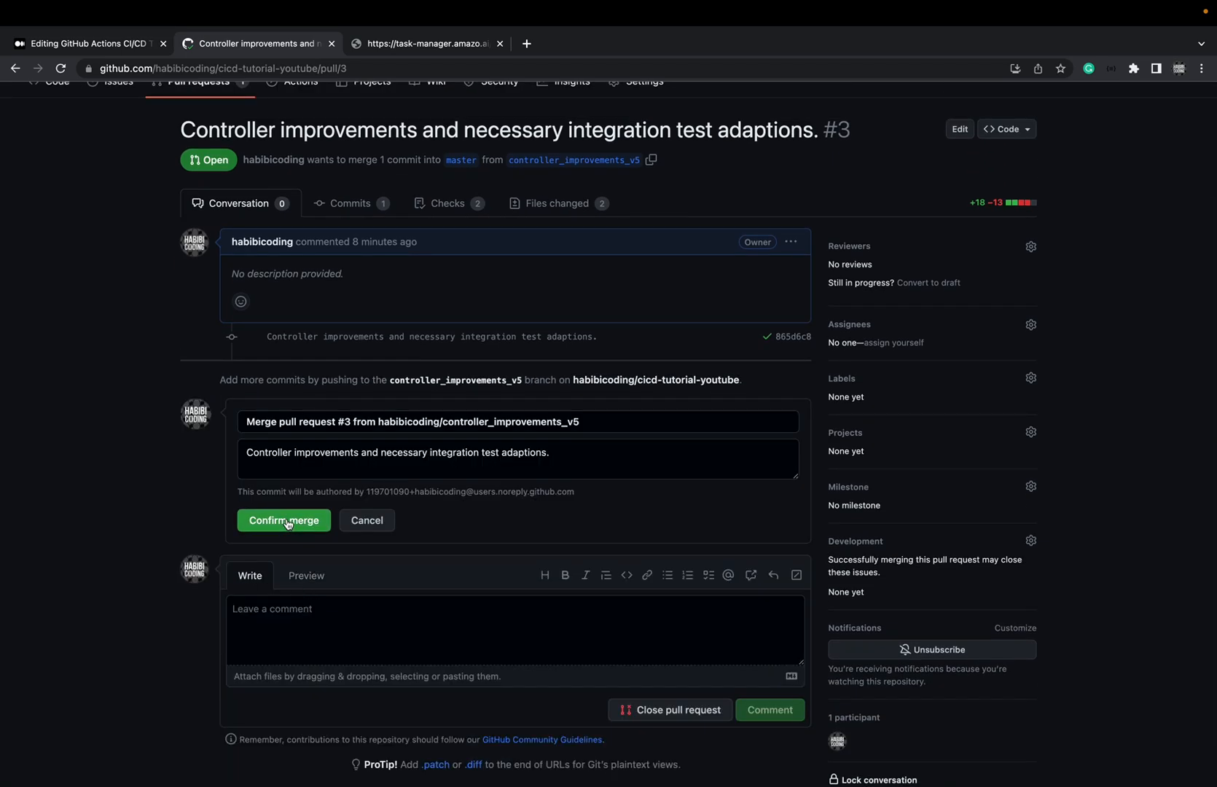
click(285, 521)
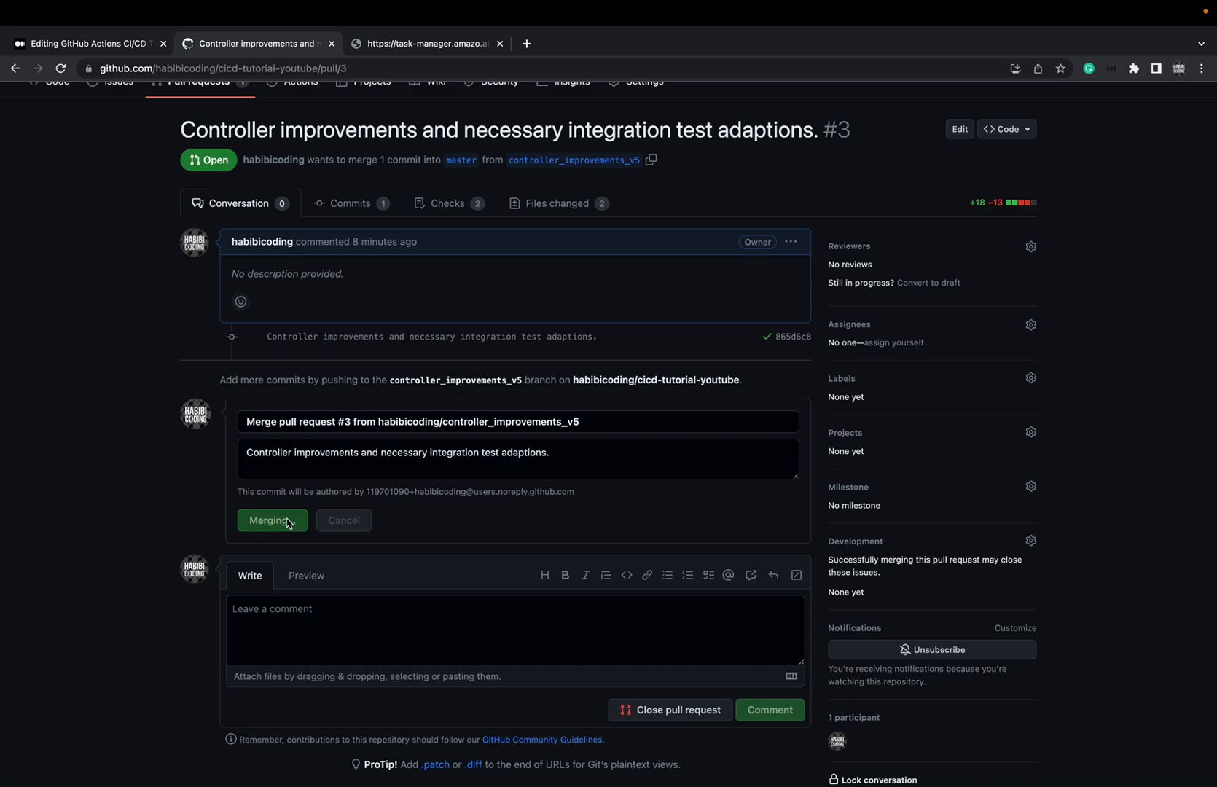
click(272, 521)
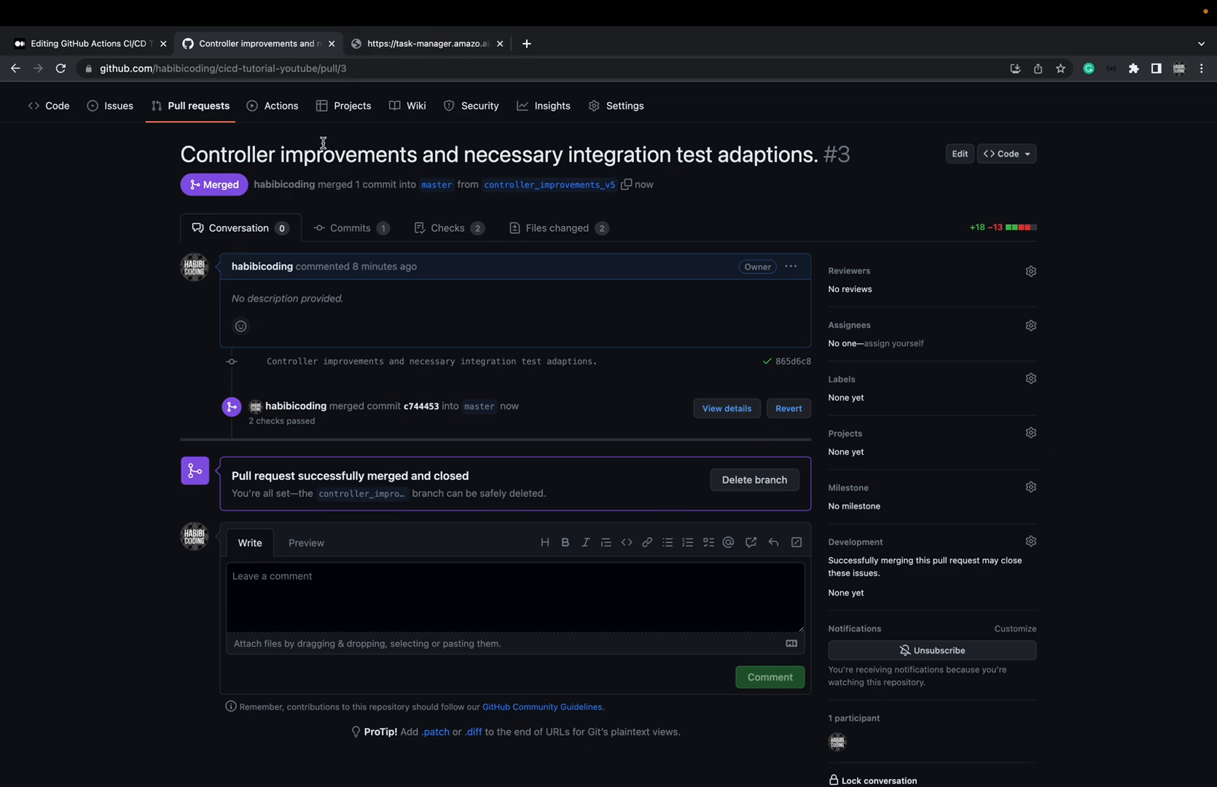
mouse_move(282, 107)
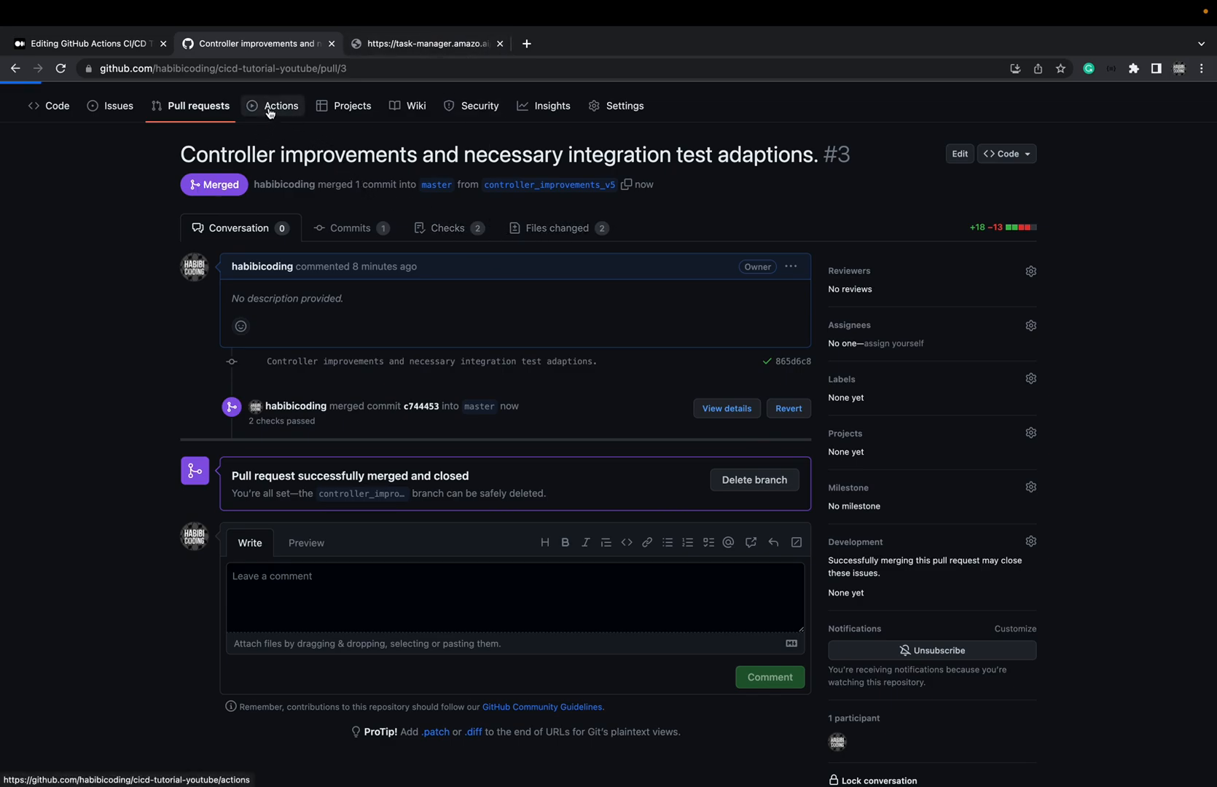
Open Build & Deployment run #14 triggered by the merge into master
click(280, 105)
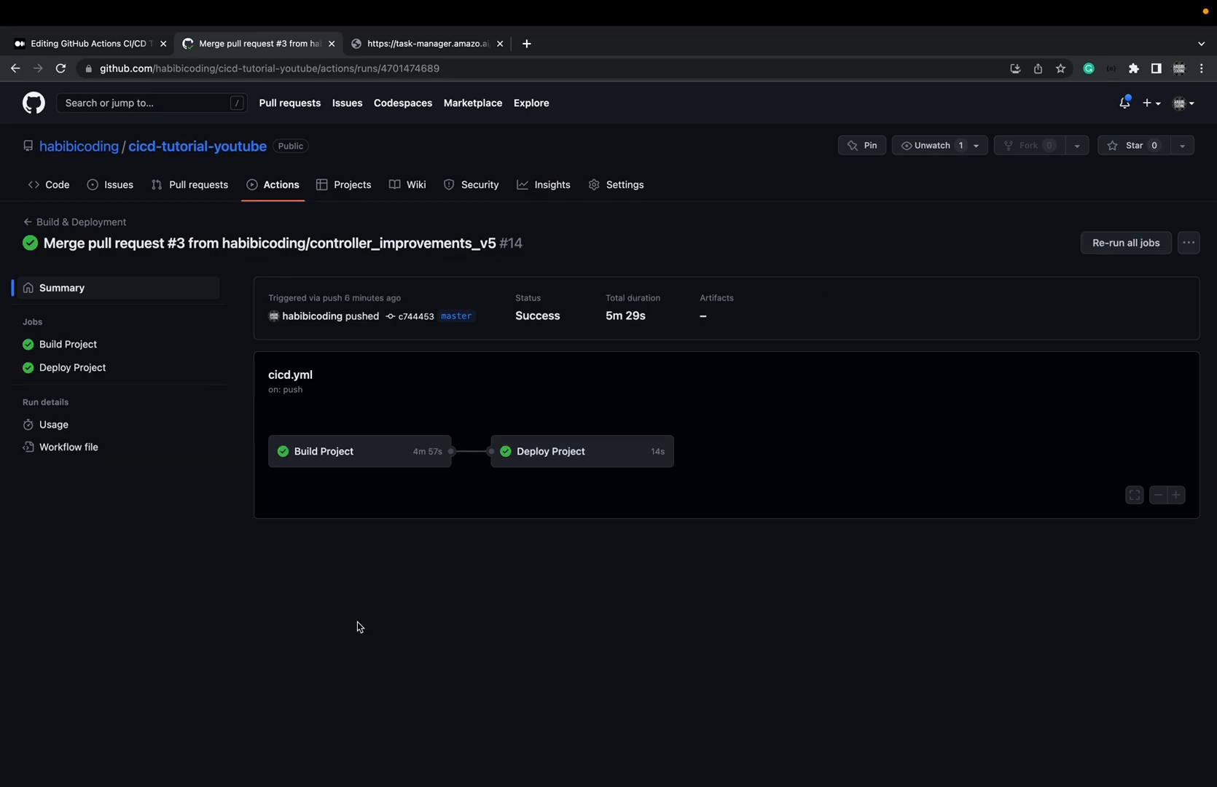
mouse_move(490, 468)
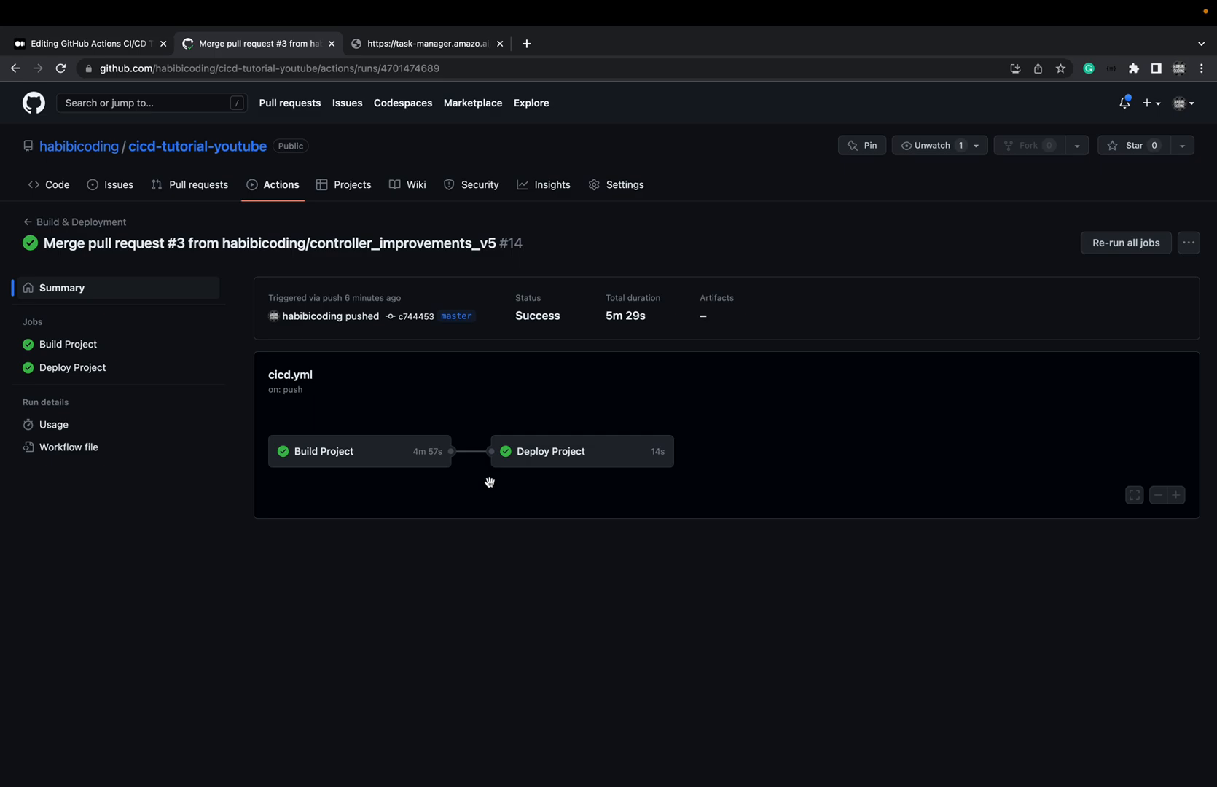
mouse_move(543, 500)
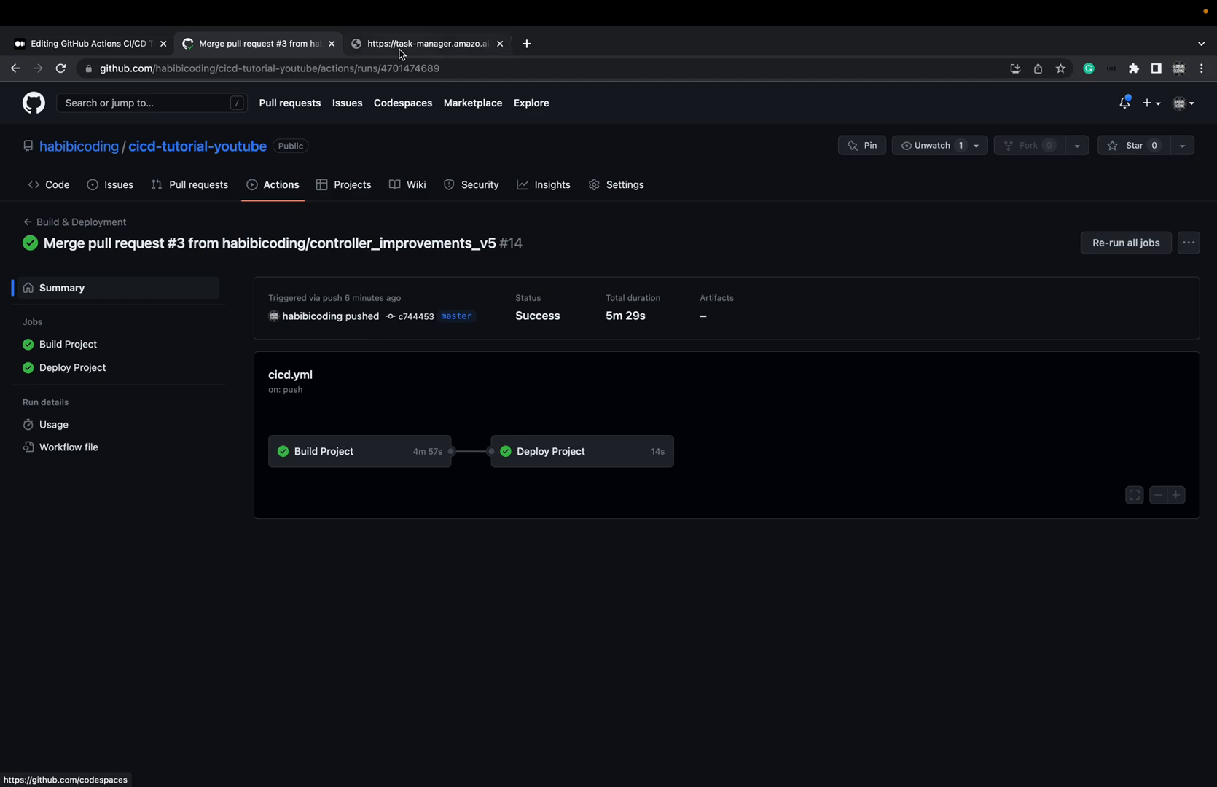
Reload the task-manager.amazo.ai/api/v1/tasks tab to confirm it still returns the Feed cat task
click(427, 44)
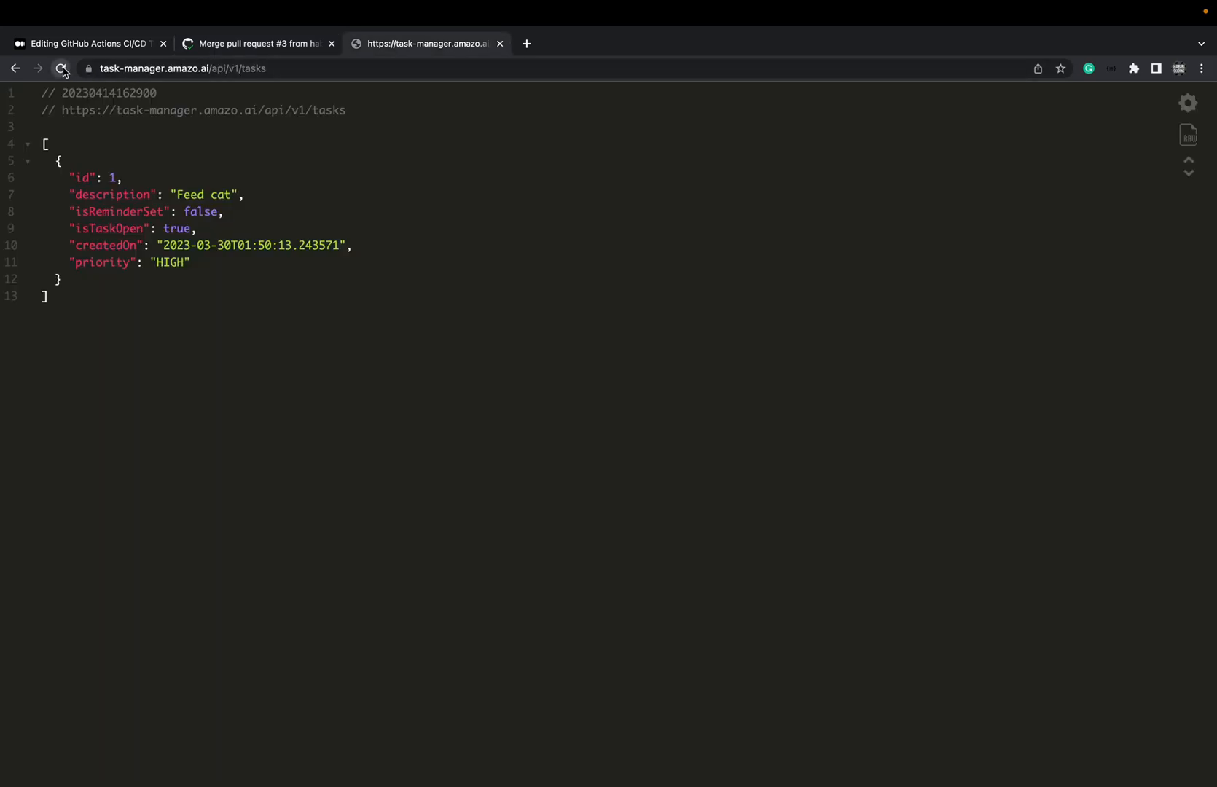
click(61, 69)
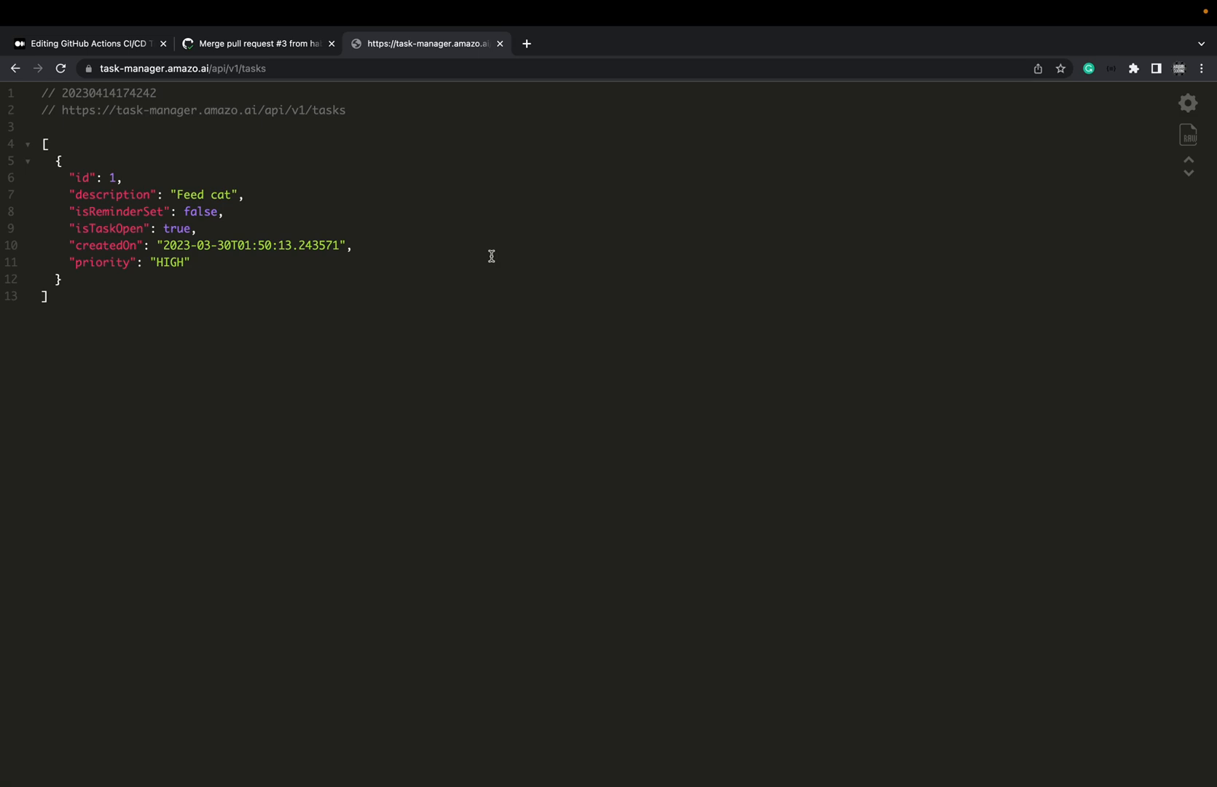
mouse_move(425, 177)
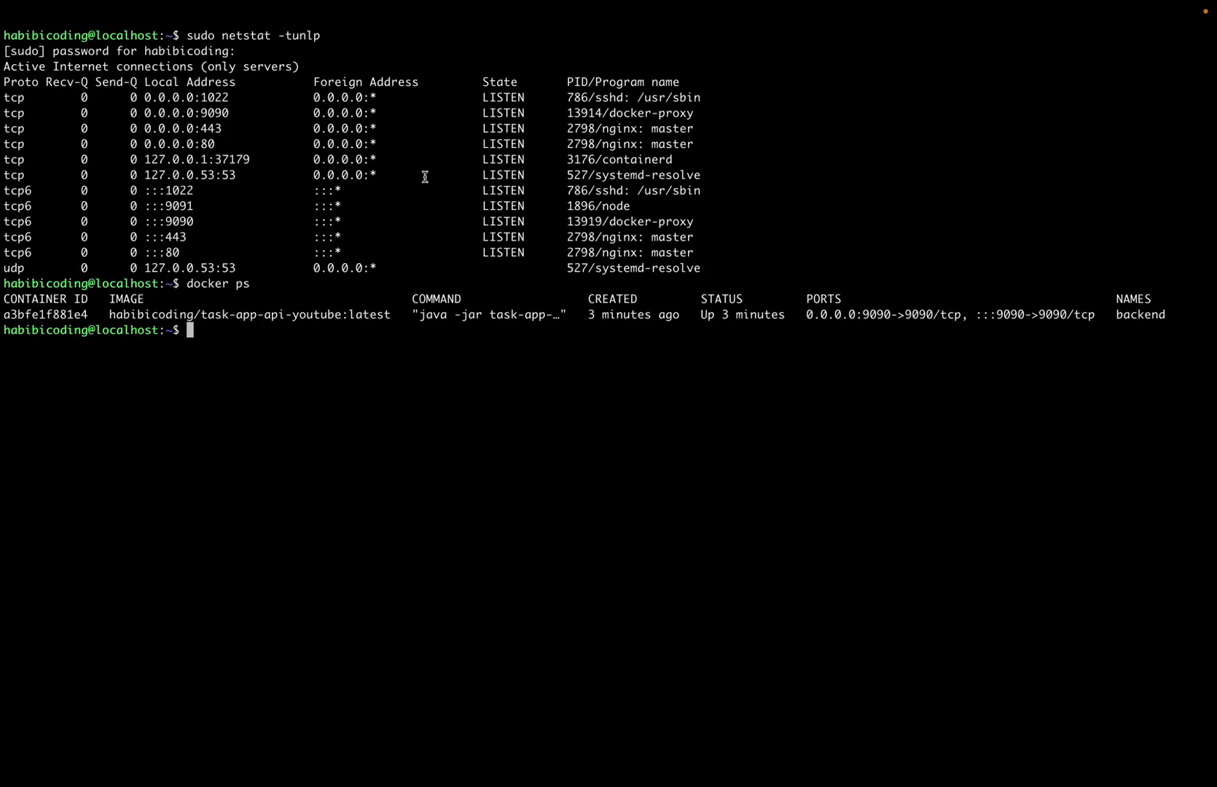
mouse_move(459, 360)
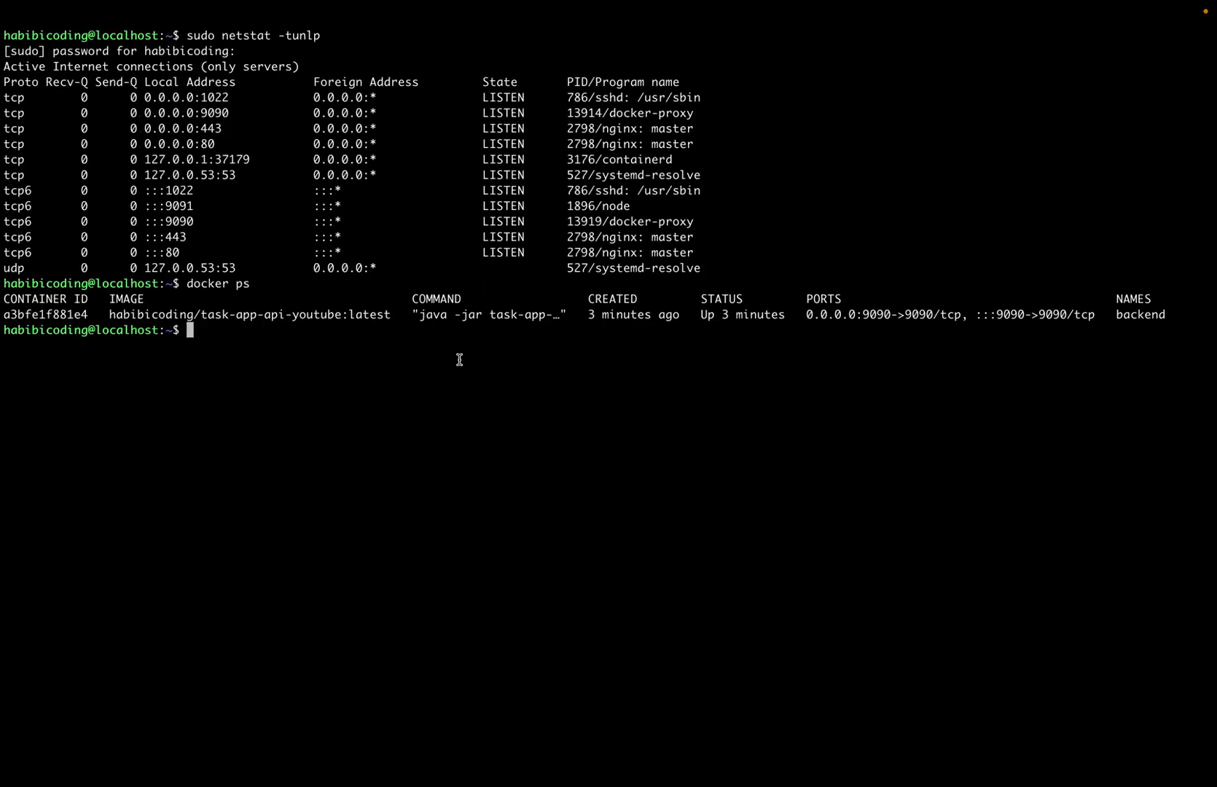
Reconnect via ssh -p 1022 to 172.104.143.200 and check port 9090 with netstat and docker ps
text(exit)
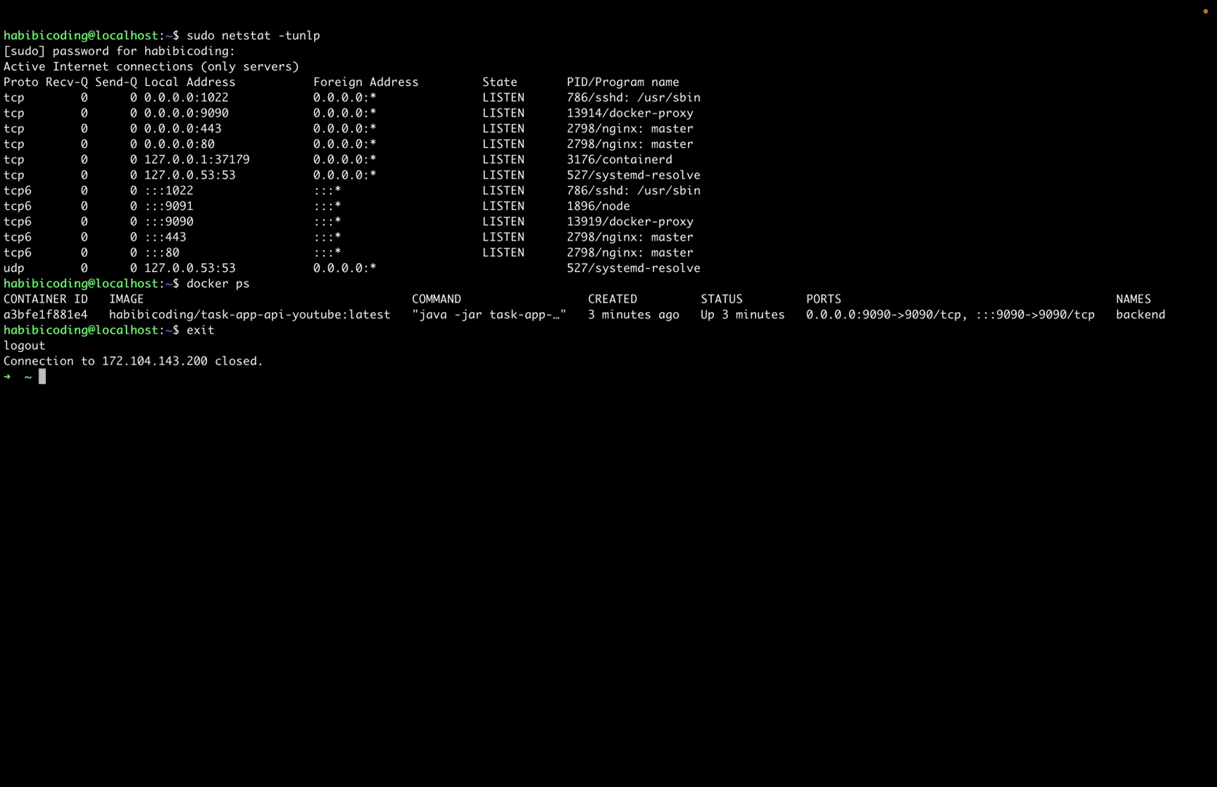
text(ssh -p 1022 habibicoding@172.104.143.200)
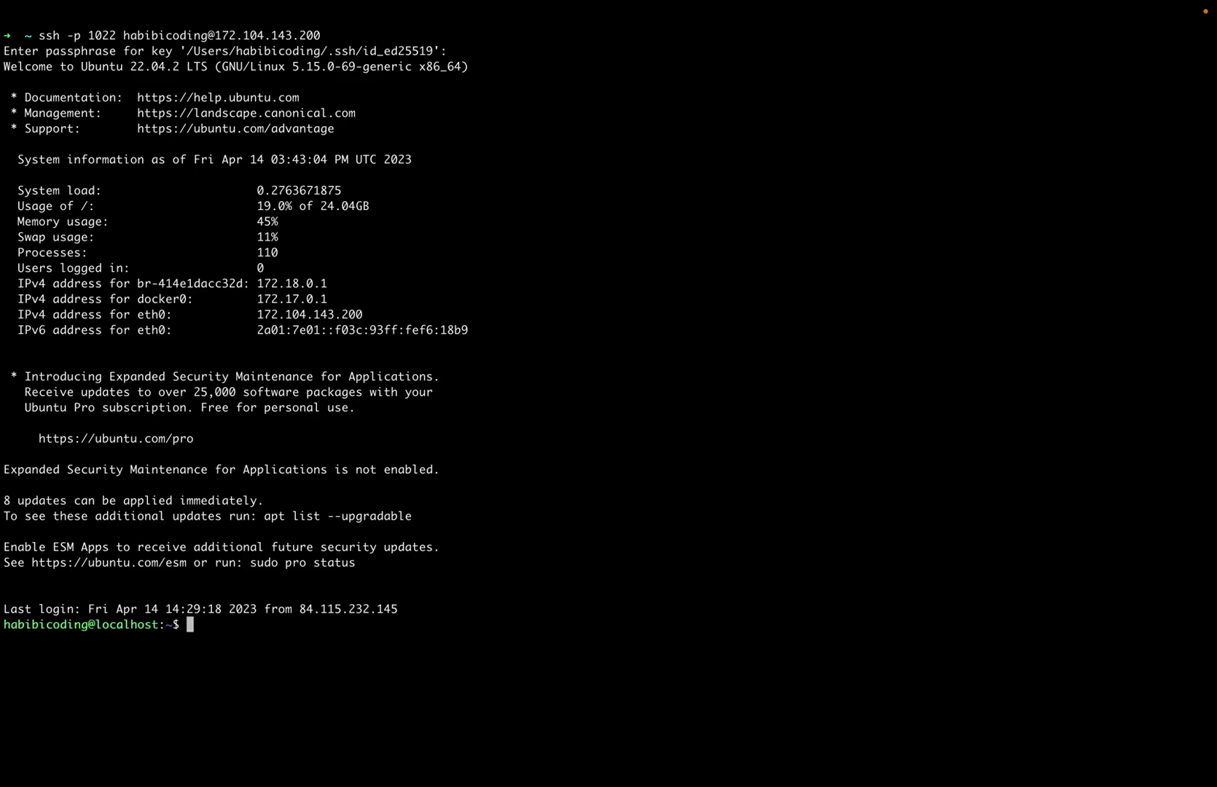
text(clear)
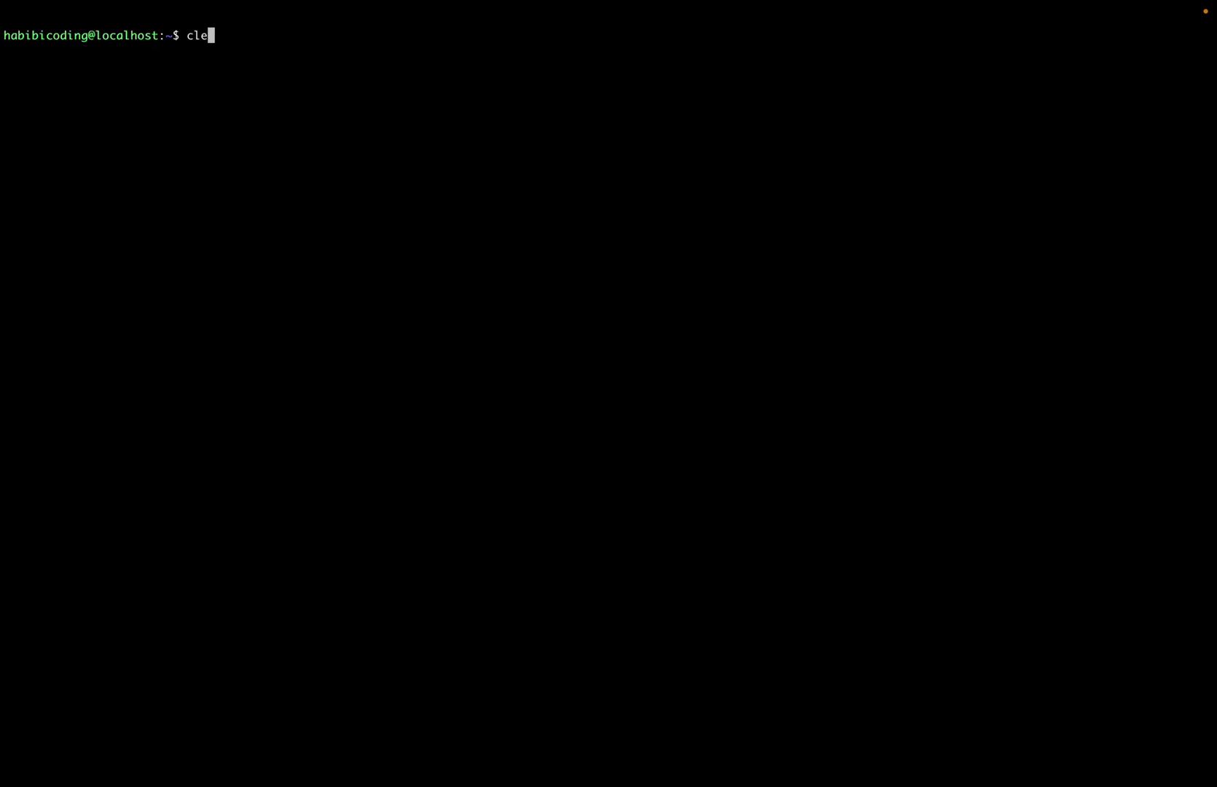
text(sudo netstat -tunlp)
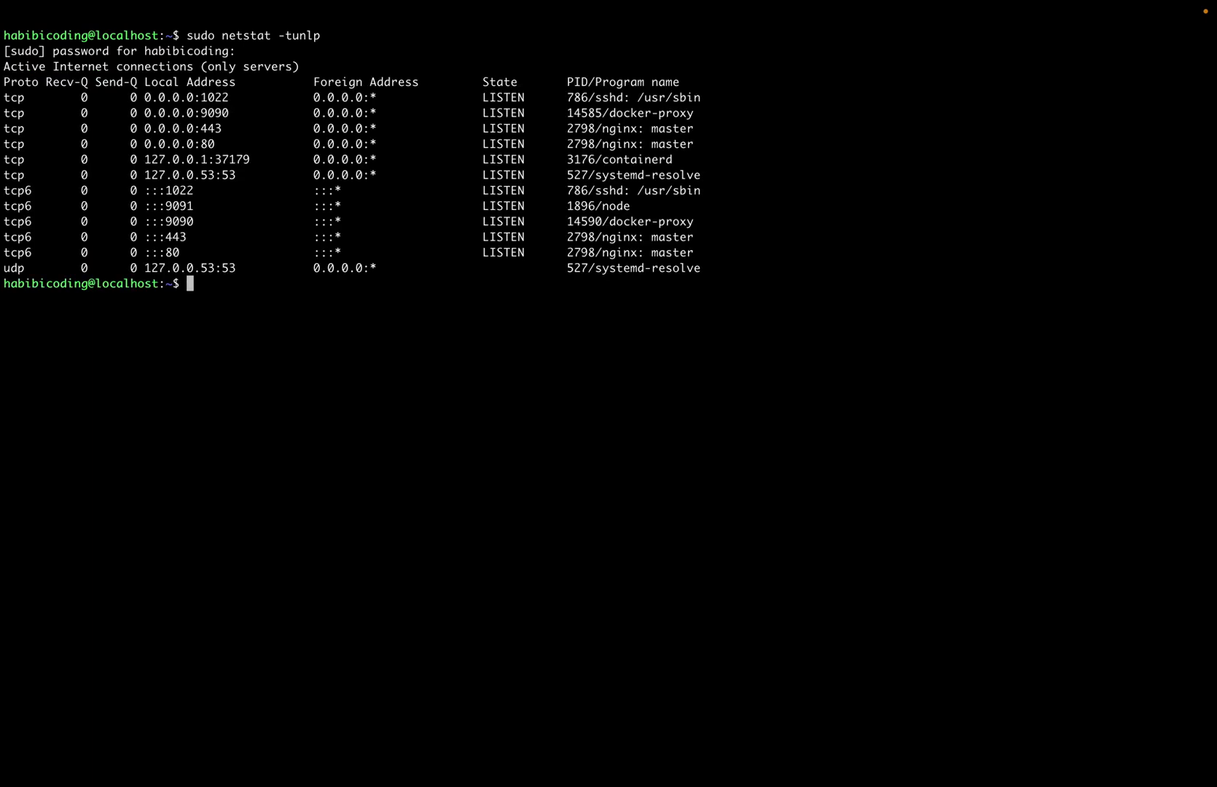
mouse_move(610, 226)
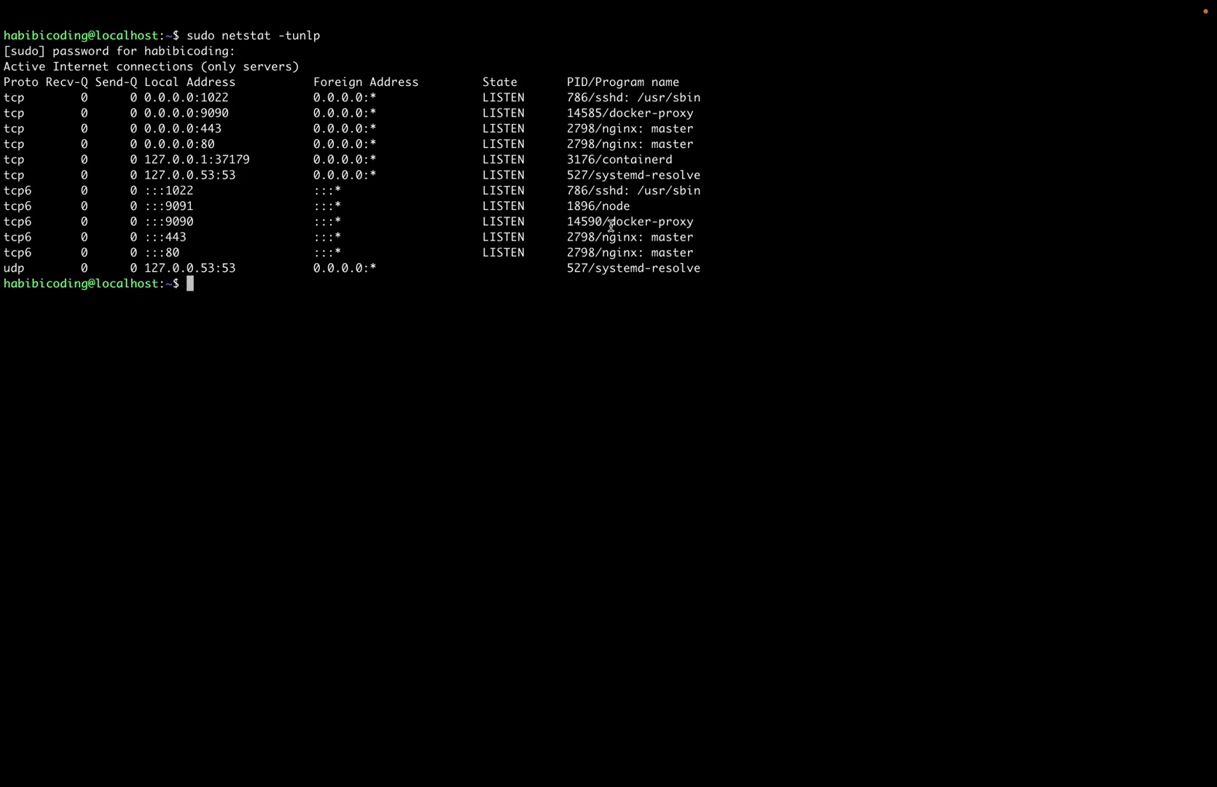
text(docker)
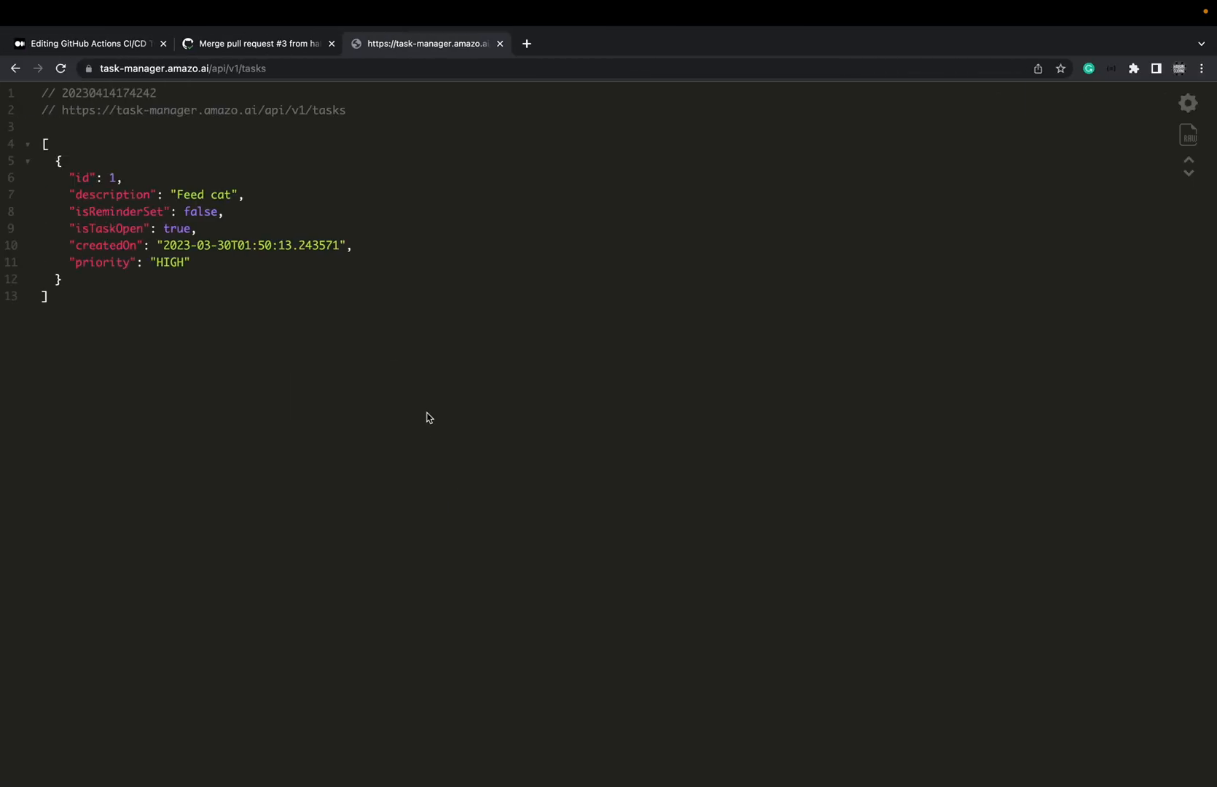
Permanently delete the oldest failed workflow run #3 from the Actions list
click(258, 44)
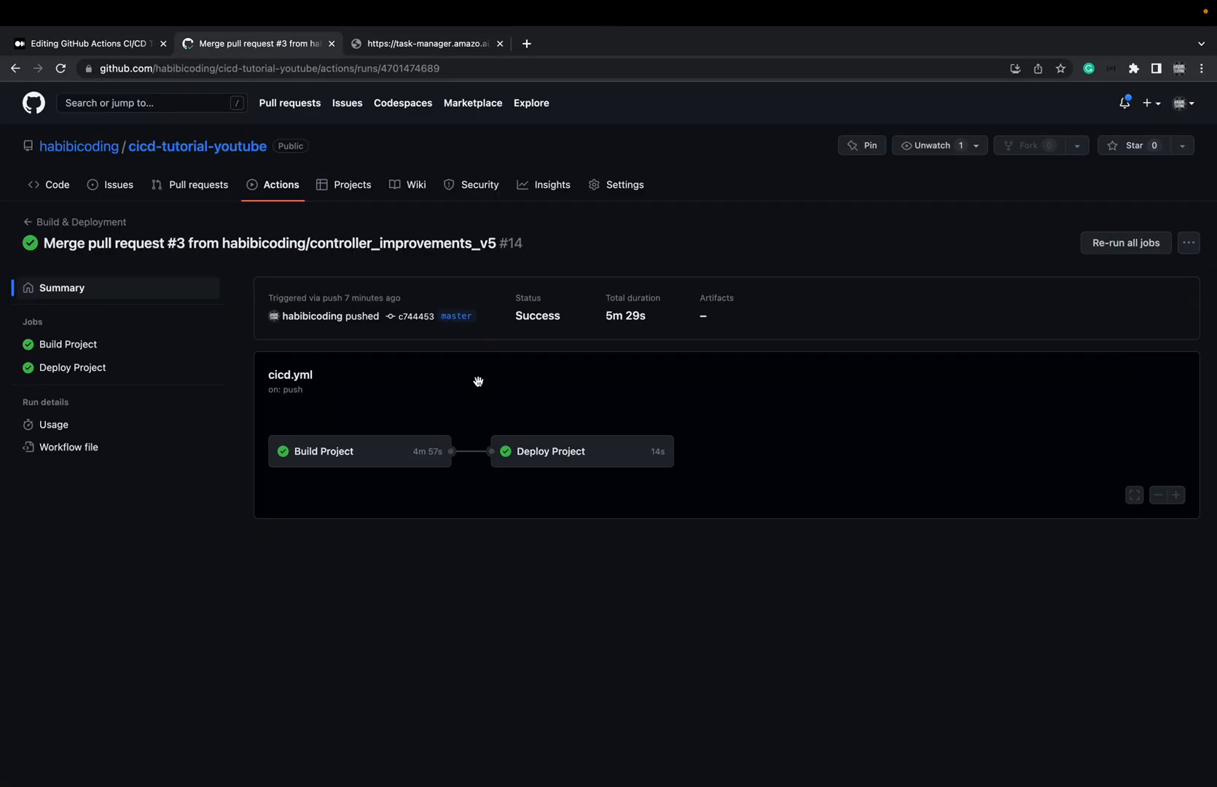
click(351, 184)
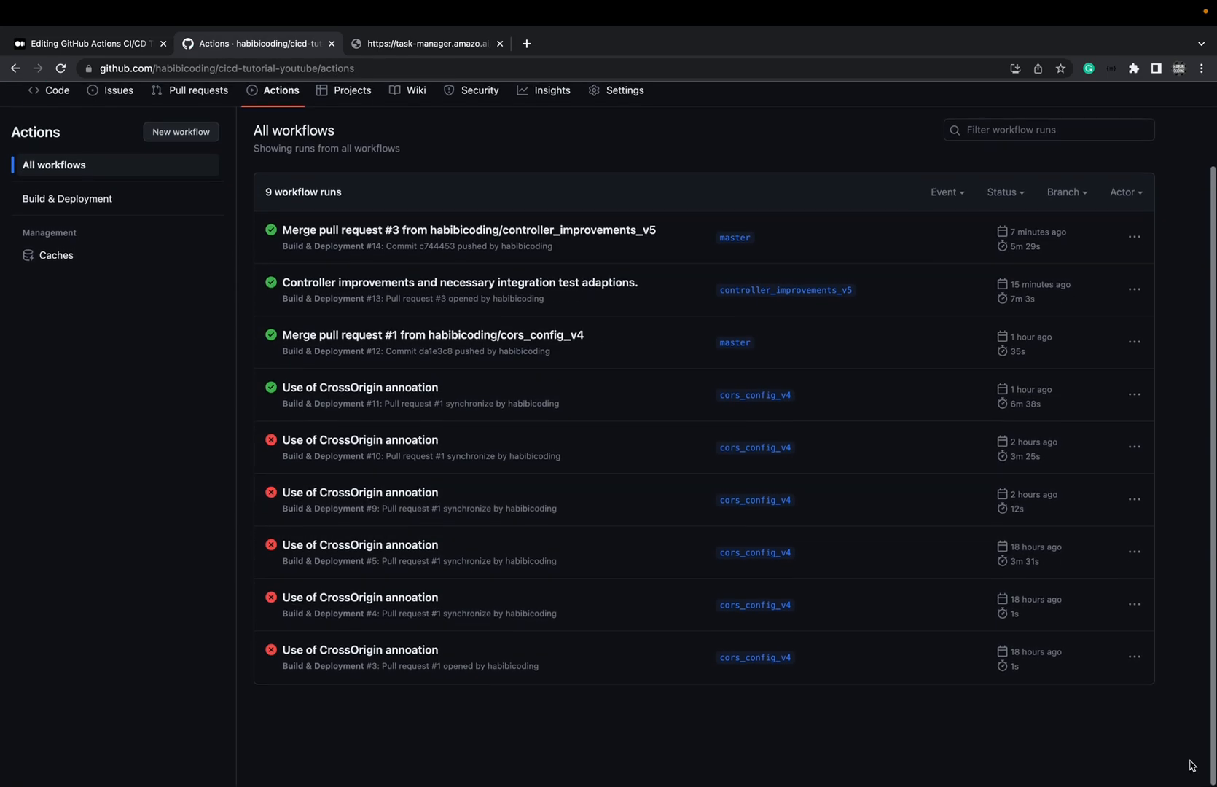
click(1134, 654)
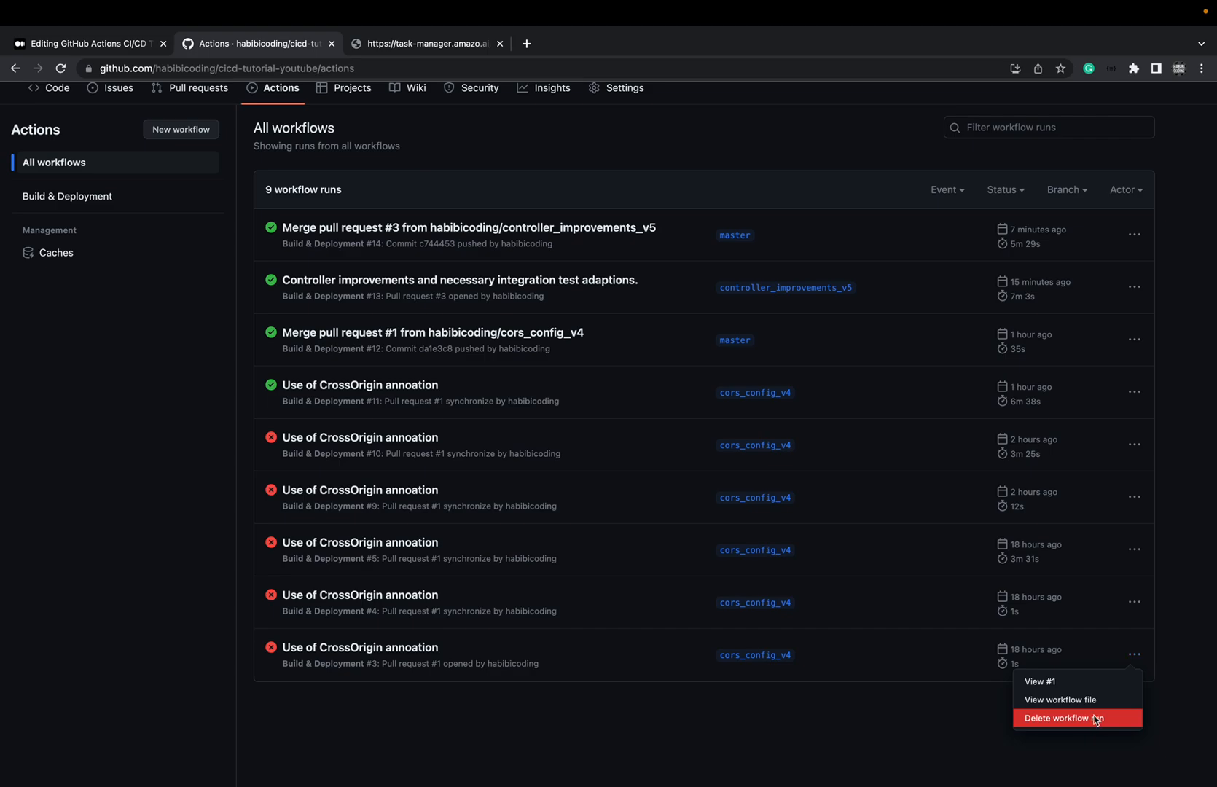
click(1060, 718)
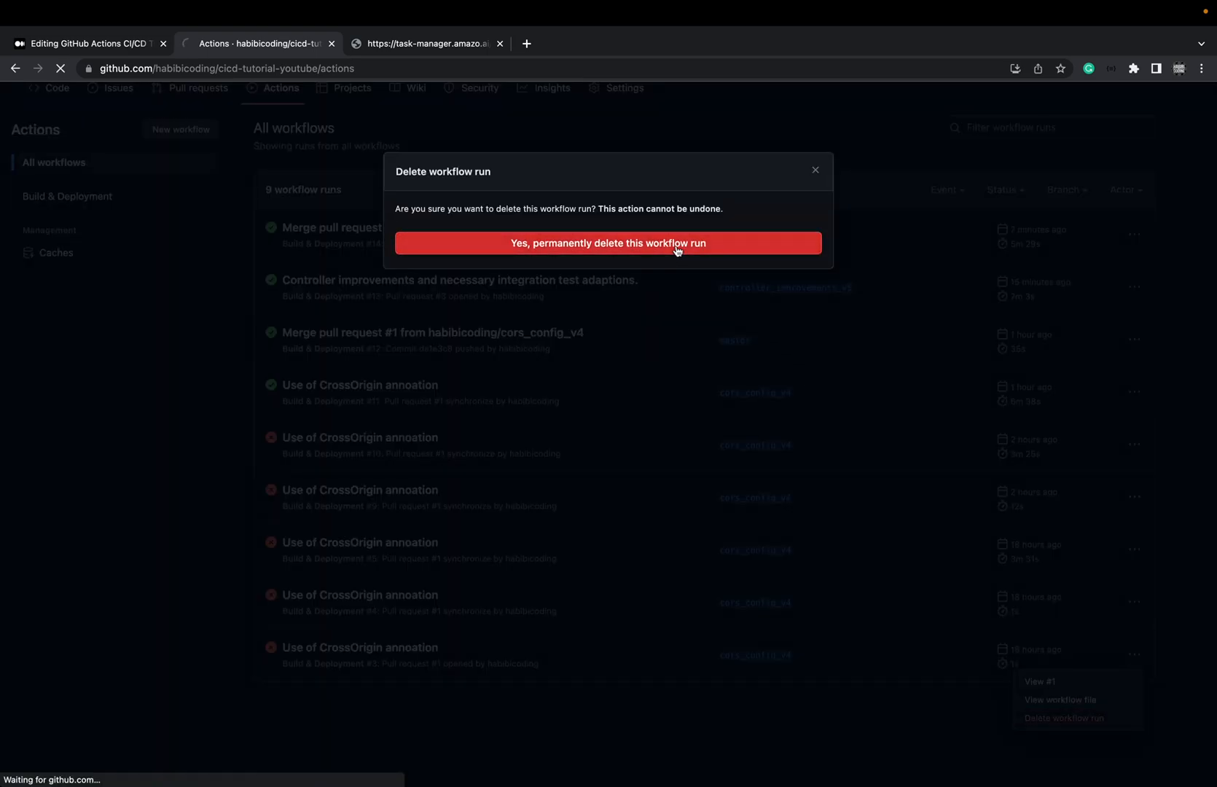
click(608, 242)
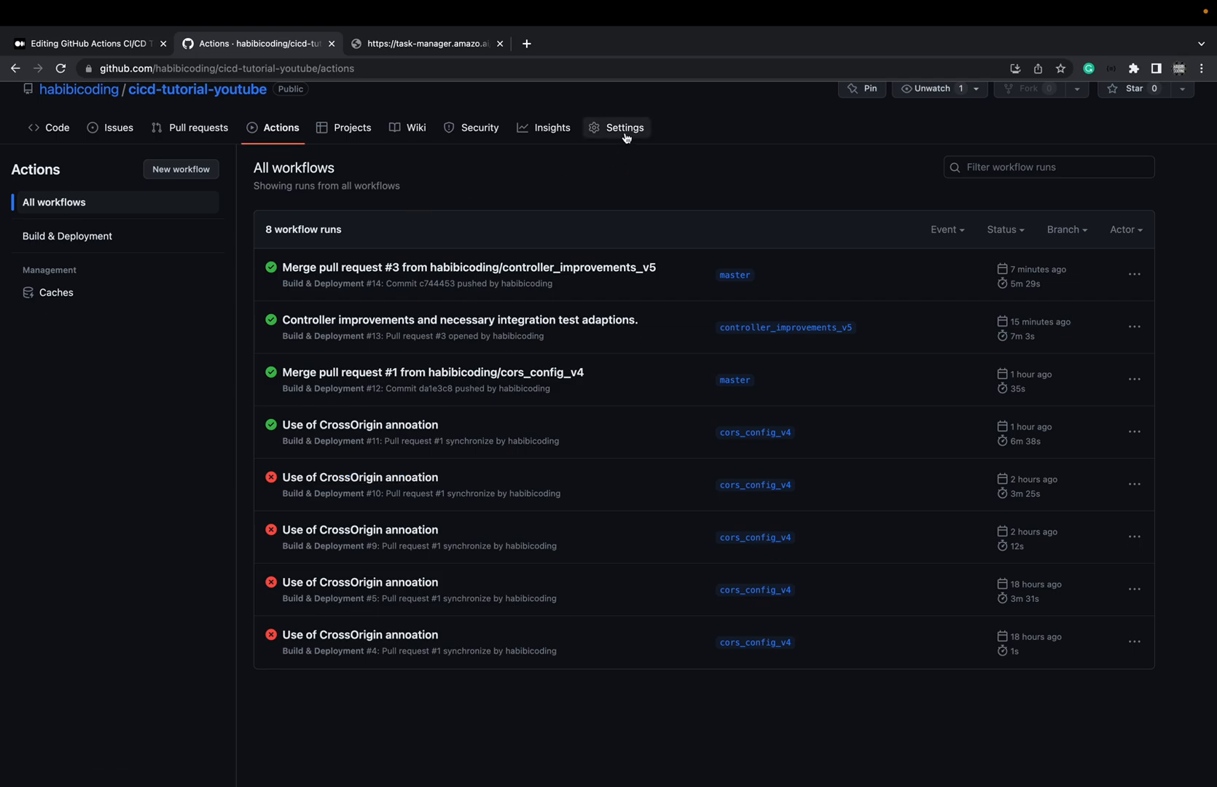
click(623, 128)
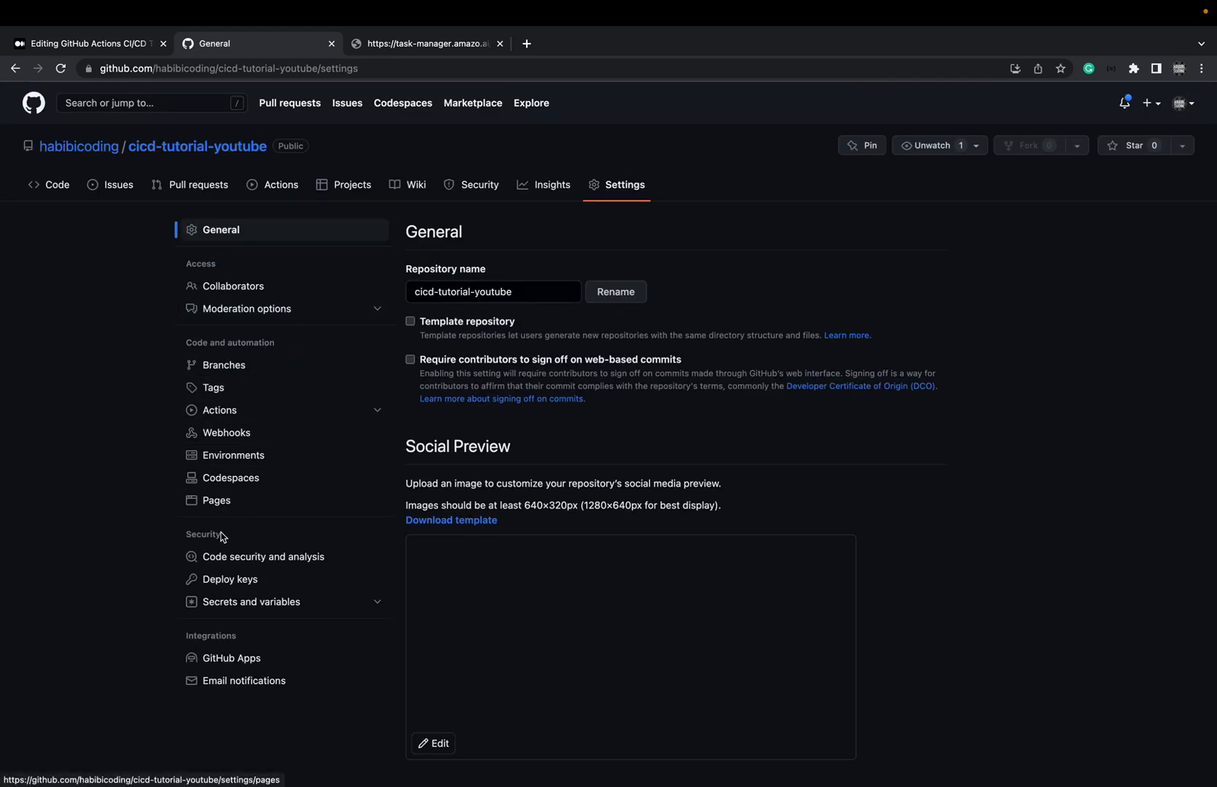
View the repository's Actions secrets, including SLACK_WEBHOOK_URL, under Secrets and variables
click(230, 580)
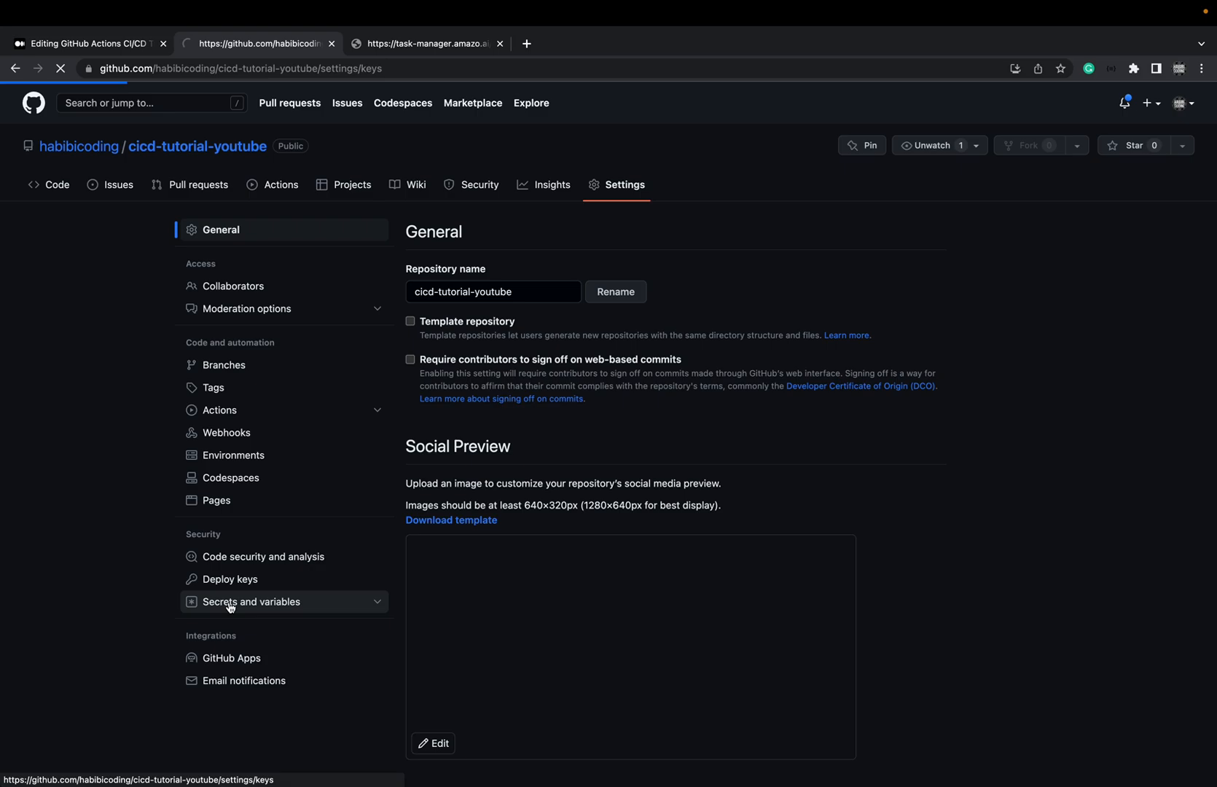
click(230, 580)
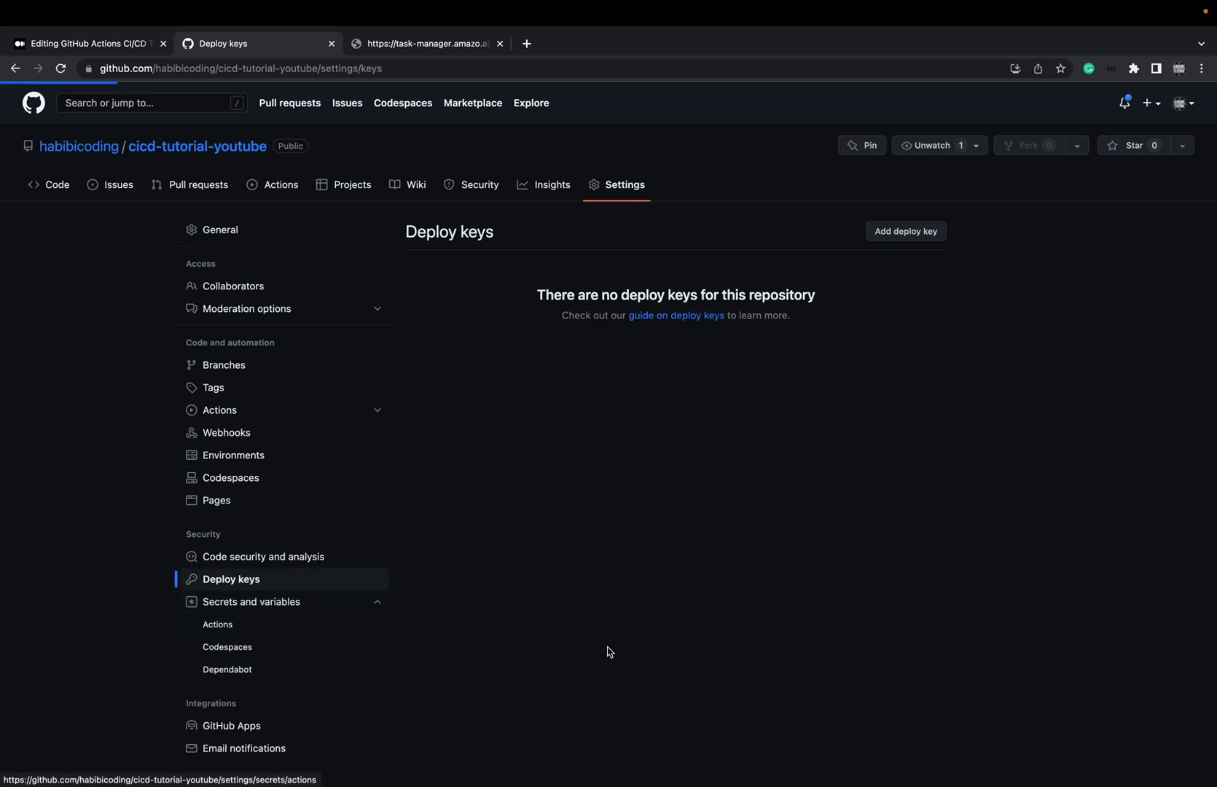
click(218, 624)
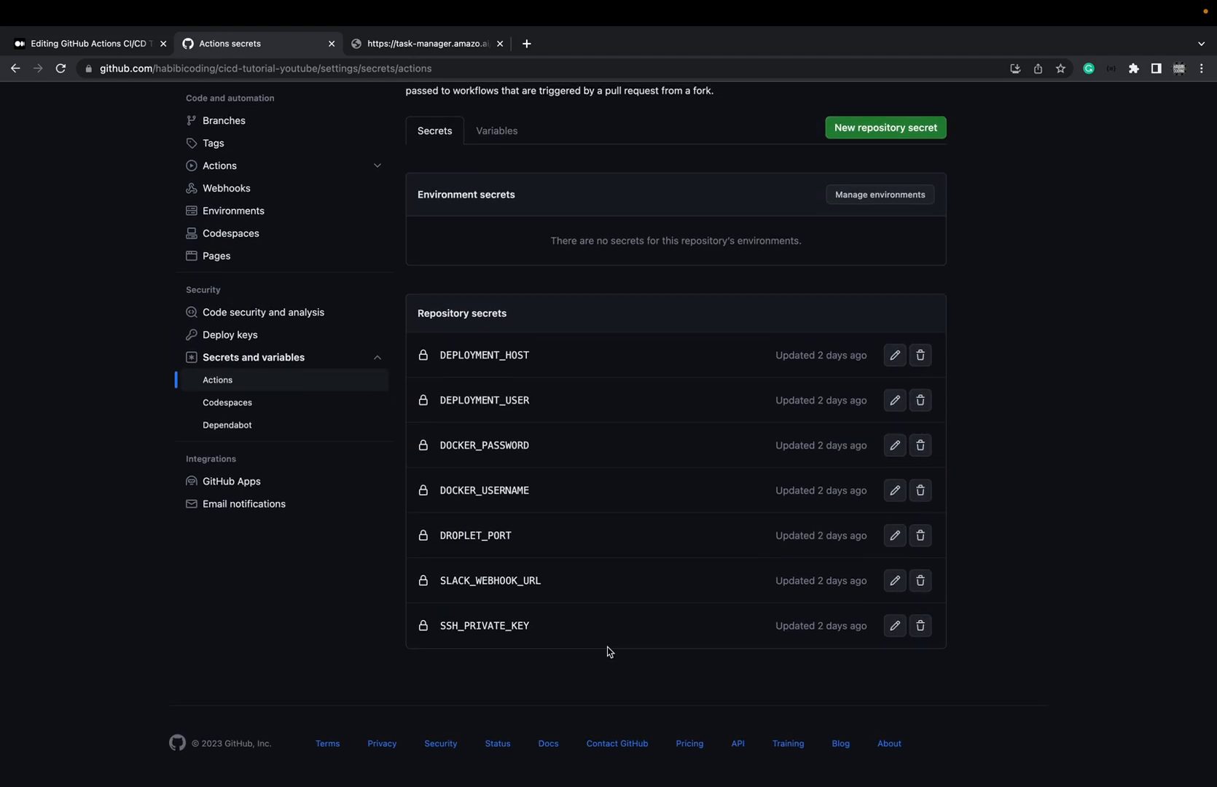
mouse_move(518, 595)
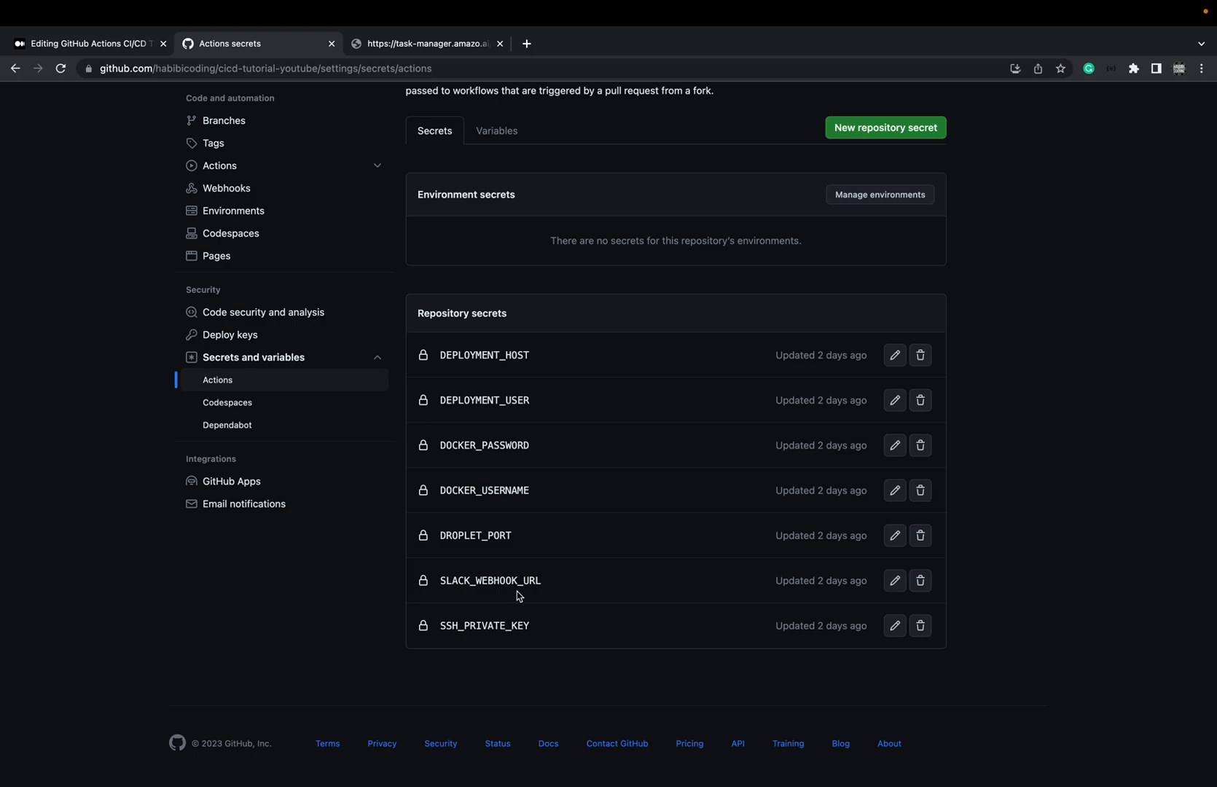
mouse_move(539, 370)
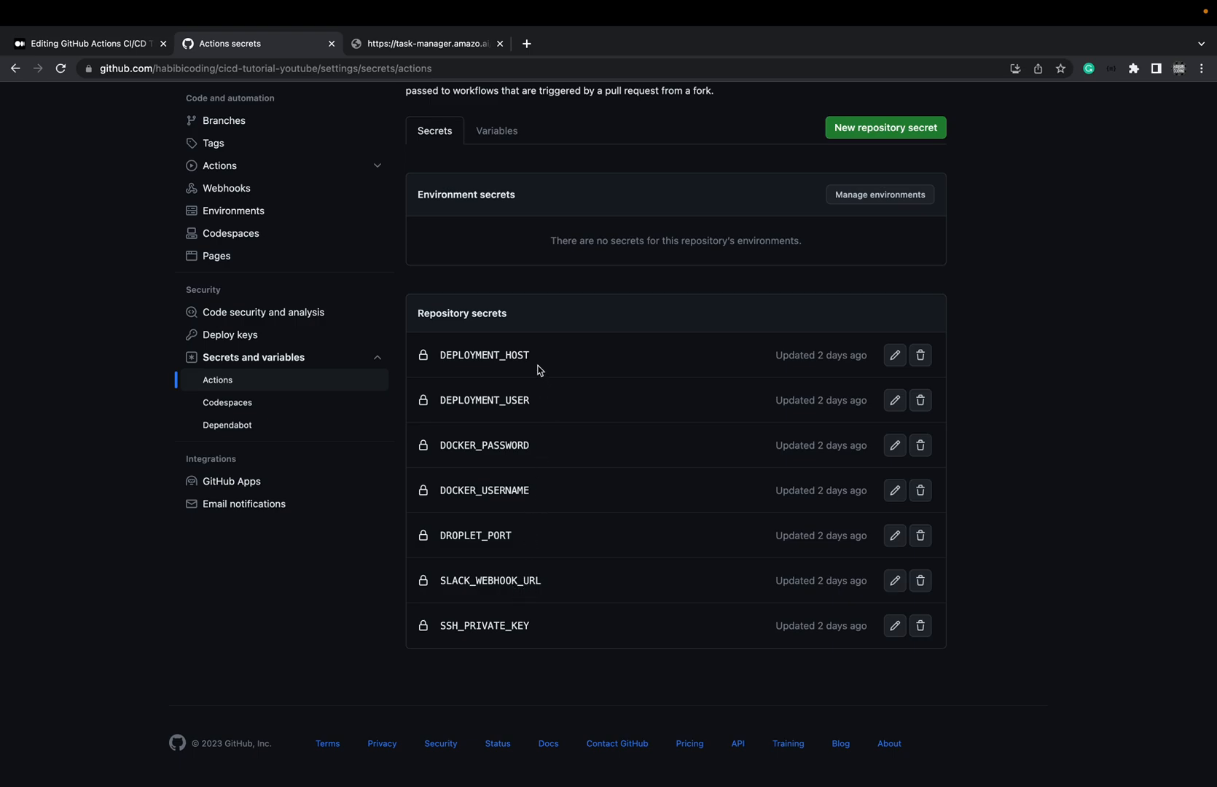
mouse_move(490, 178)
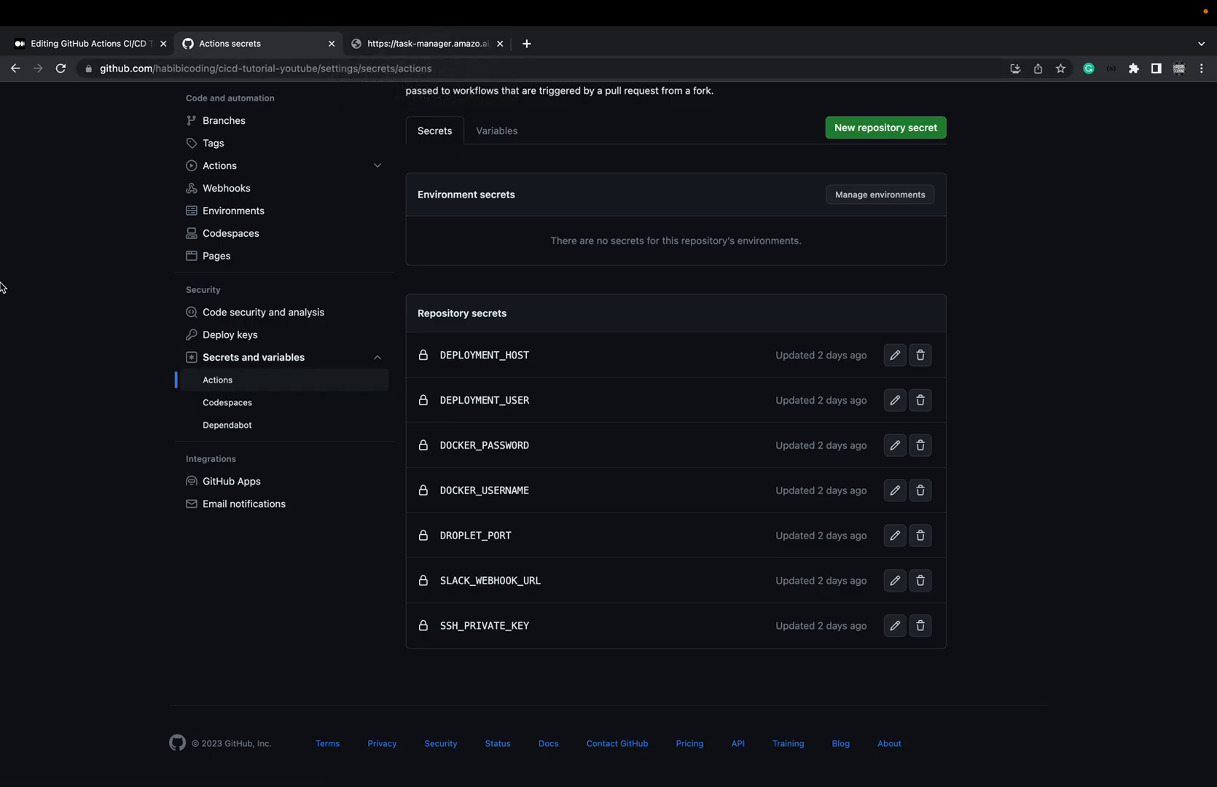
Scroll through the Medium tutorial draft article
click(87, 43)
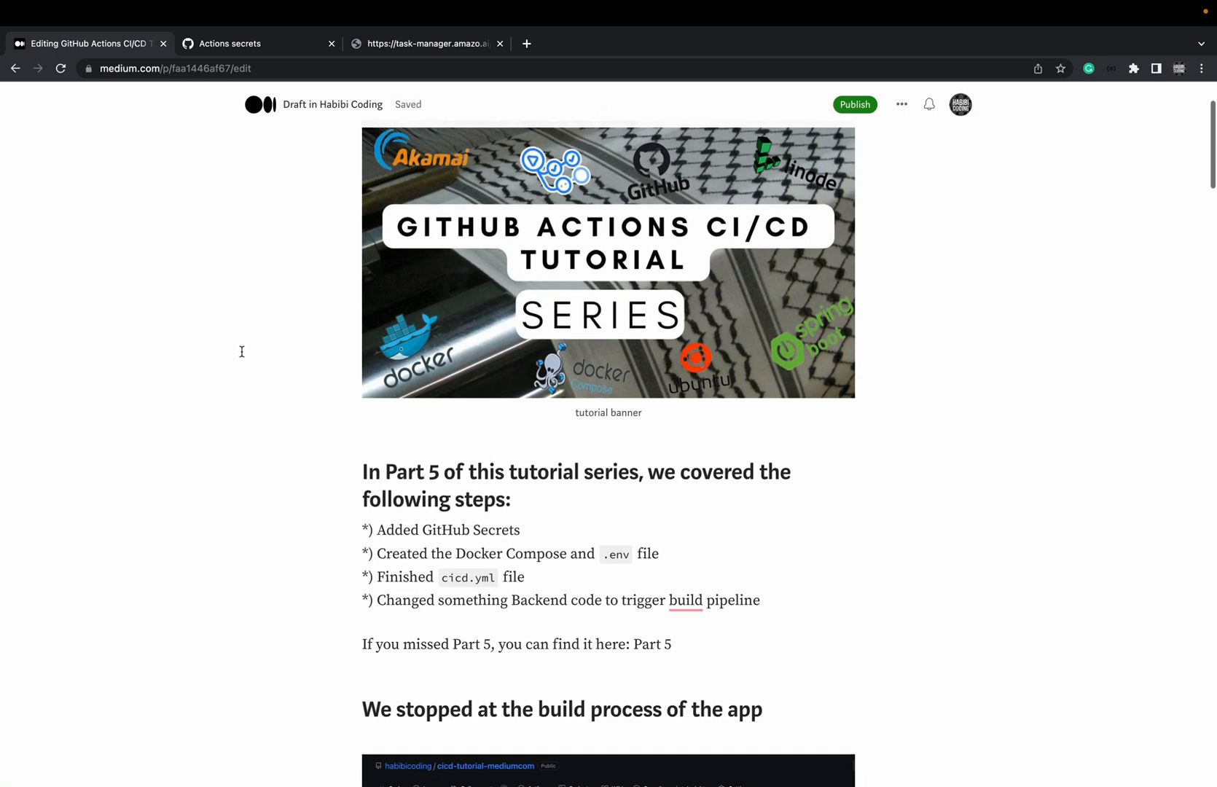
scroll(down, 3)
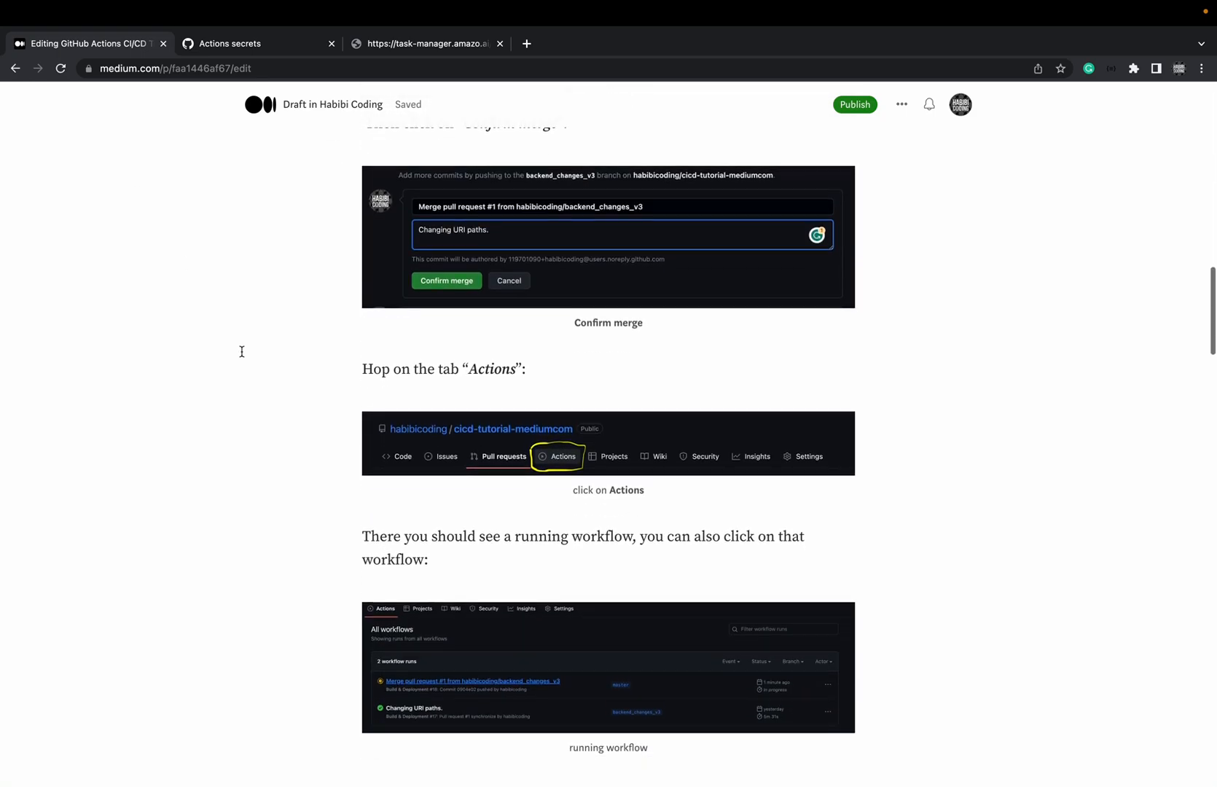
scroll(down, 3)
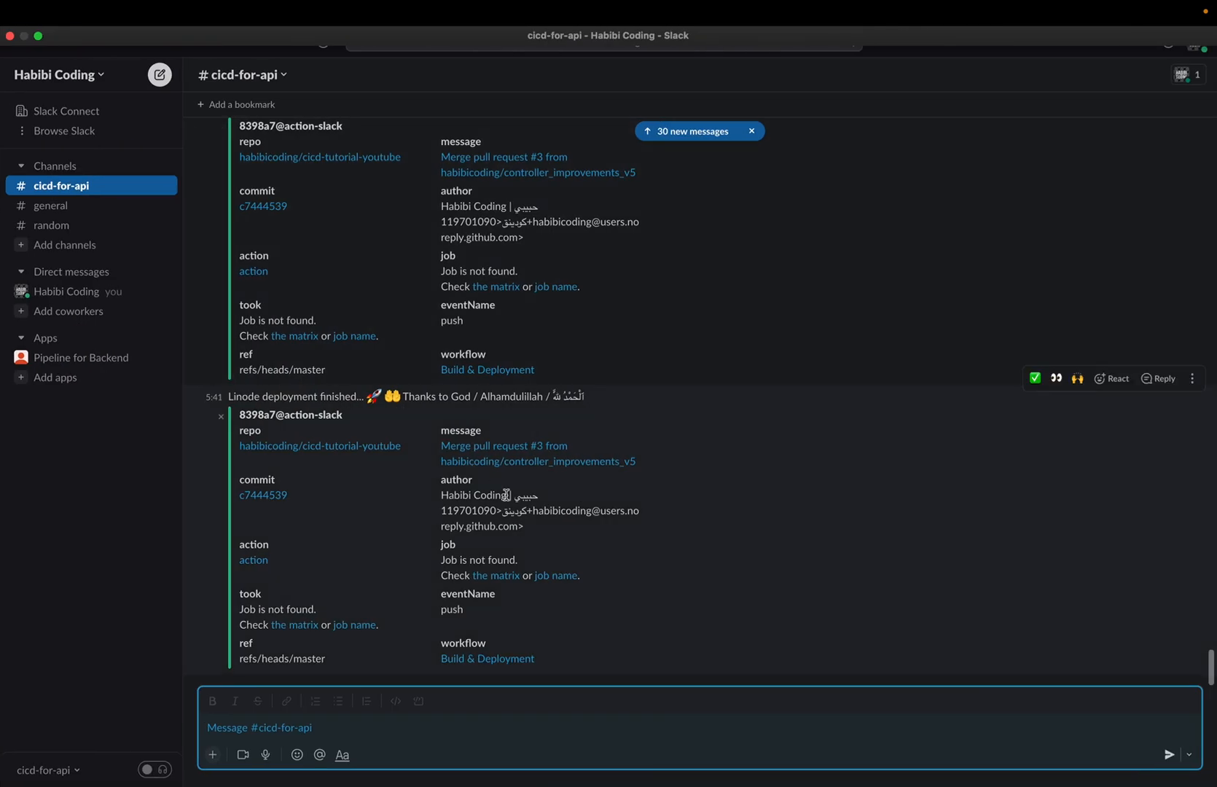
Scroll #cicd-for-api to the latest action-slack Linode deployment-finished message
scroll(down, 3)
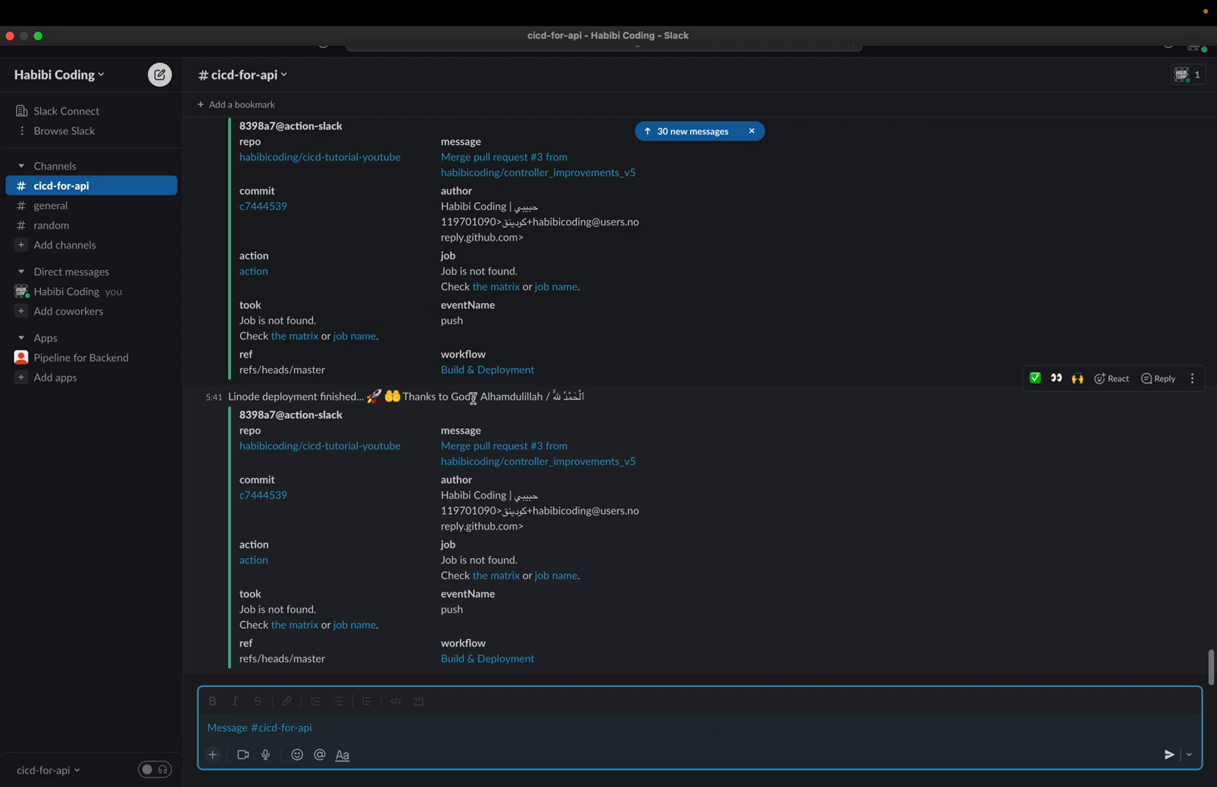
key(cmd+tab)
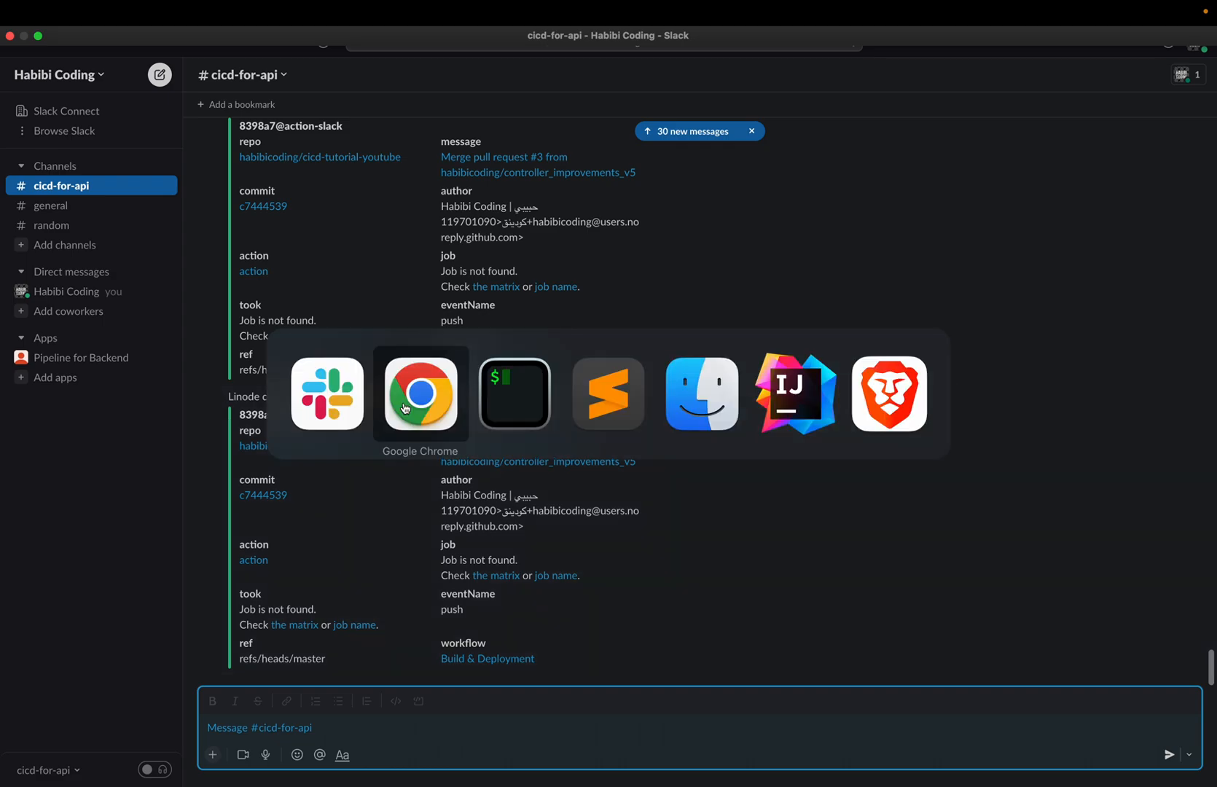
Find the 'Thanks to God' Slack message text in cicd.yml
click(795, 393)
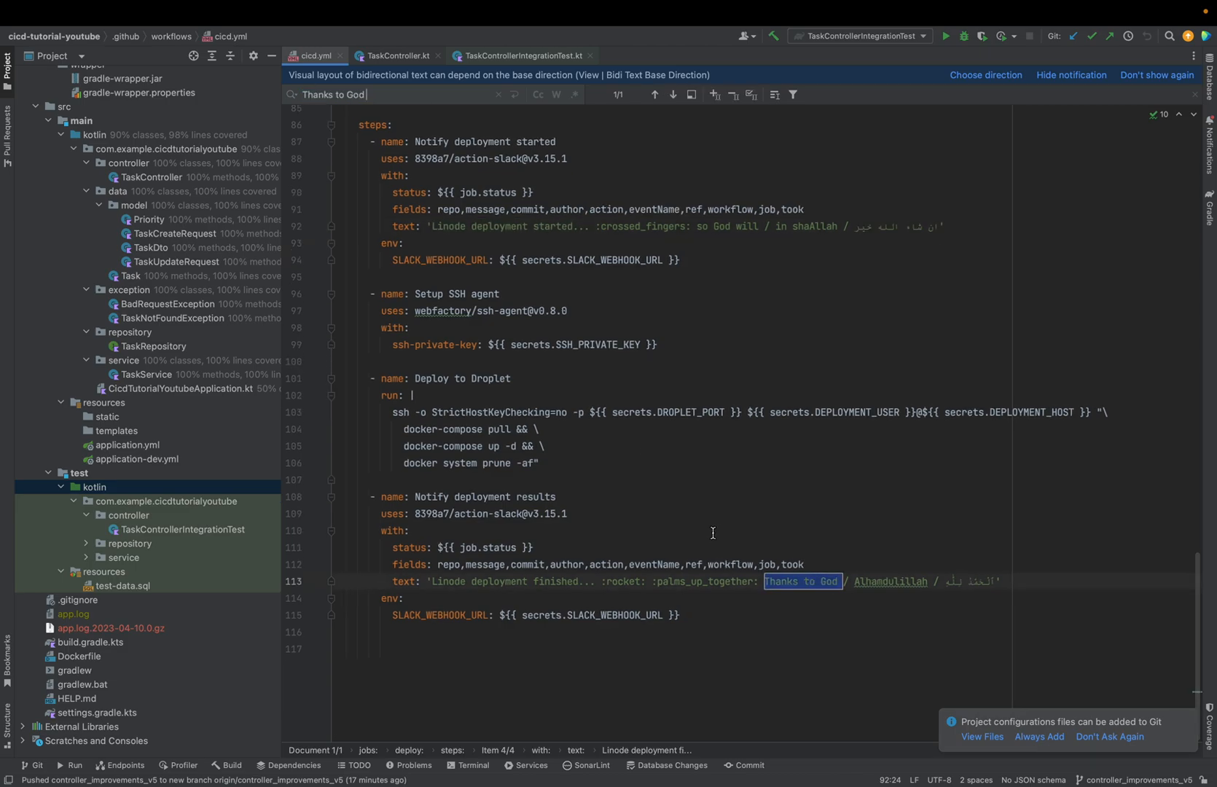
key(cmd+tab)
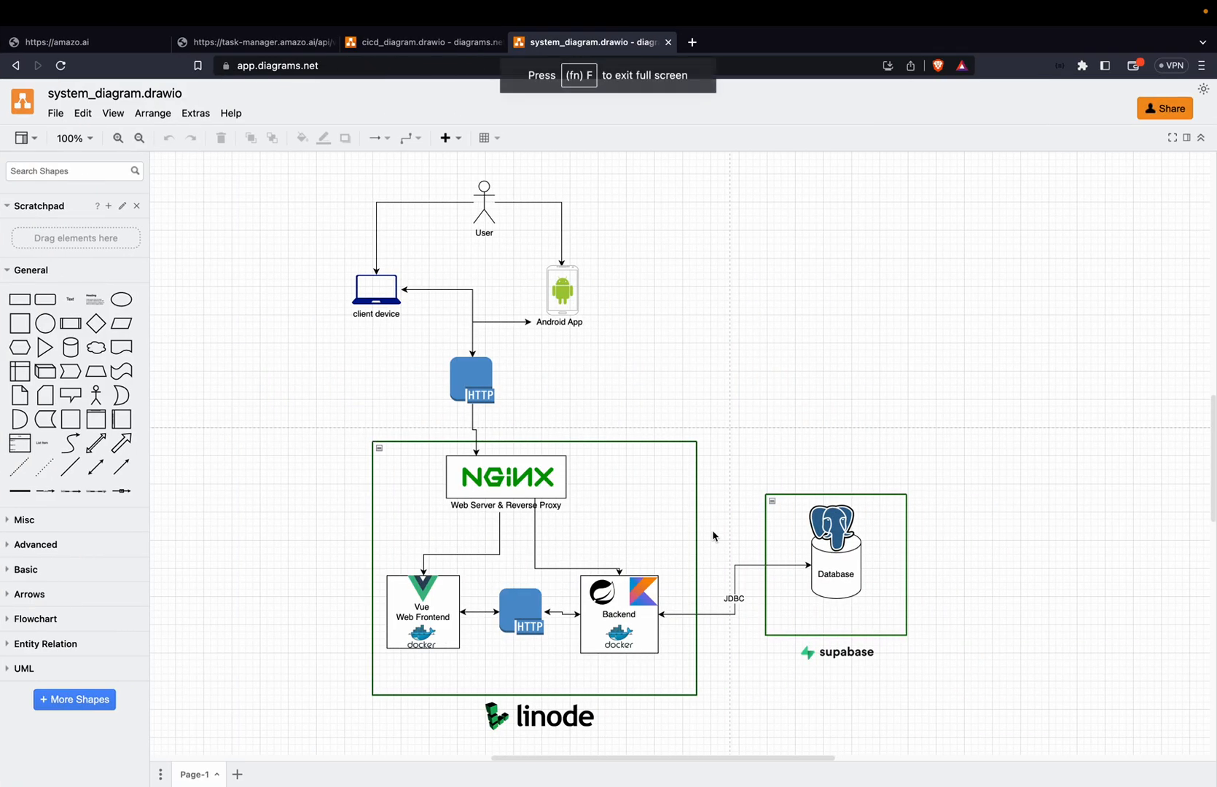
click(423, 43)
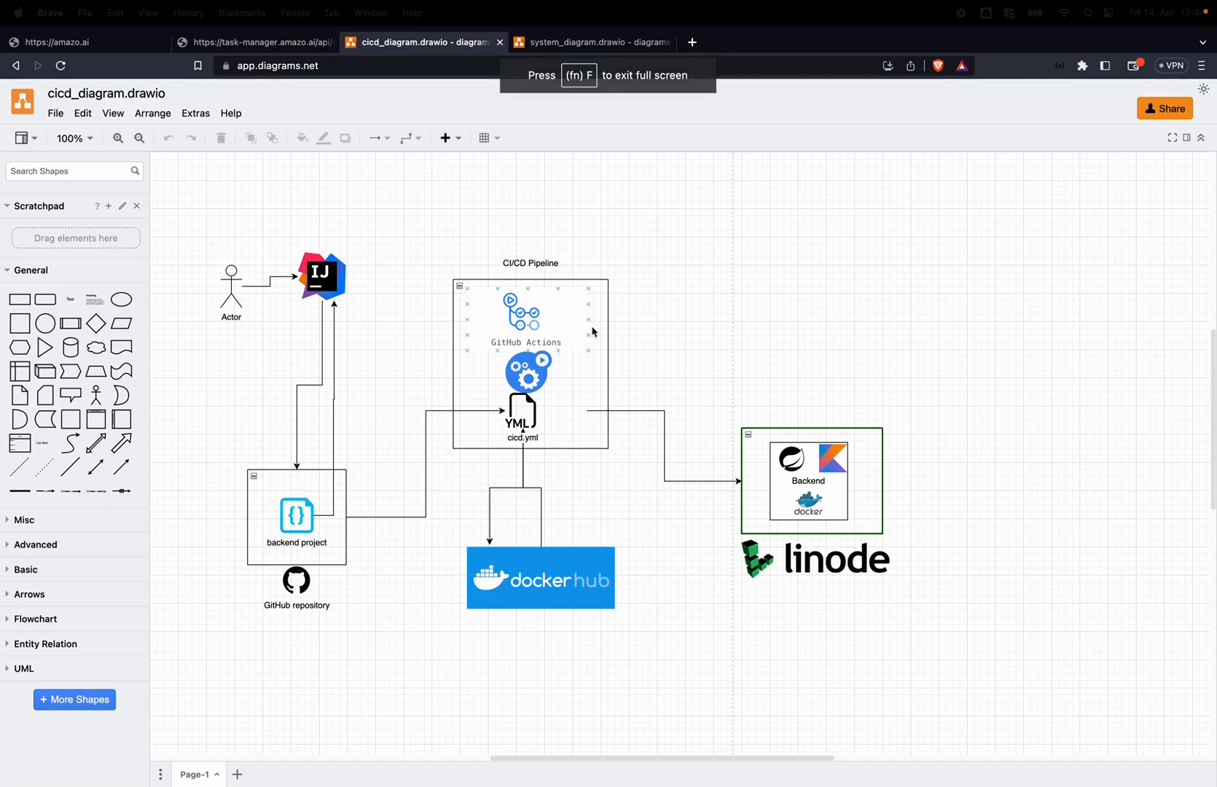
click(483, 497)
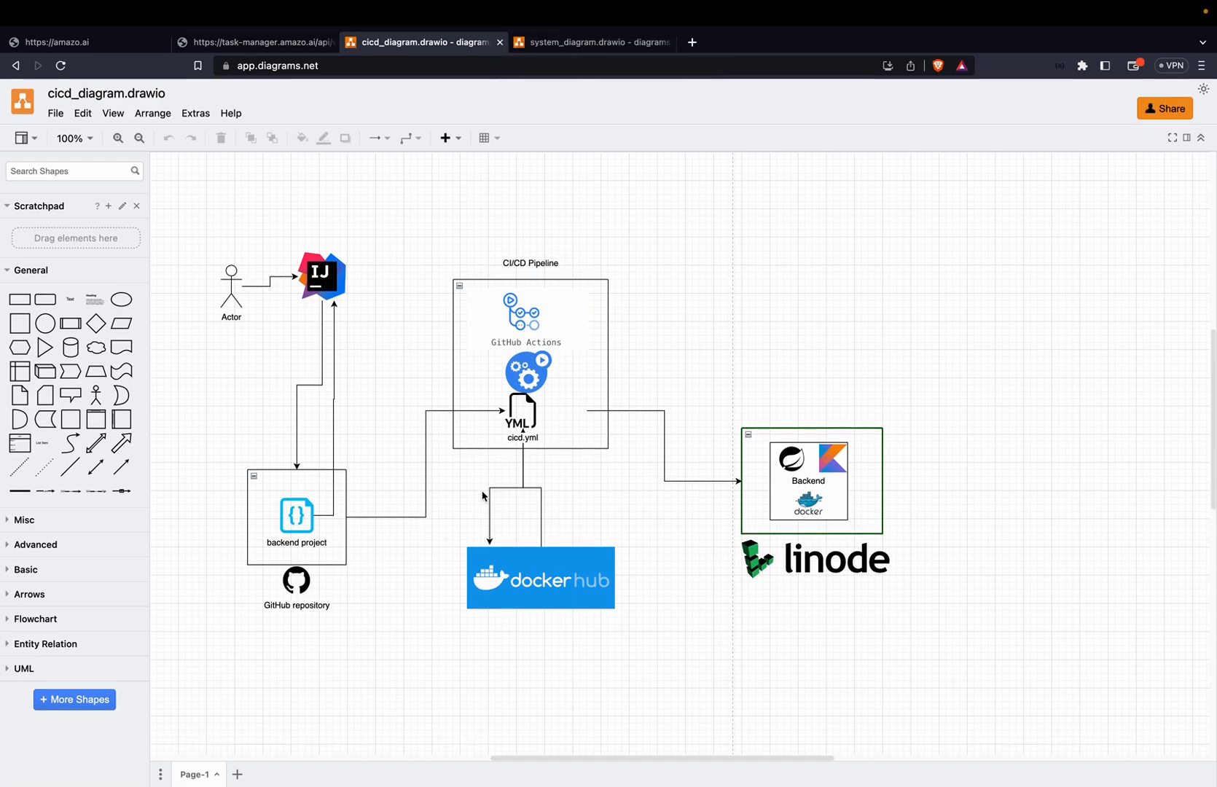
mouse_move(875, 404)
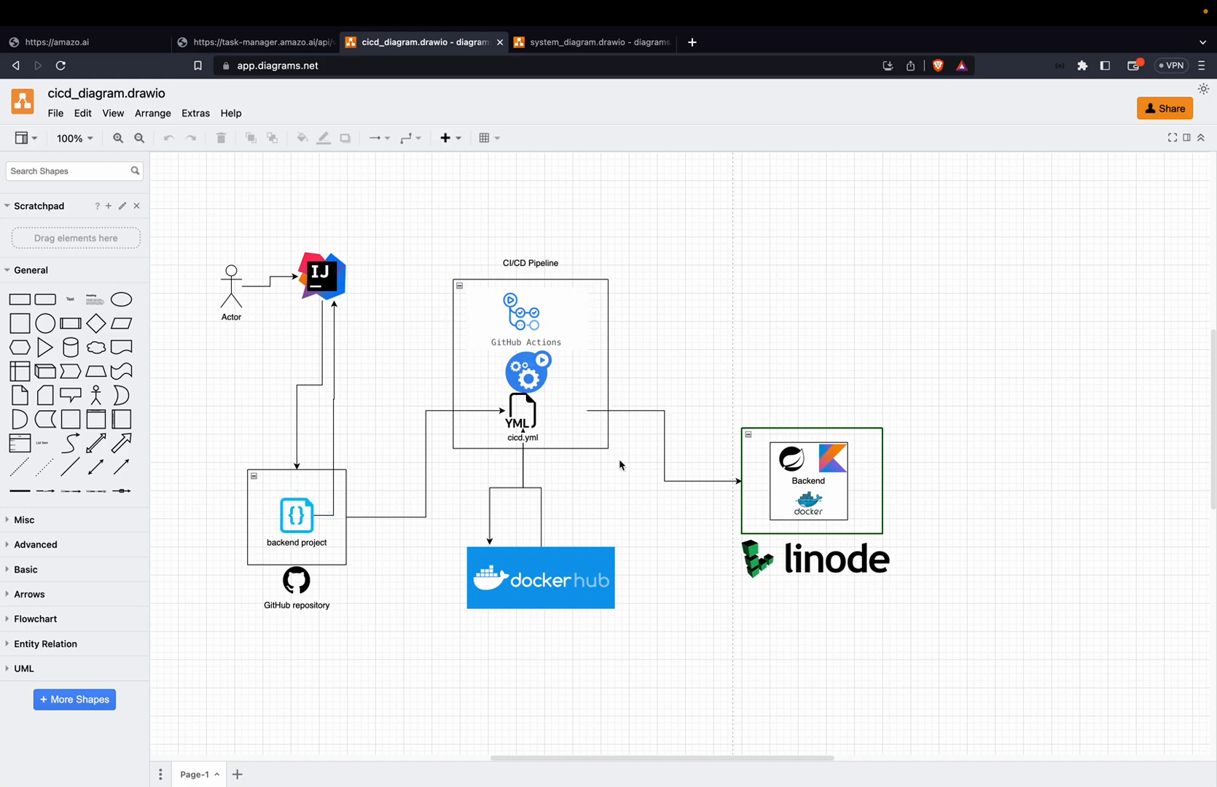
click(522, 416)
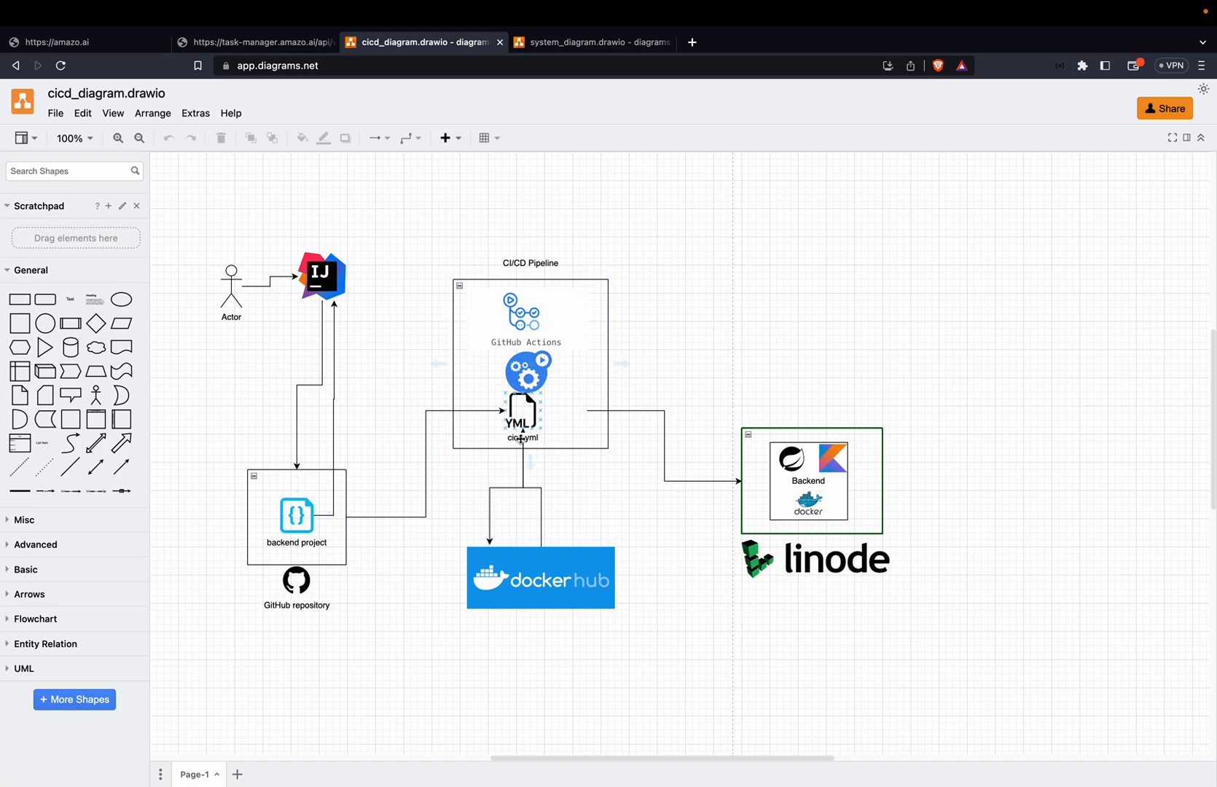
click(540, 577)
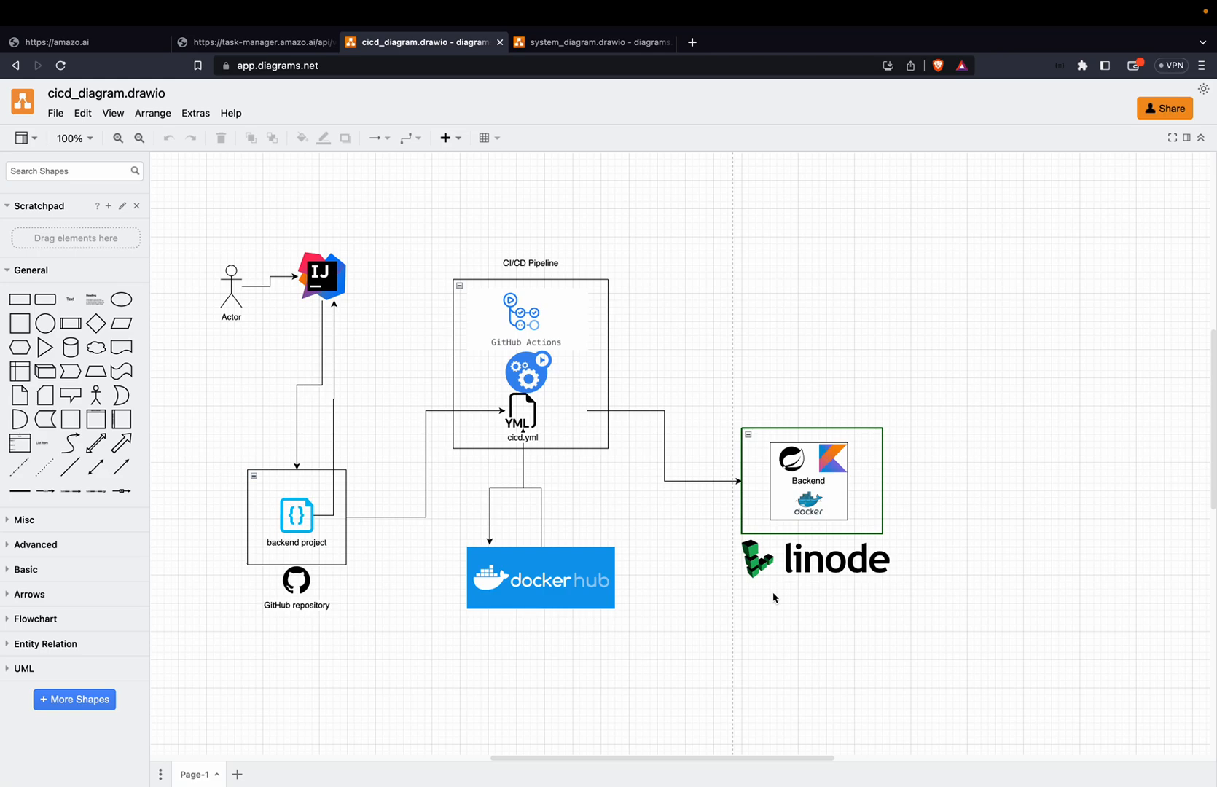
click(813, 559)
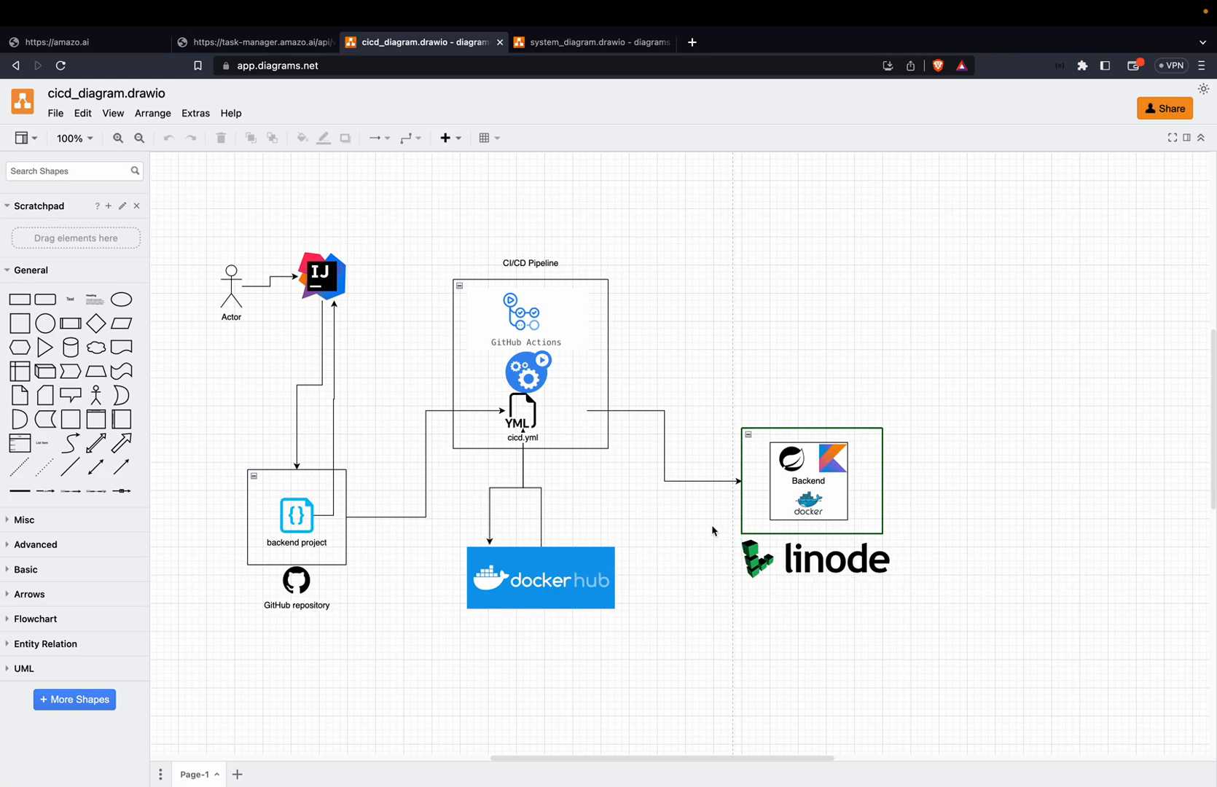
click(810, 503)
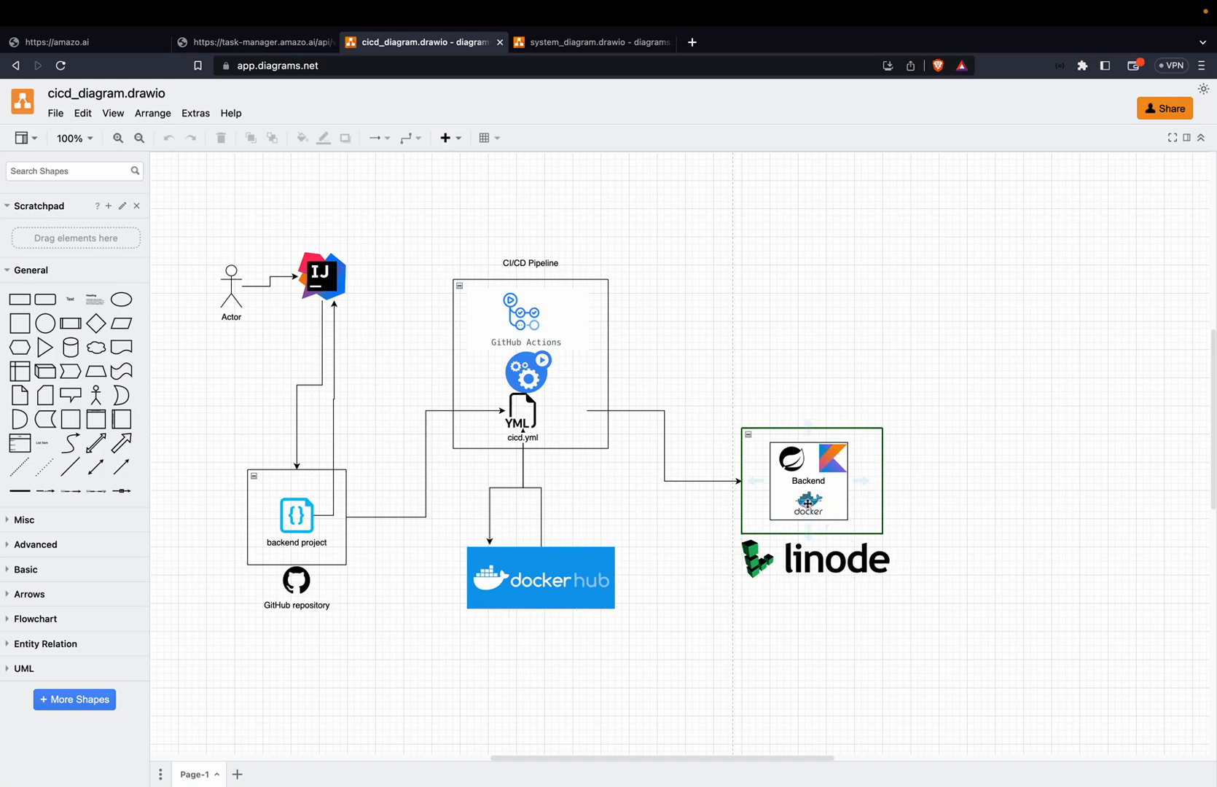
click(812, 480)
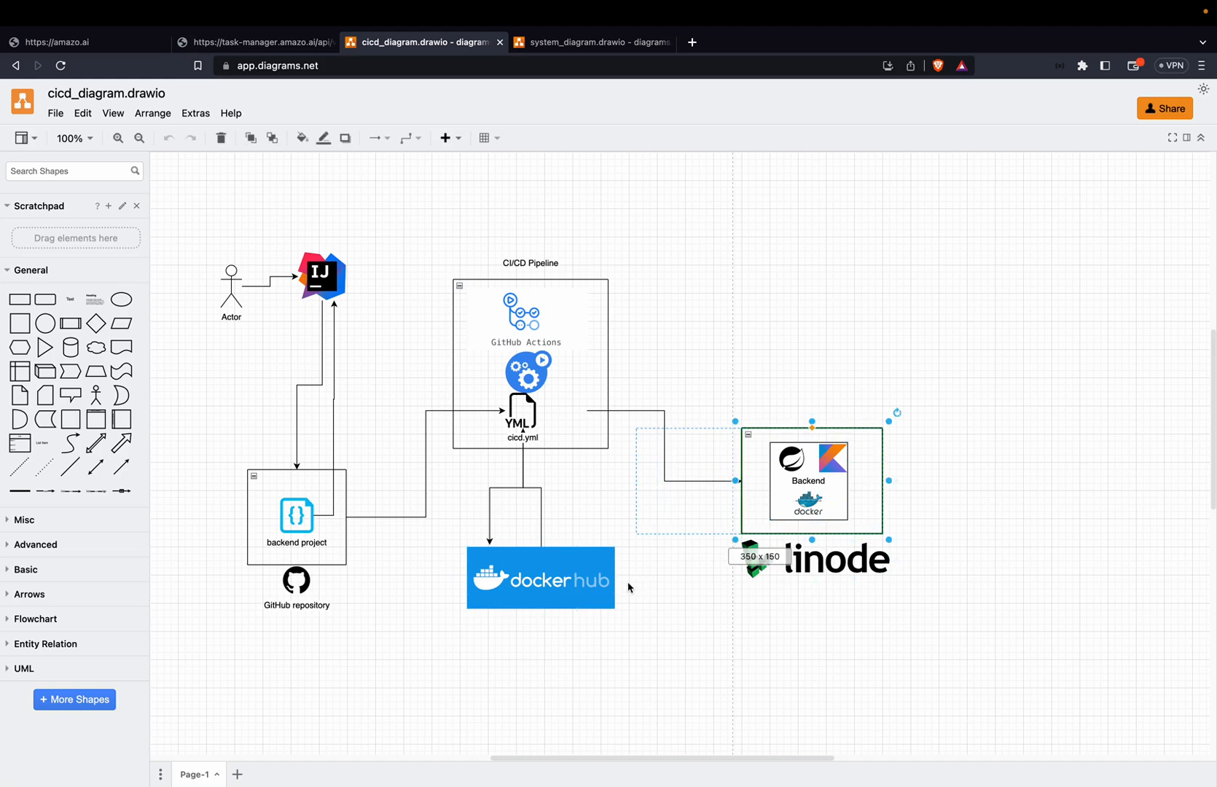
Connect an arrow from Docker Hub to the Linode backend container in the CI/CD diagram
drag(809, 480, 689, 480)
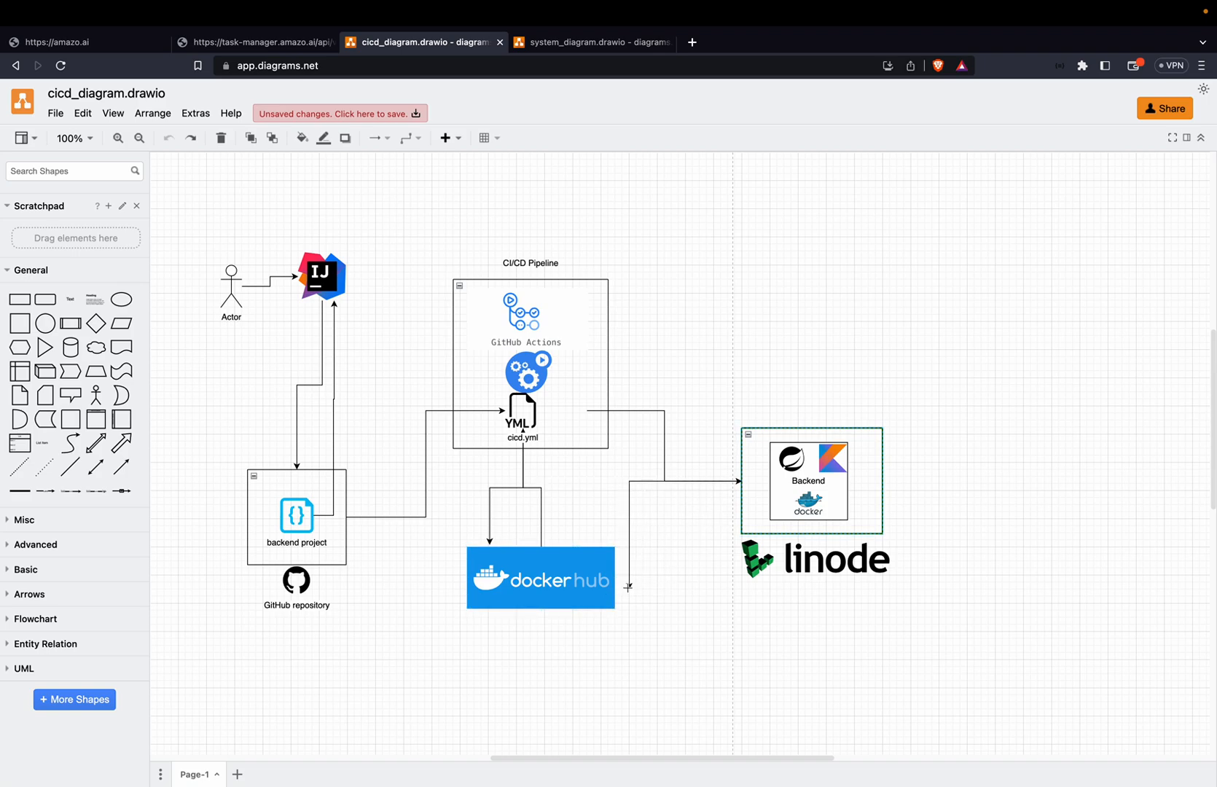
click(540, 577)
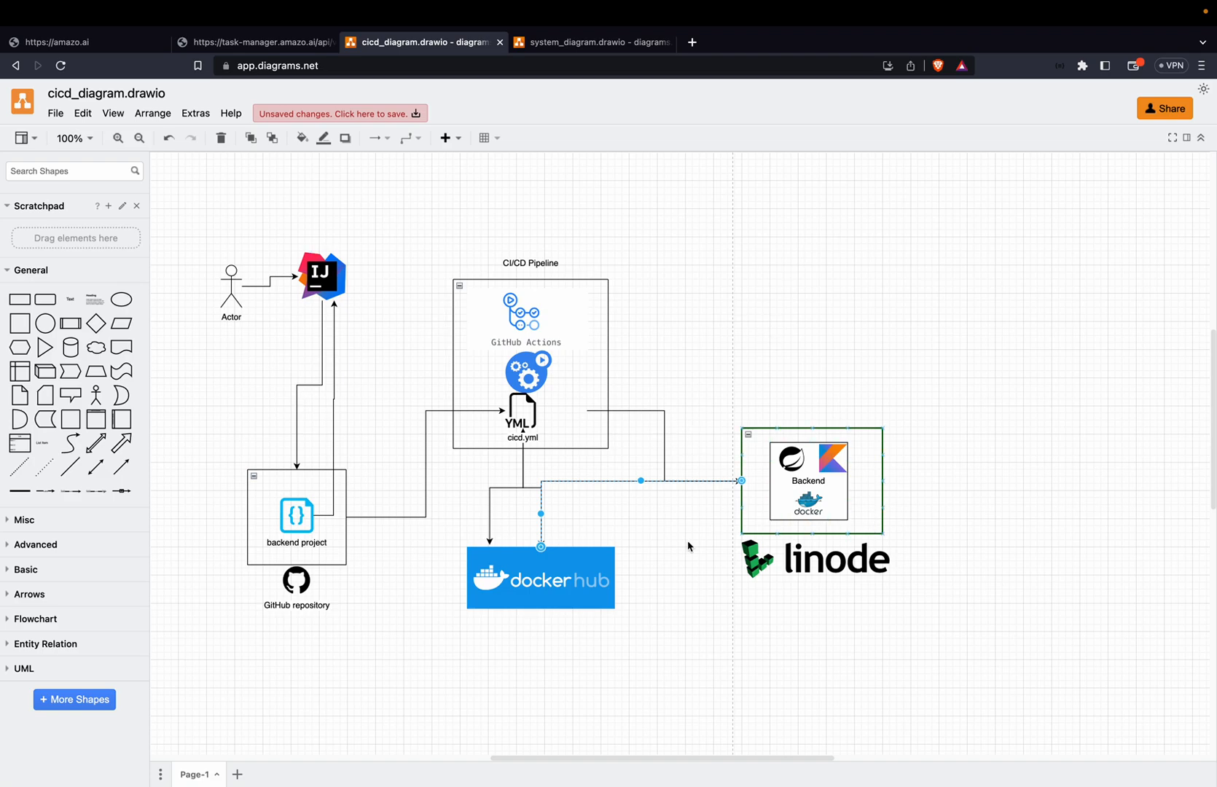
mouse_move(324, 460)
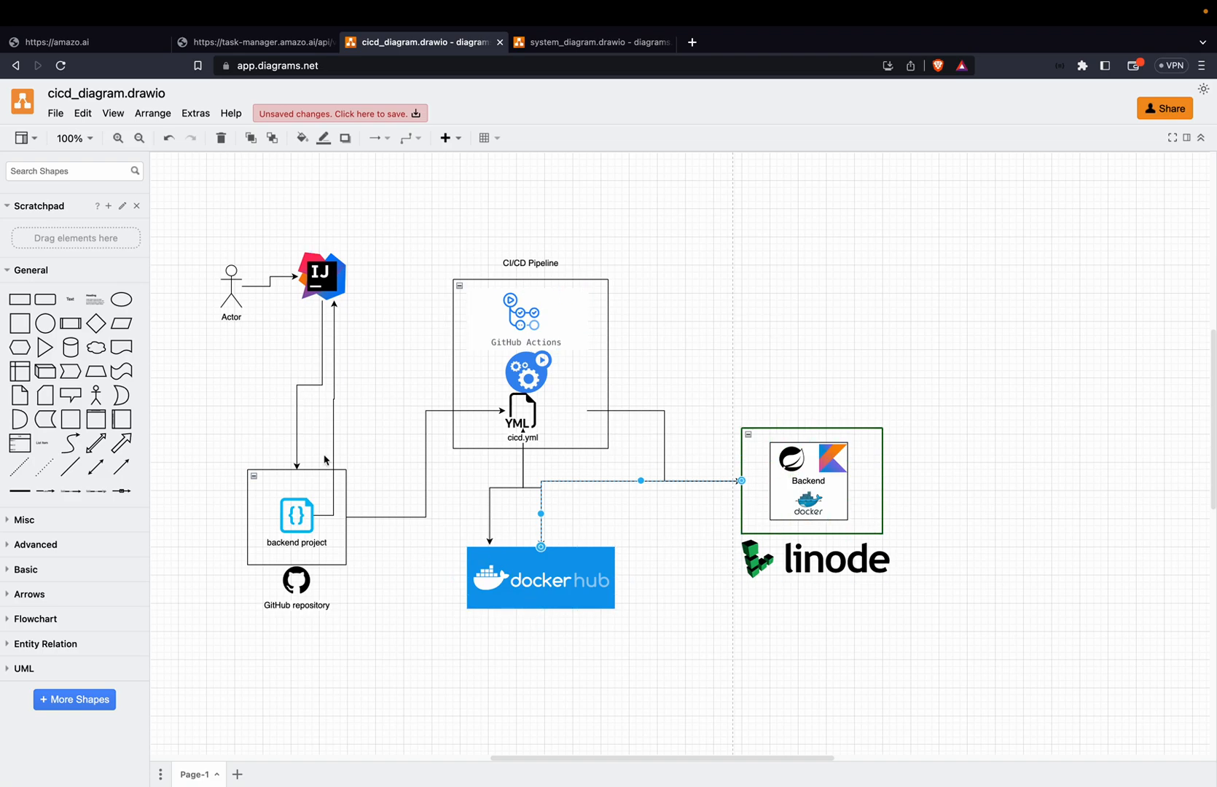
click(592, 42)
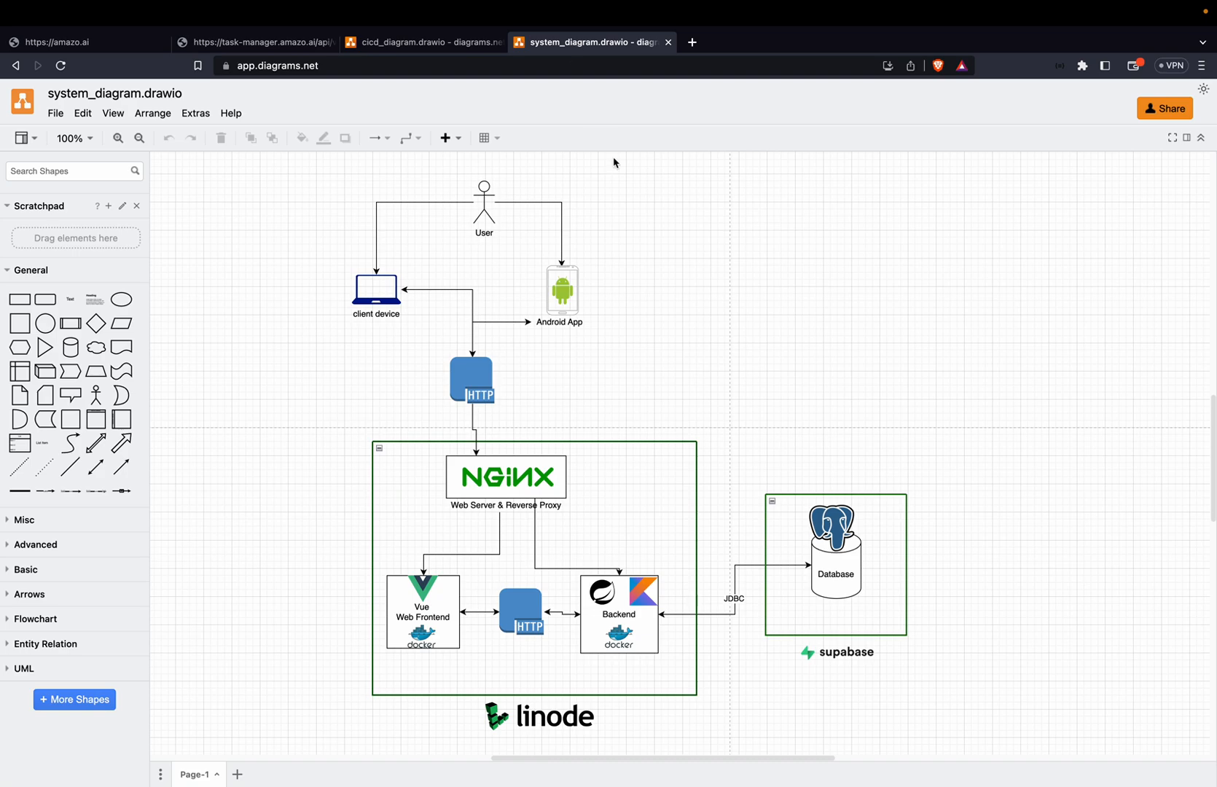
scroll(down, 3)
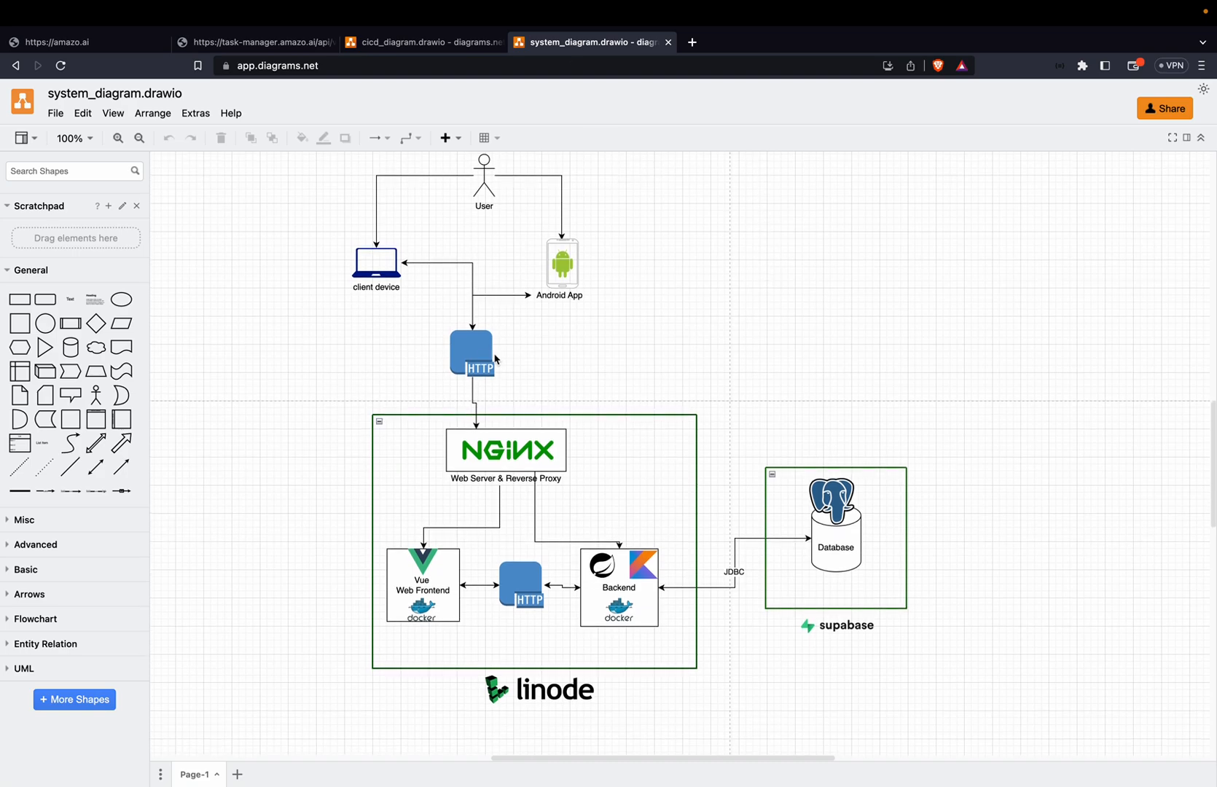
scroll(down, 3)
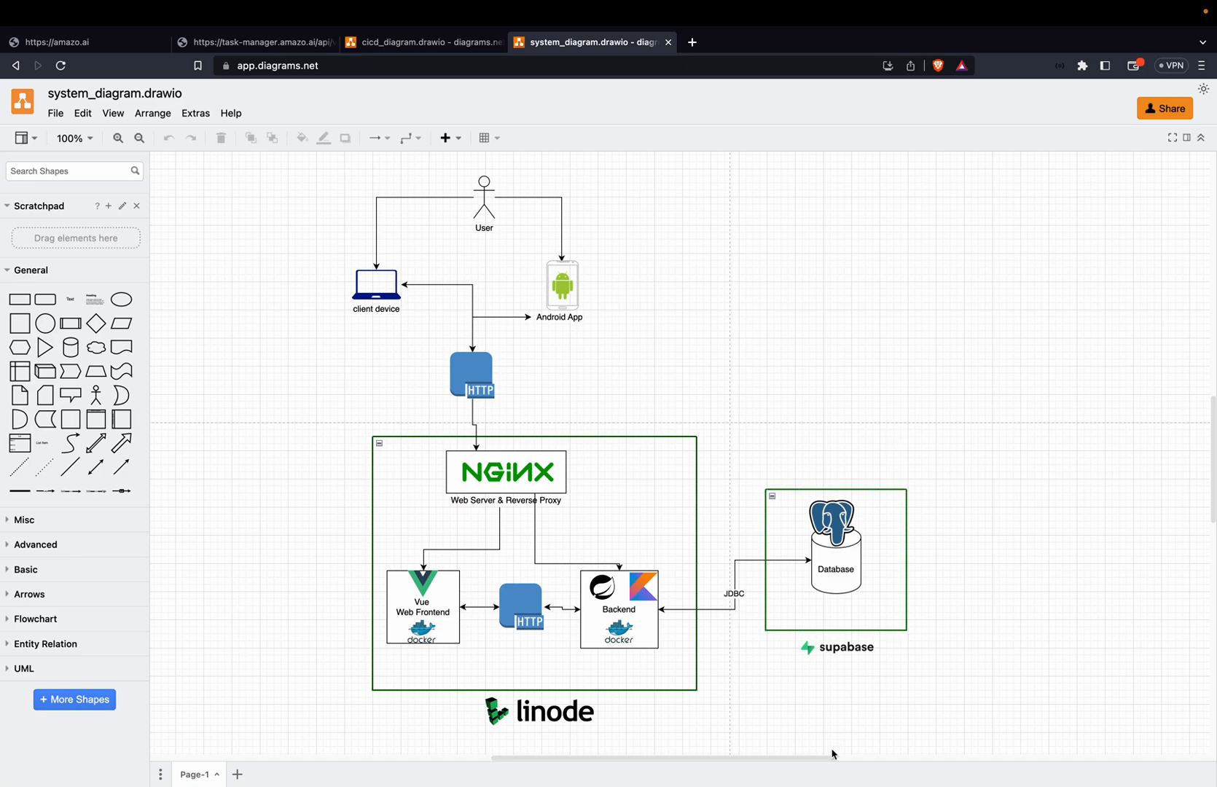
mouse_move(510, 275)
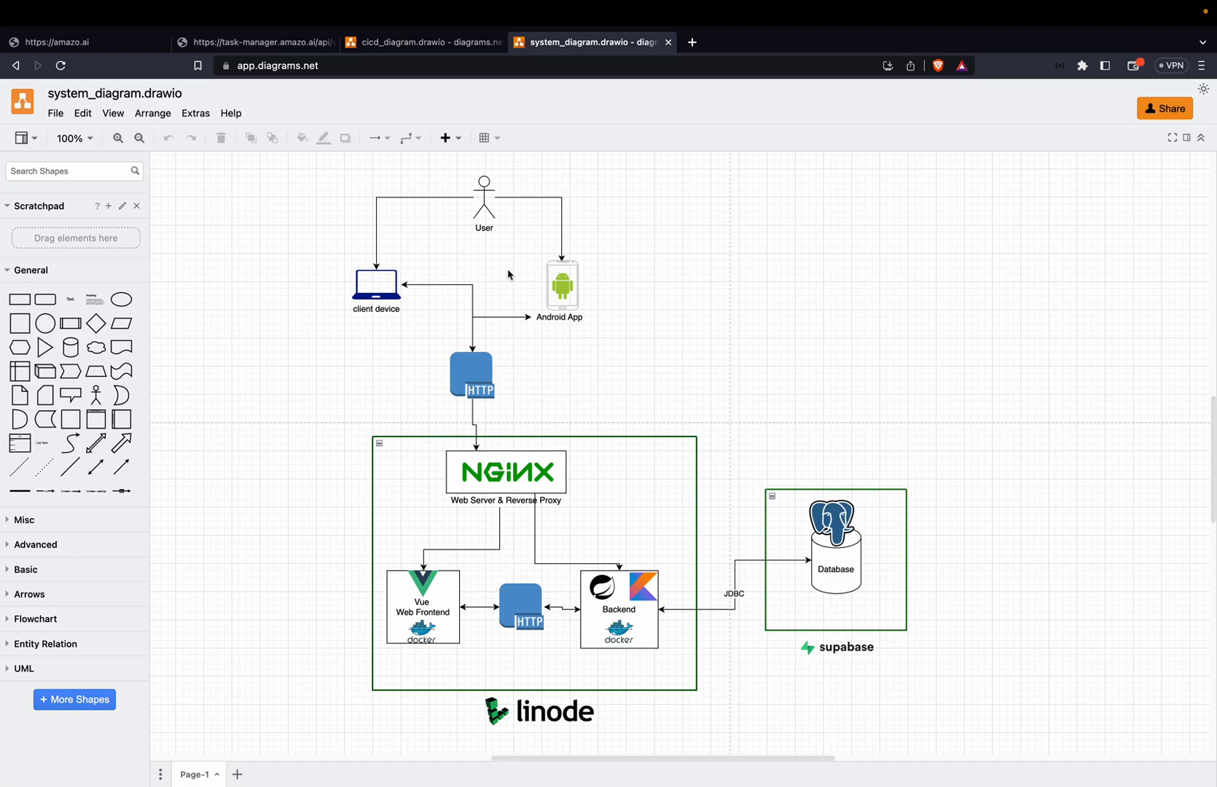
mouse_move(478, 659)
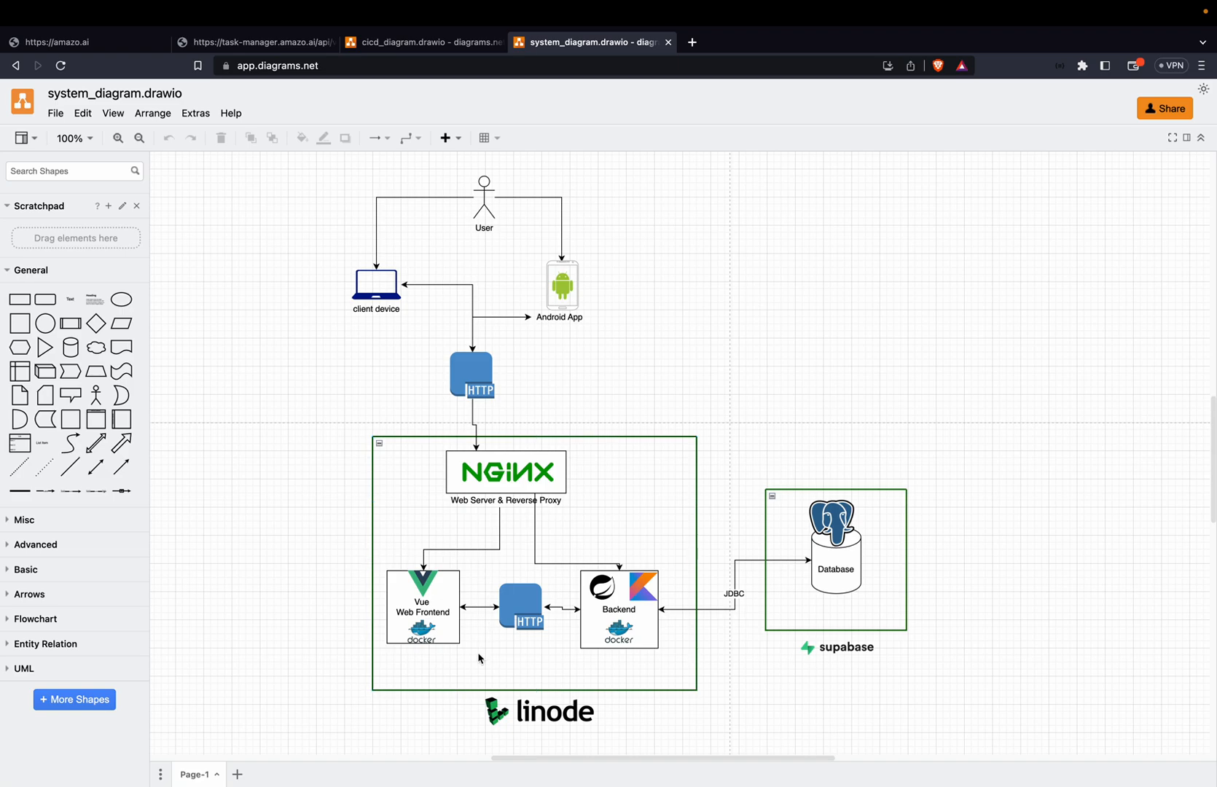
mouse_move(504, 426)
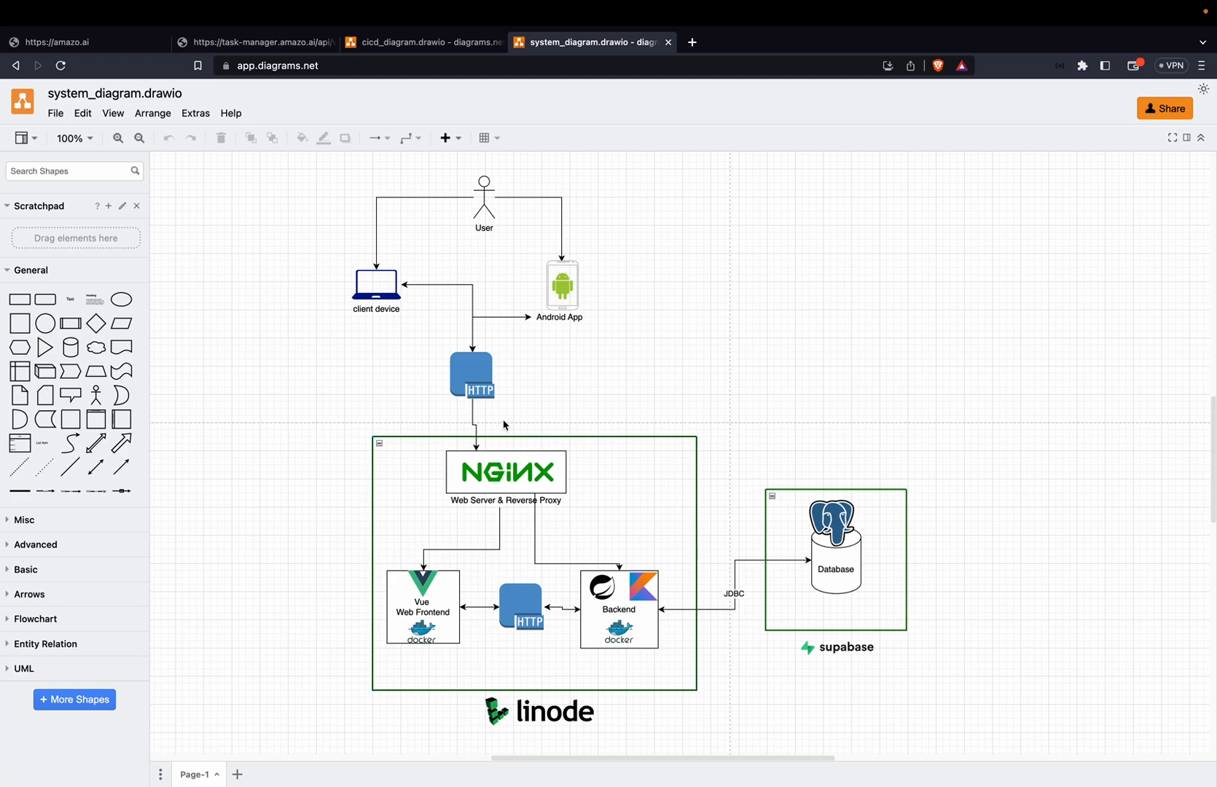
mouse_move(651, 271)
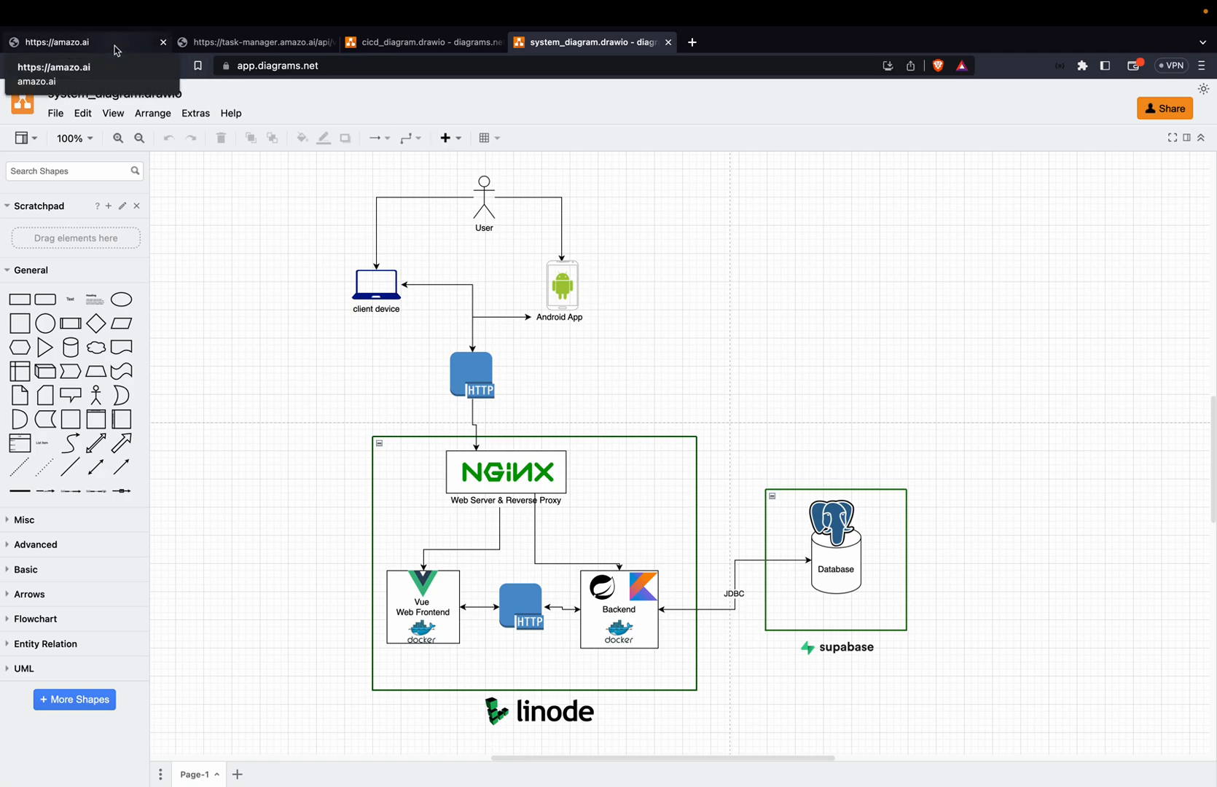
Reload the task-manager.amazo.ai tasks API tab, confirming the single Feed cat task
click(260, 42)
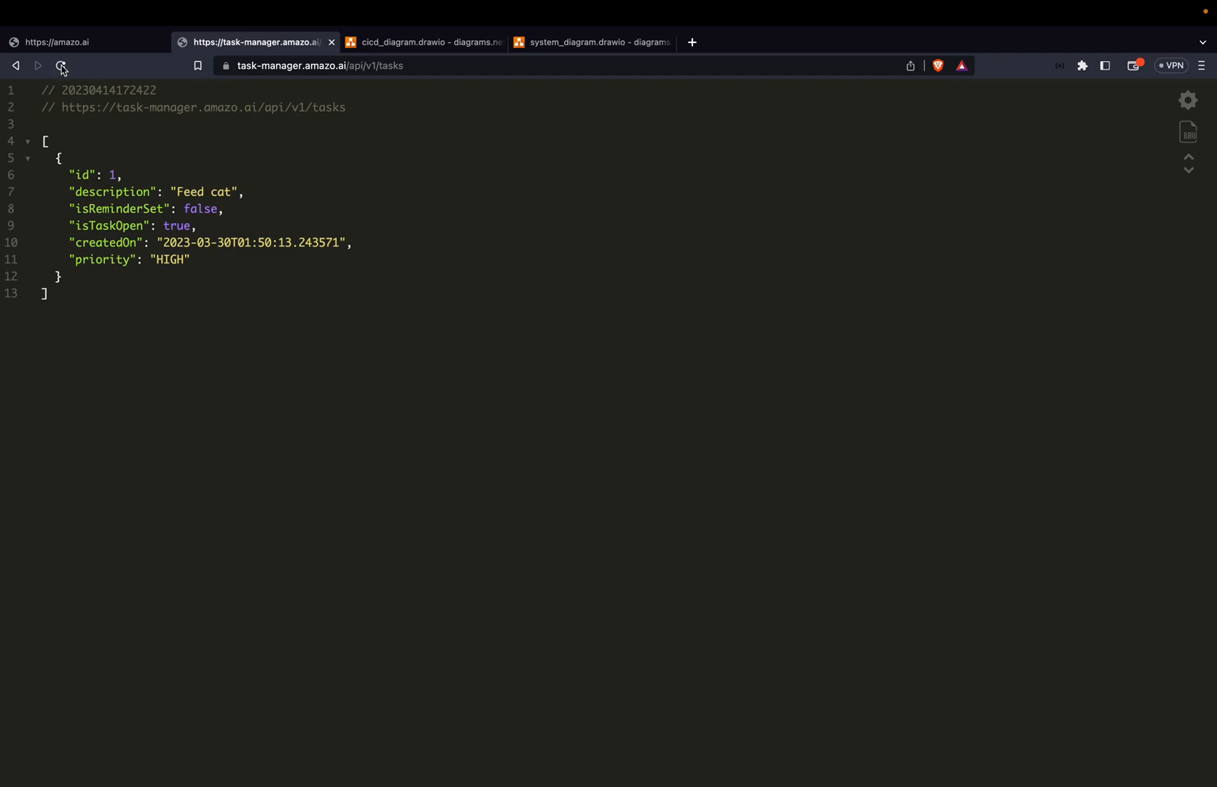
click(59, 65)
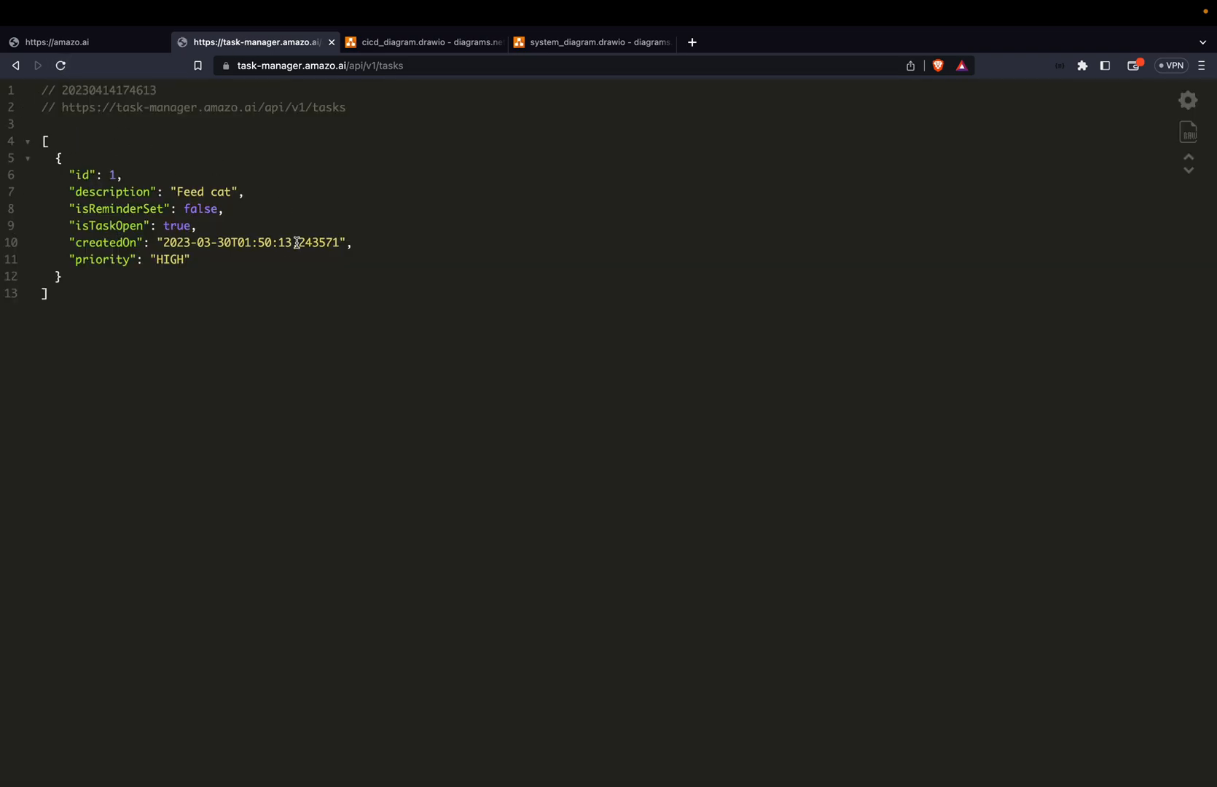
click(592, 42)
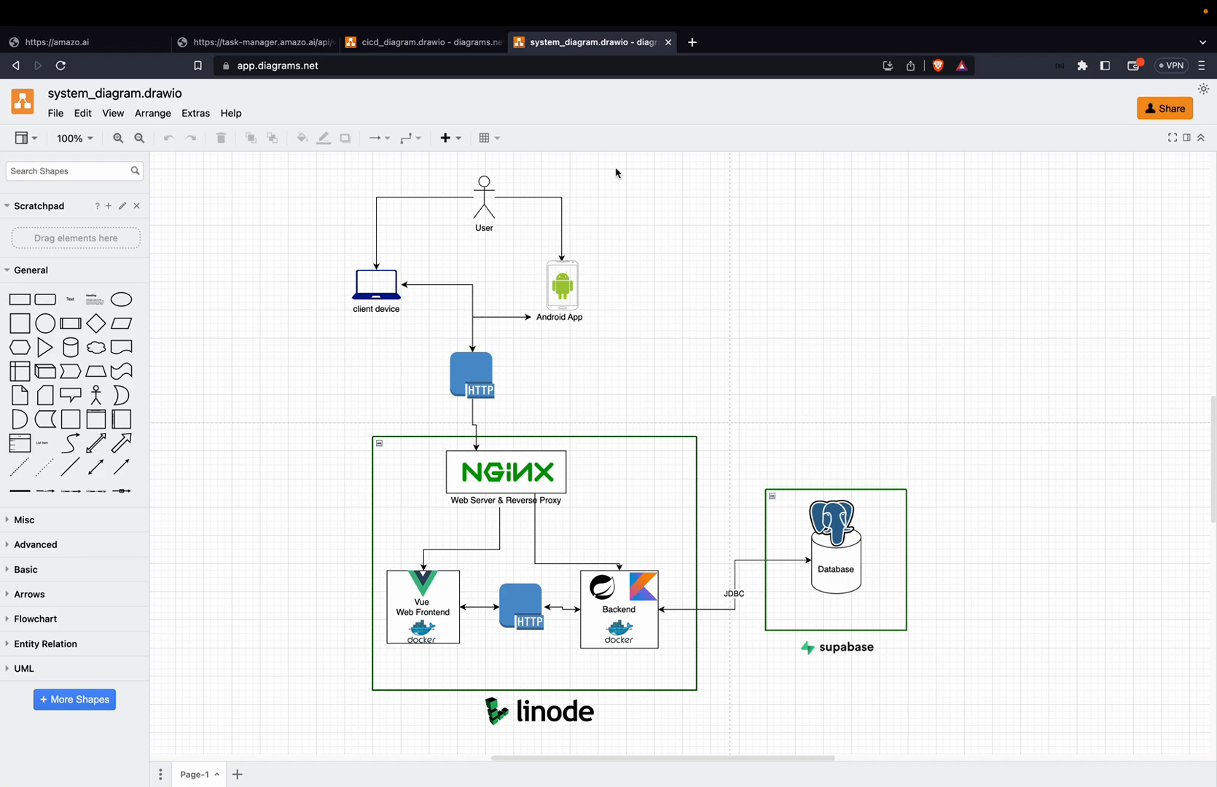
mouse_move(585, 754)
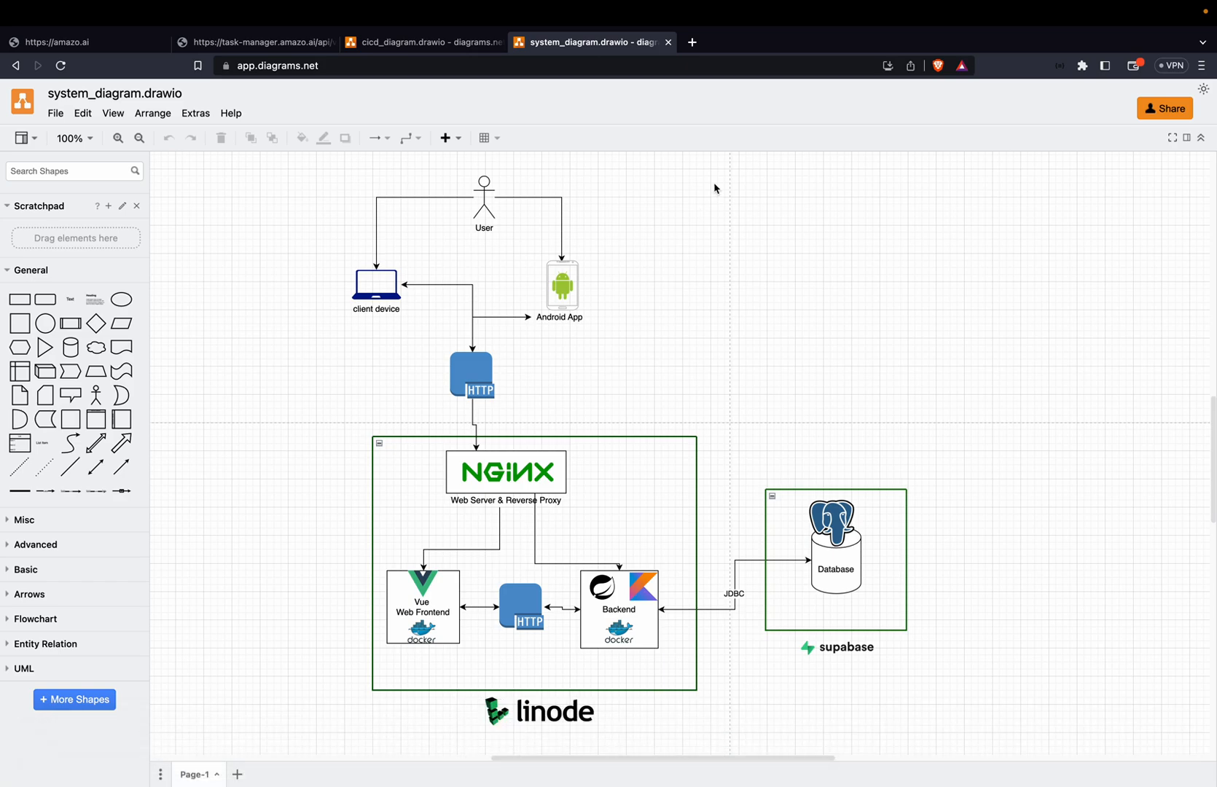
mouse_move(619, 311)
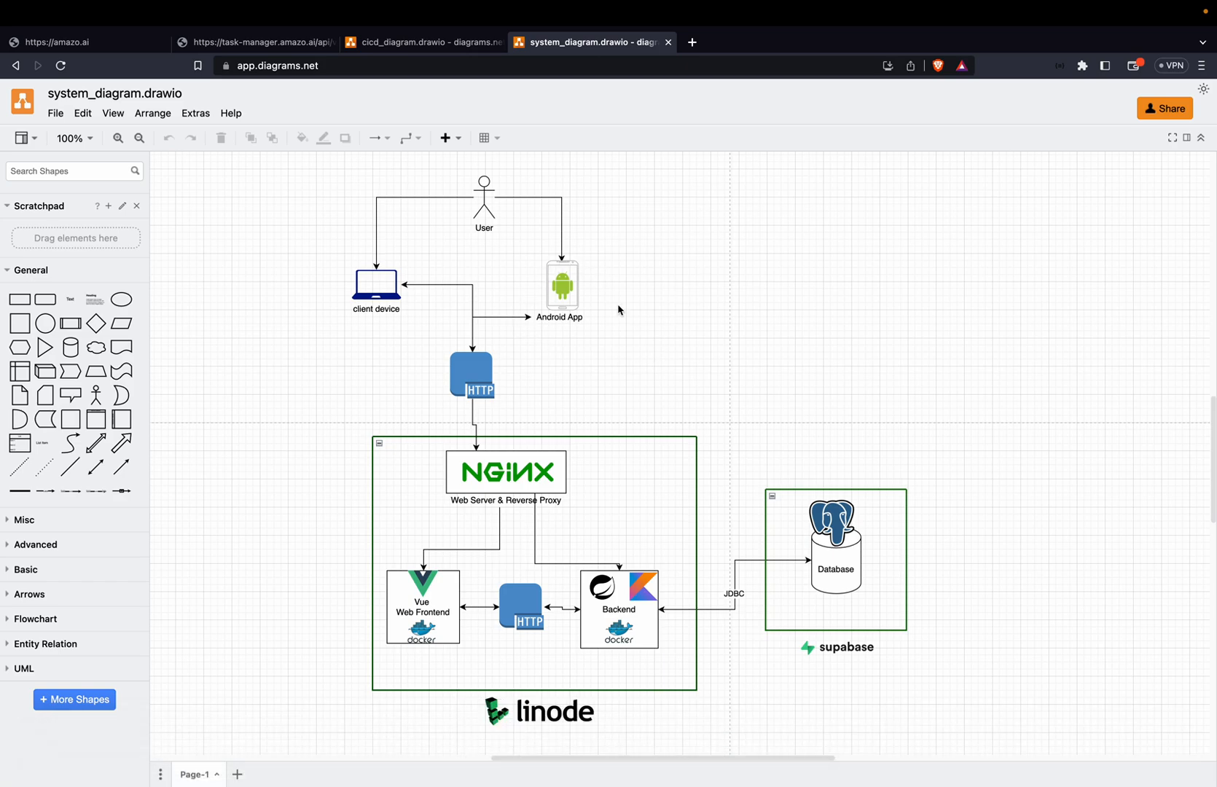
click(522, 607)
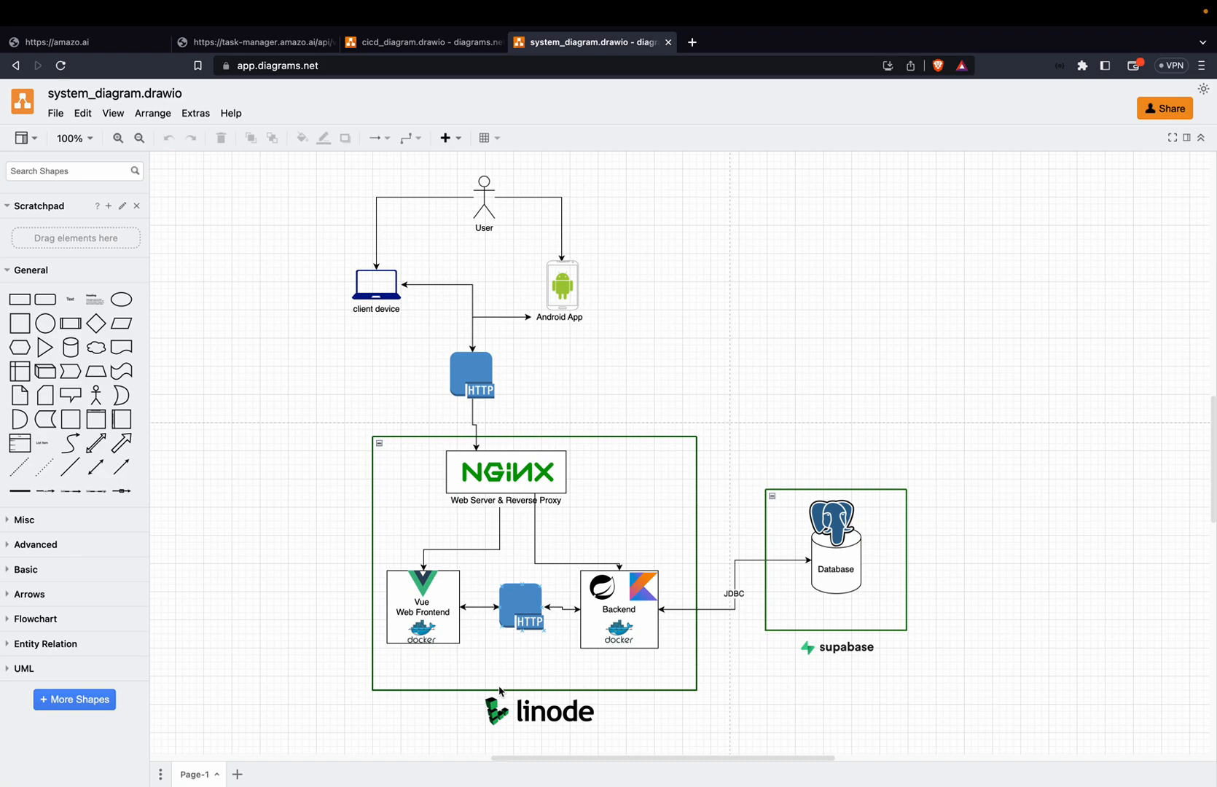
click(422, 606)
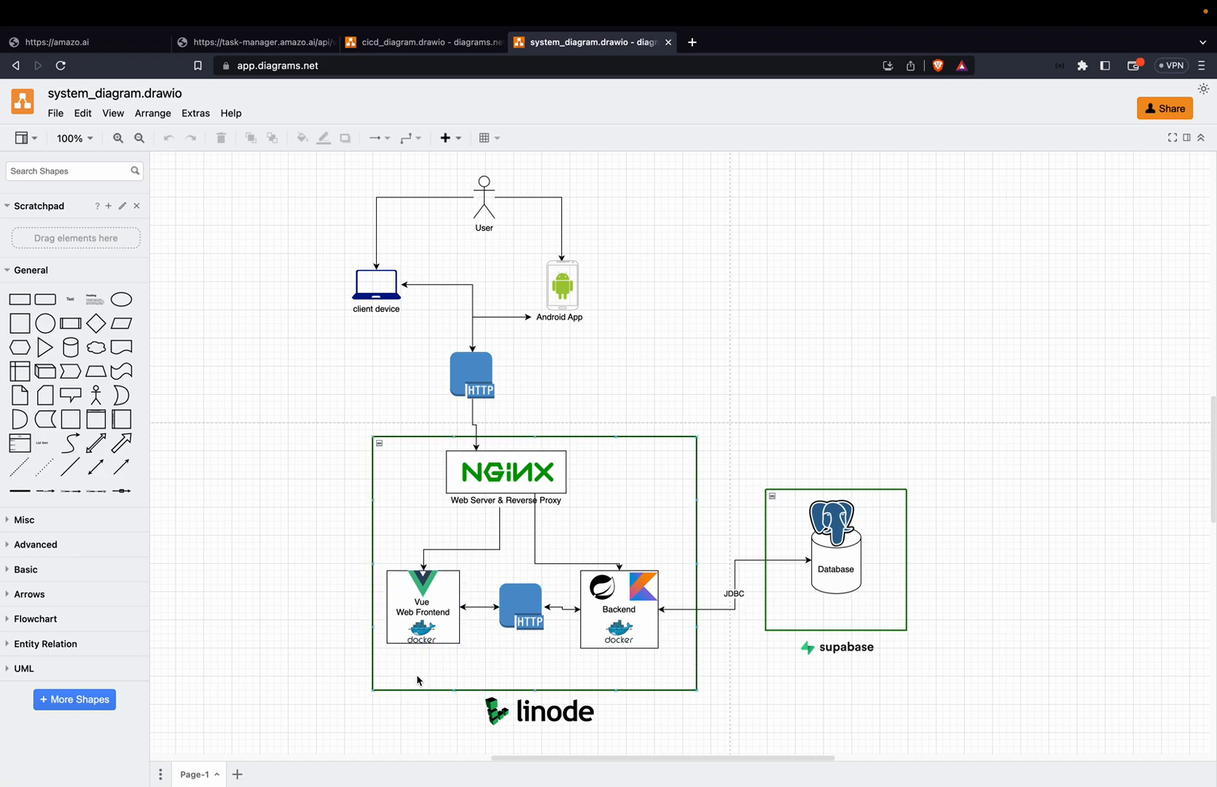
mouse_move(551, 314)
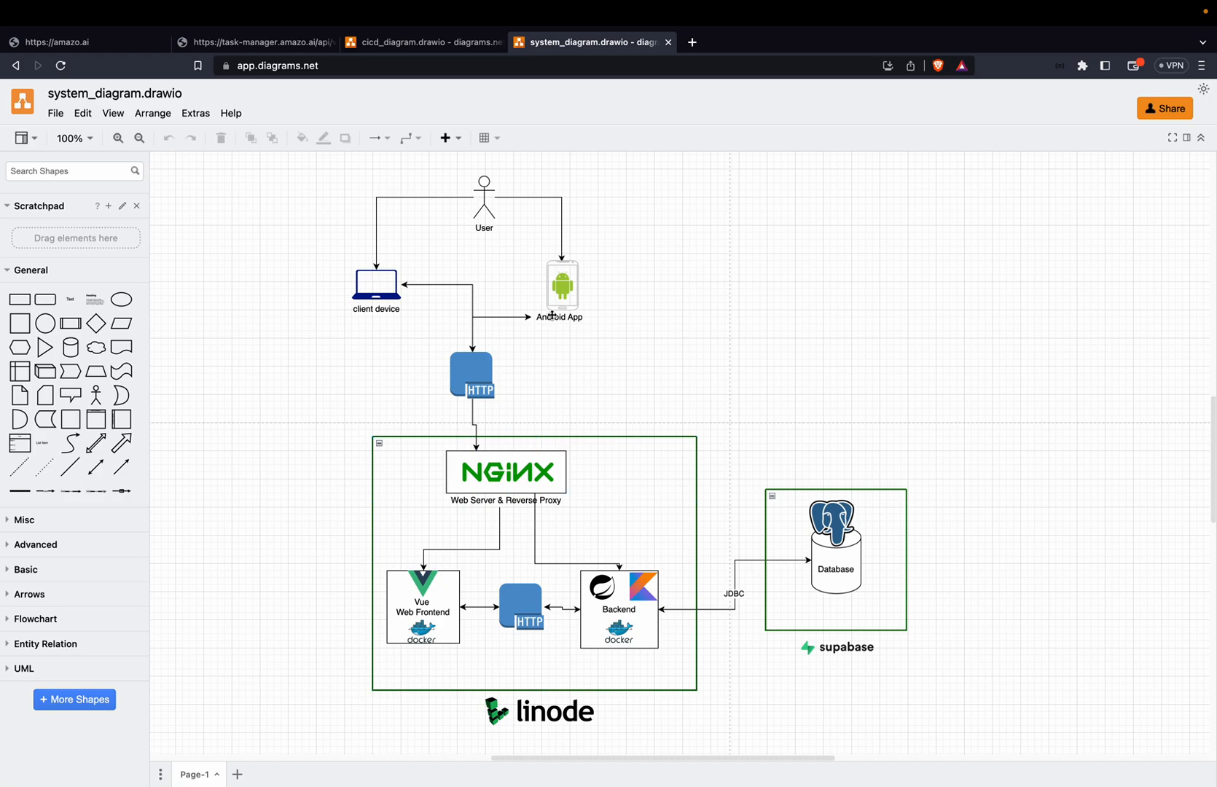
mouse_move(578, 255)
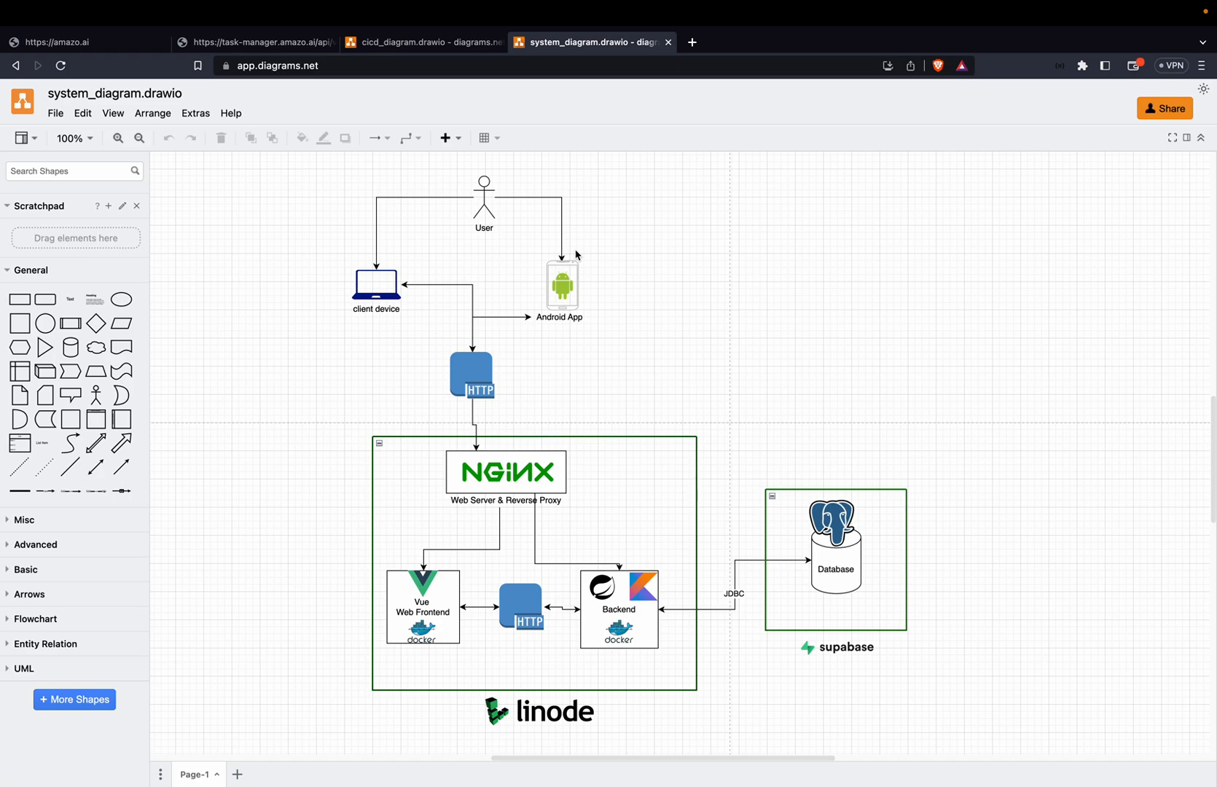
mouse_move(631, 352)
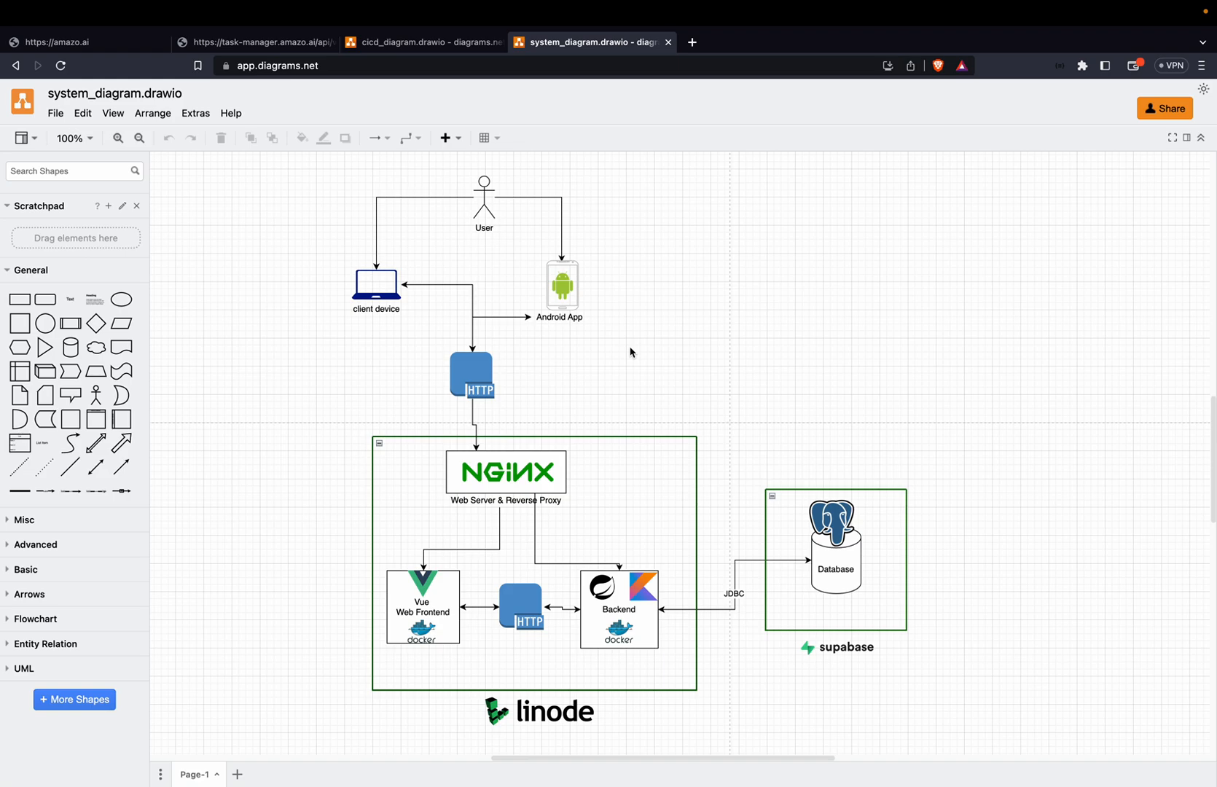
mouse_move(528, 253)
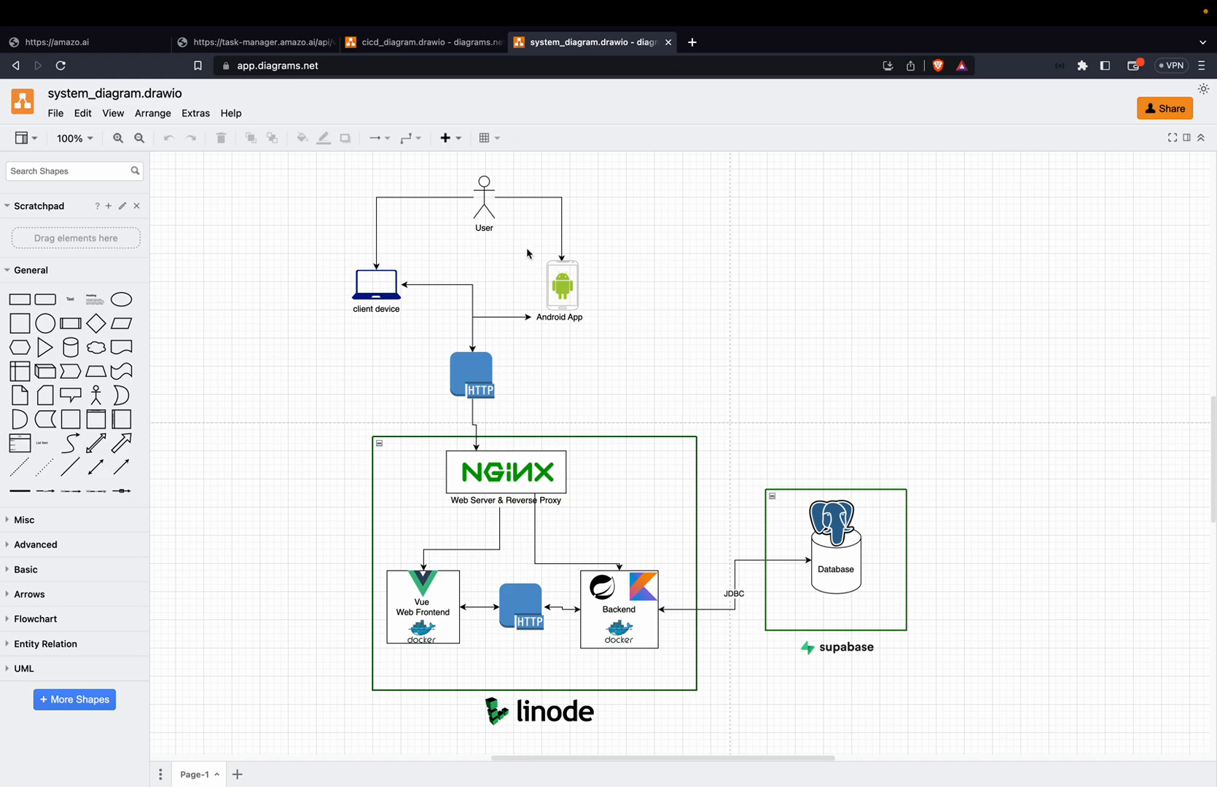
mouse_move(624, 373)
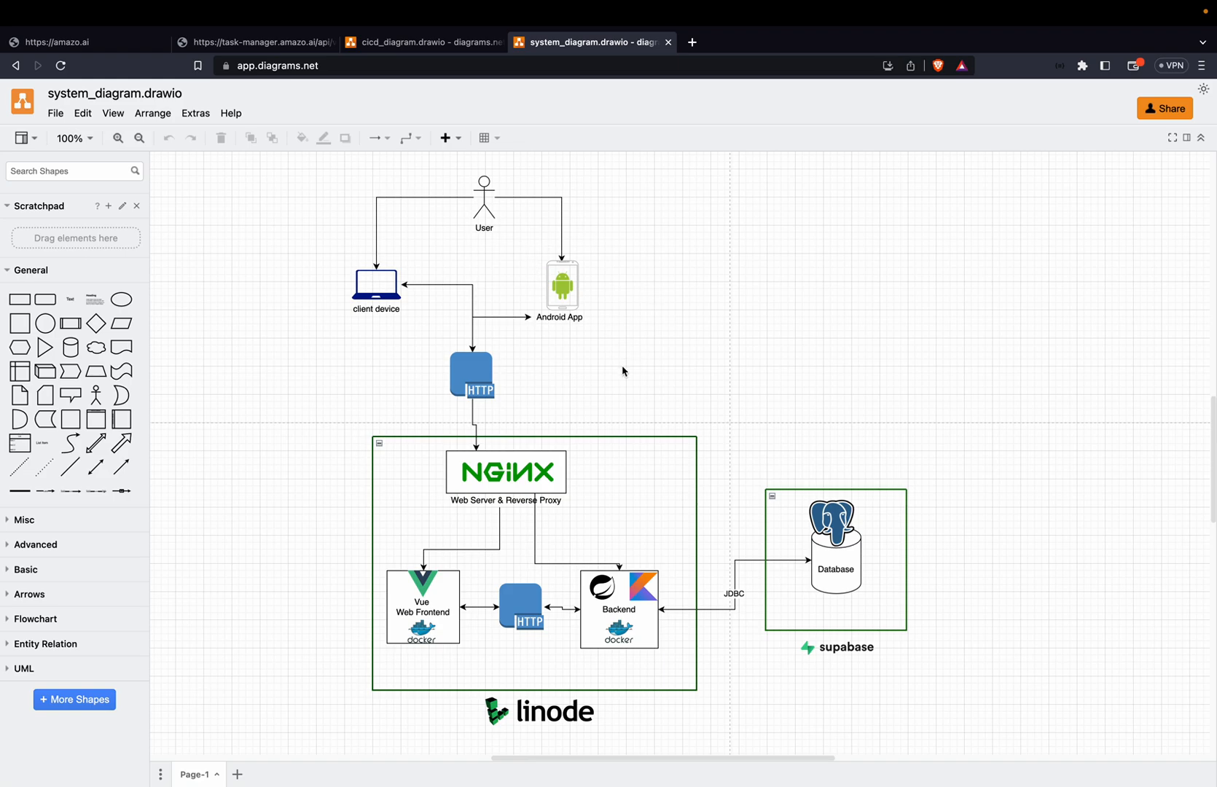